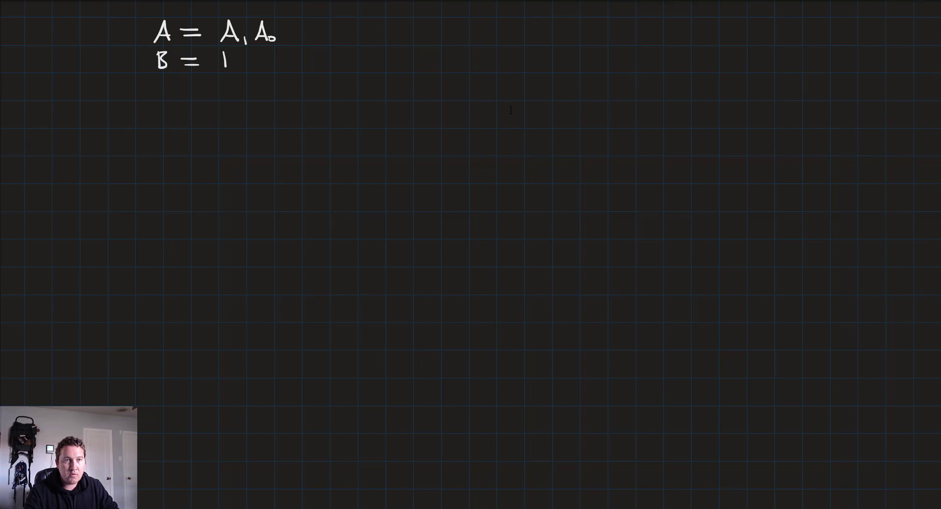
- Write B as bits B1 B0 and begin the 16-row truth table of A1, A0, B1, B0
left_click_drag(222, 57, 246, 63)
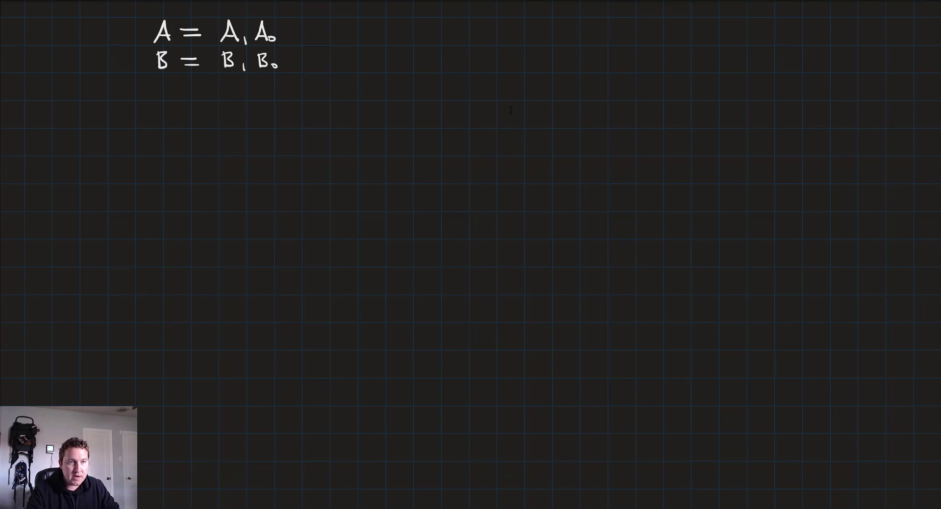
left_click(119, 118)
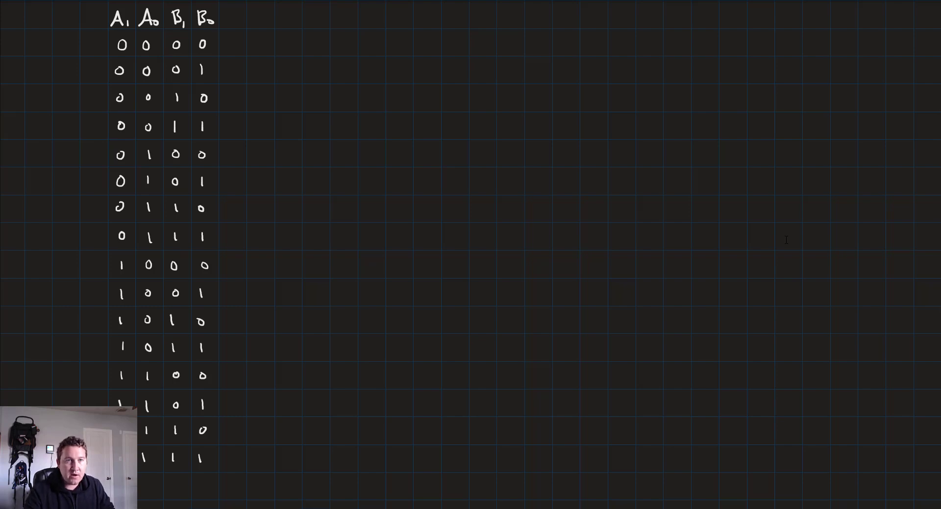
- Head an F column and fill 0/1 down the rows, 1 wherever A > B
left_click_drag(252, 24, 264, 10)
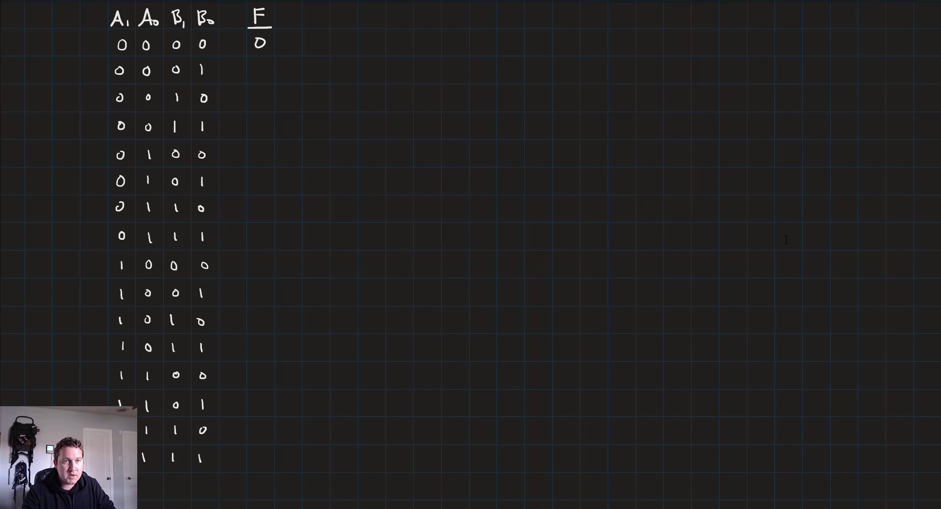
type("0")
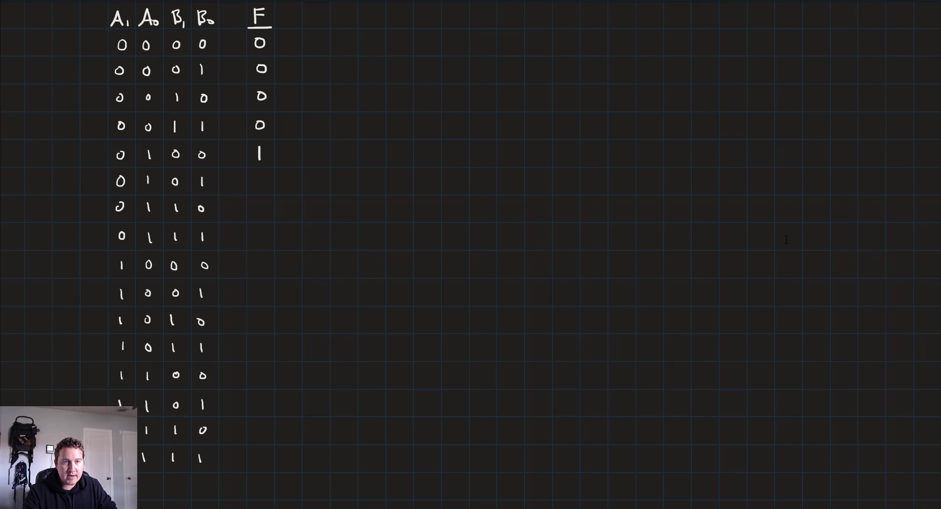
type("0")
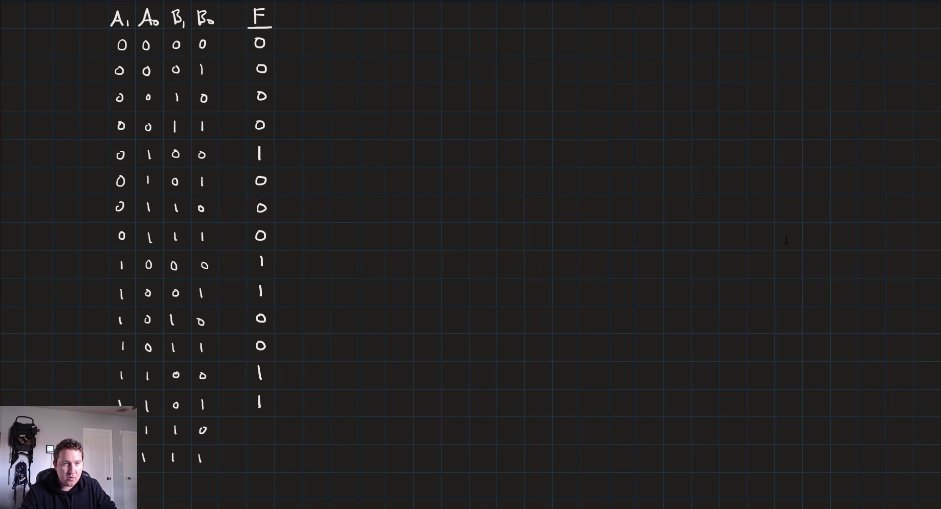
type("1")
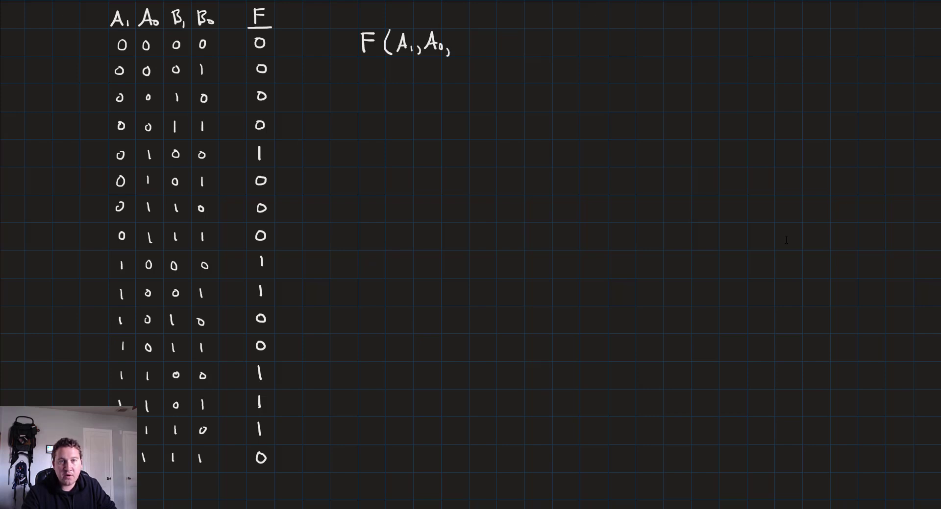
- Write F(A1, A0, B1, B0) = Σm(4,8,9,12,13,14) beside the finished table
type("B1,B0) = Σ")
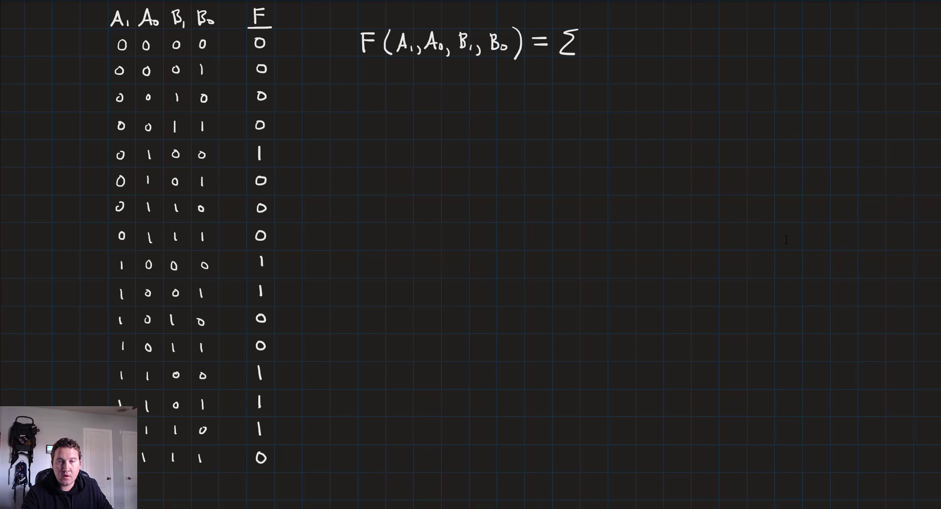
type("m(4,8,9,12,13,14)")
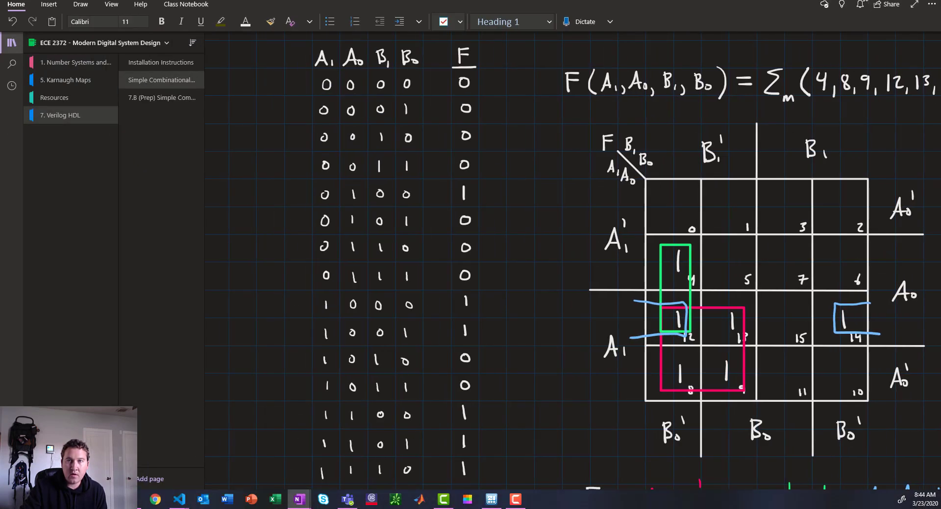
- Switch to VS Code, dismiss Welcome, and create greater_than.v in the DEMO folder
left_click(178, 500)
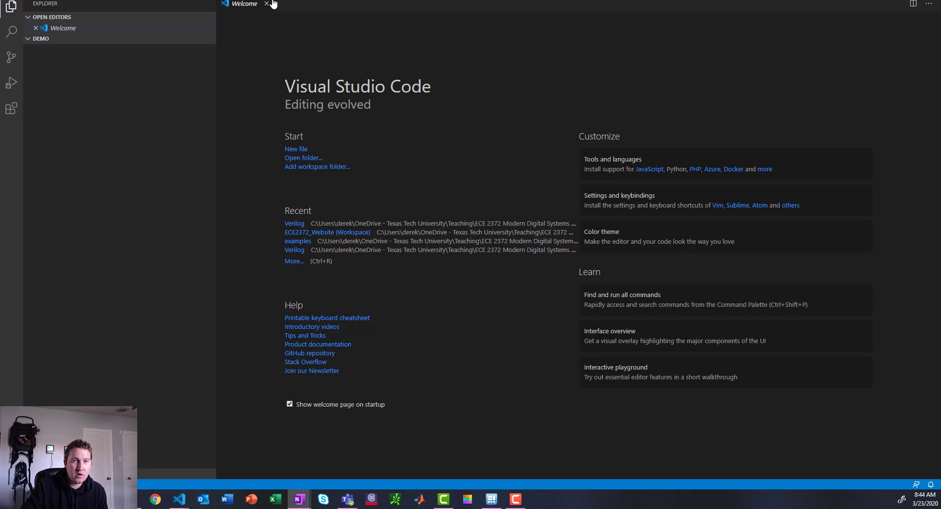
left_click(267, 5)
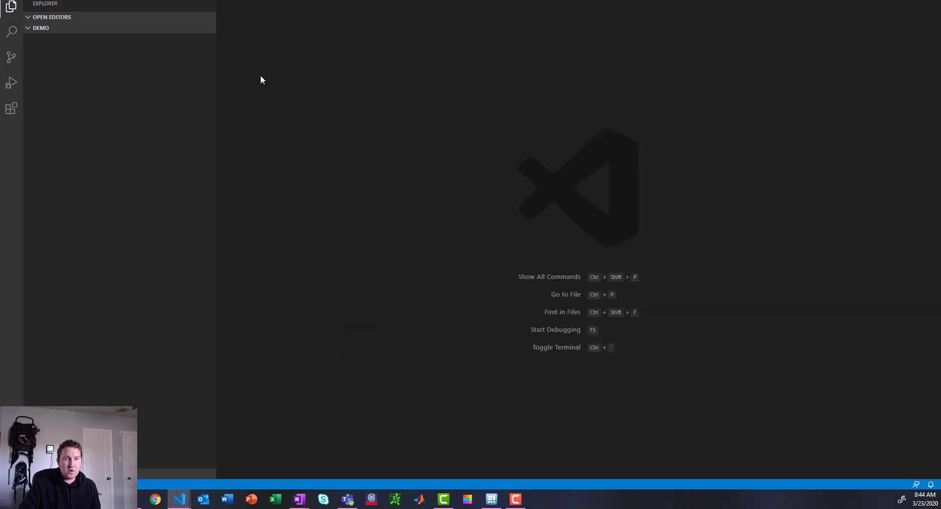
mouse_move(175, 92)
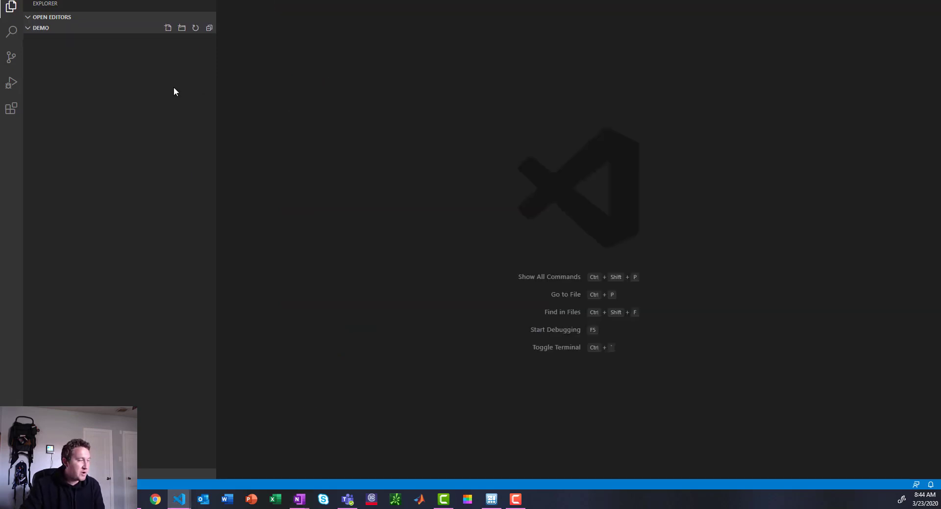
left_click(168, 28)
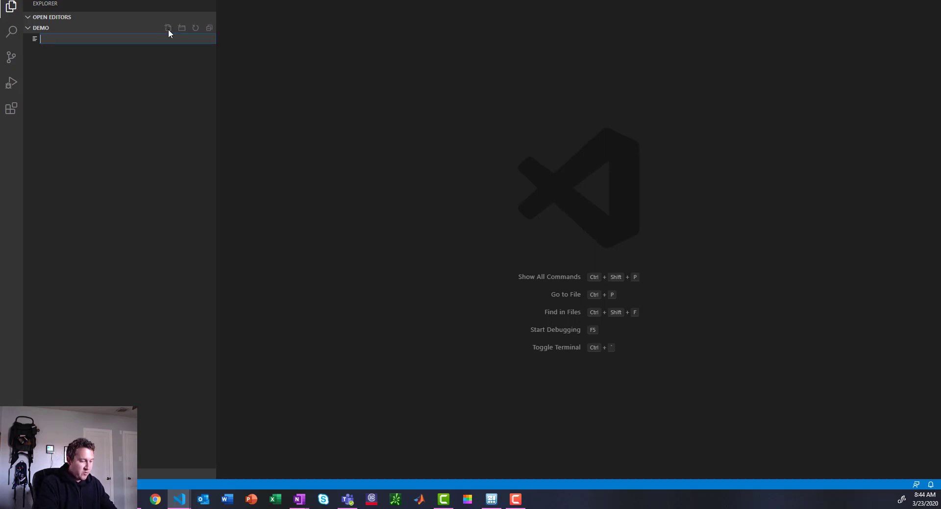
type("greater")
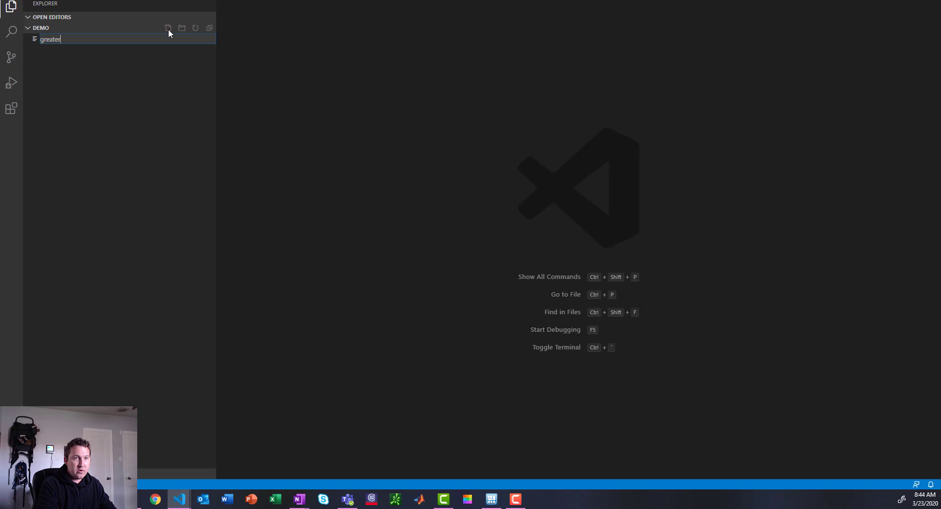
type("_than.v")
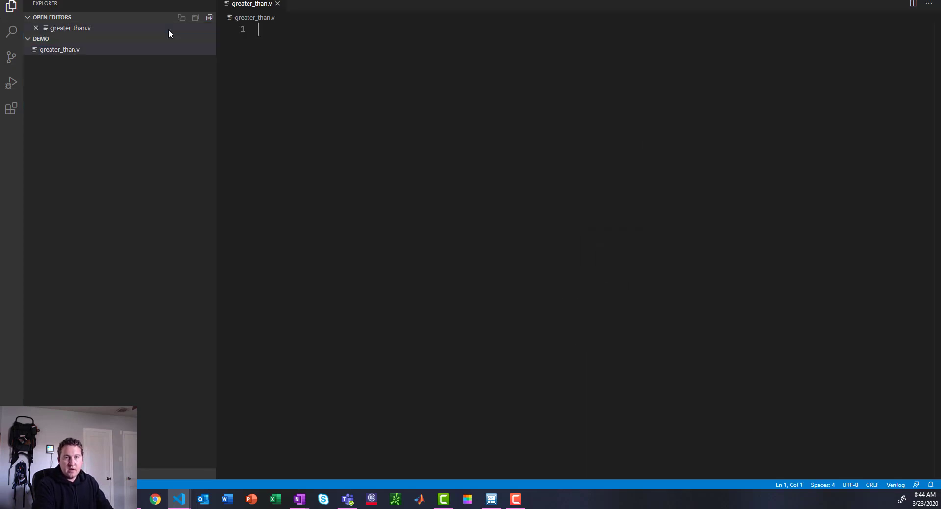
- Write the module greater_than (A, B, F) header and its endmodule
type("module")
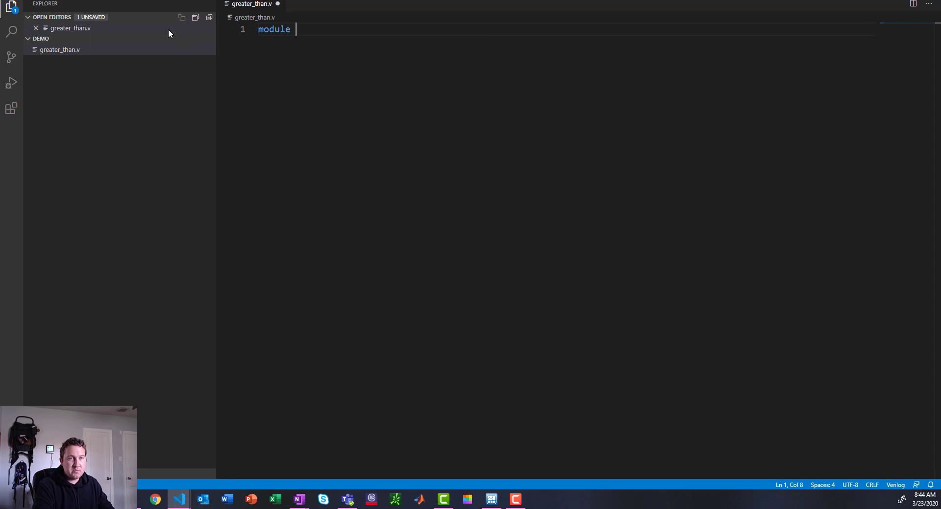
type("greater_than (A,")
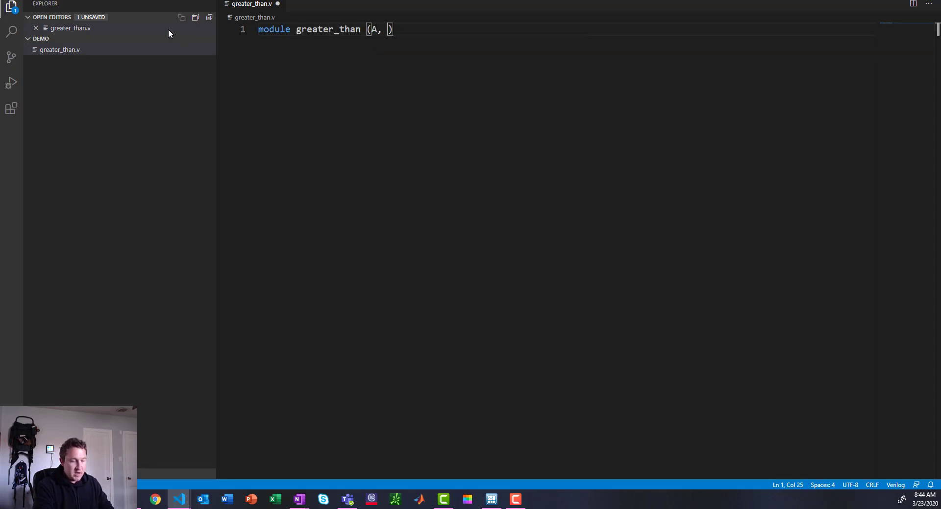
type("B, F")
type("en")
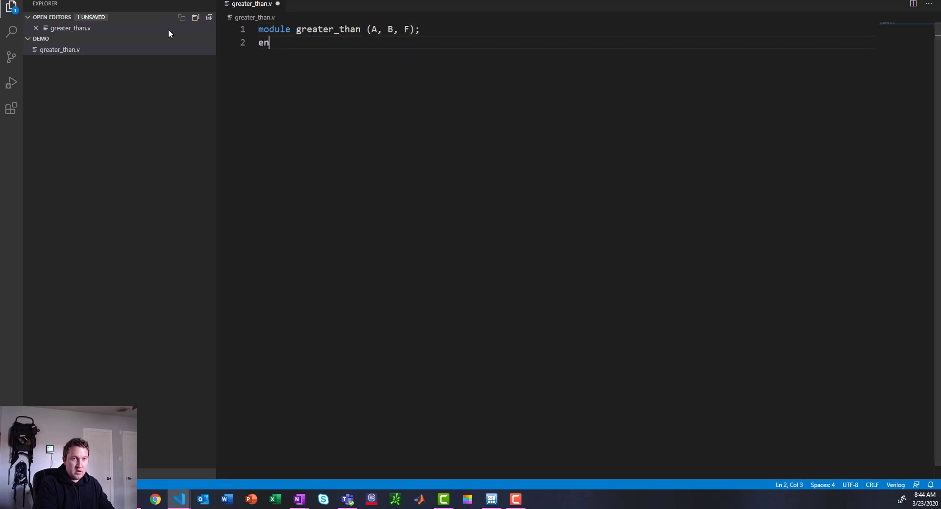
type("dmodule")
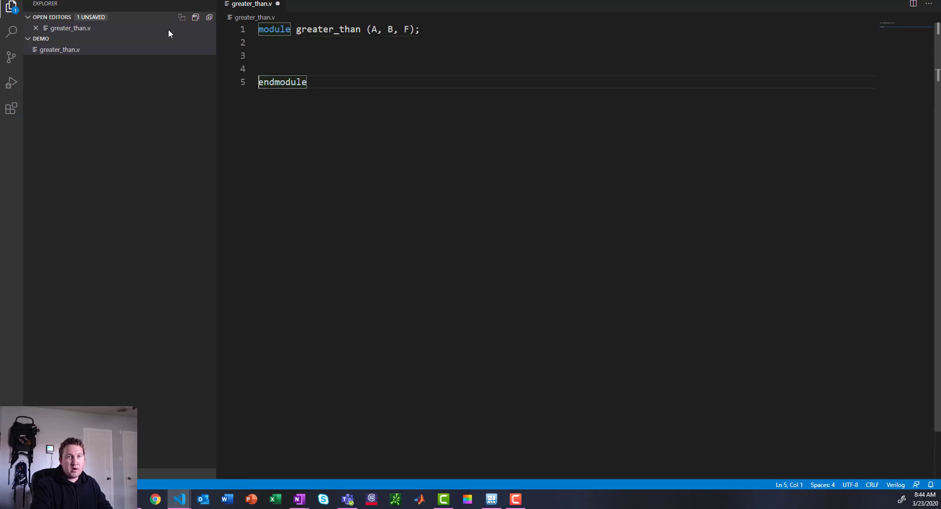
- Declare input [1:0] A, B and output F inside the module
type("in")
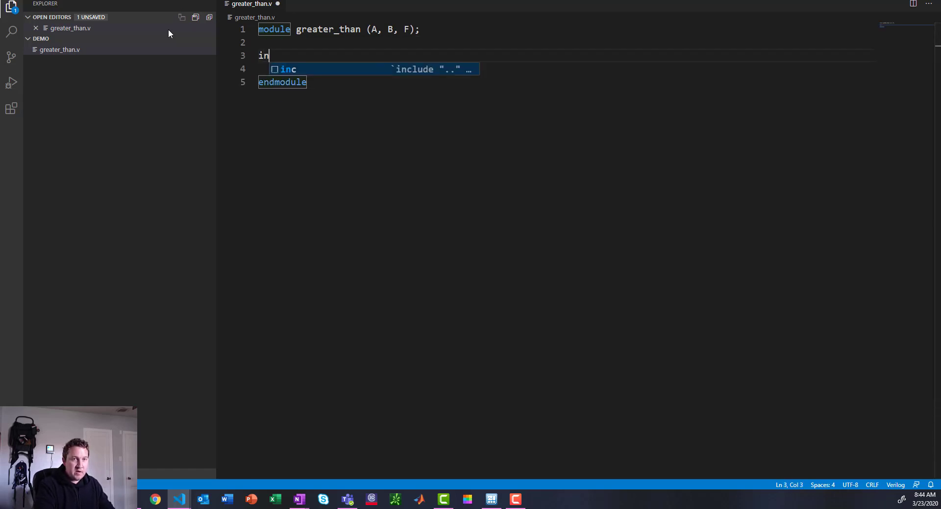
type("put")
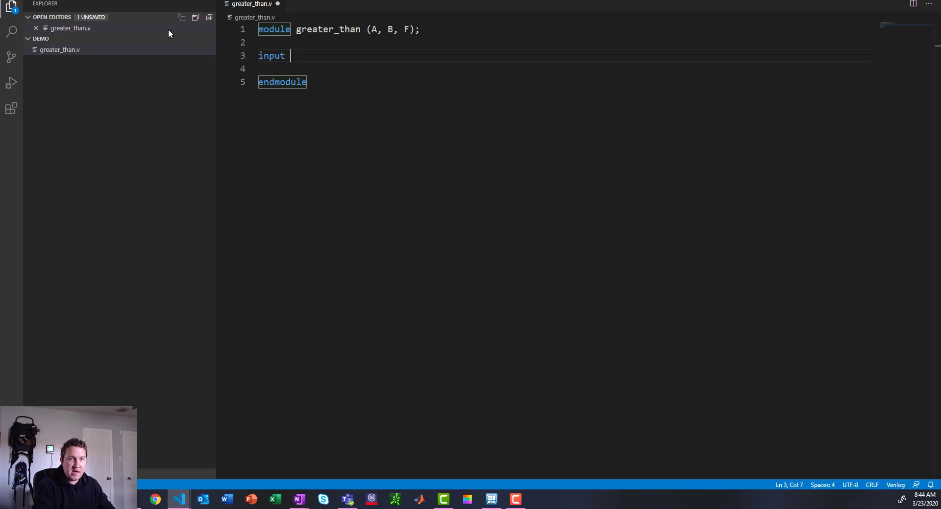
type("[]")
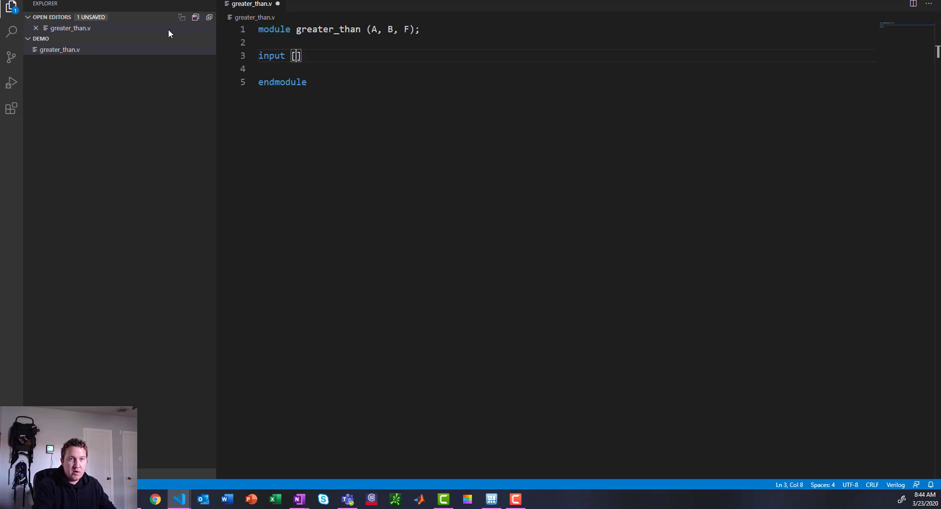
type("1:")
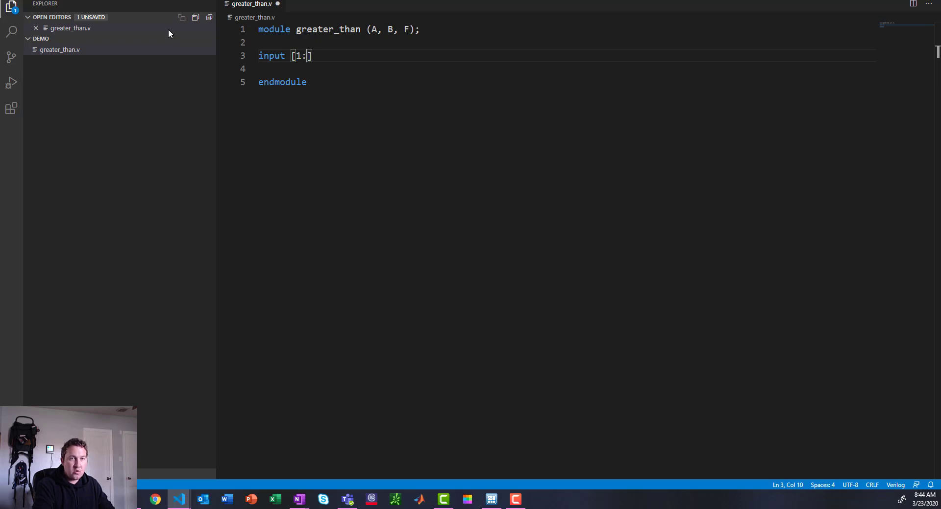
type("0")
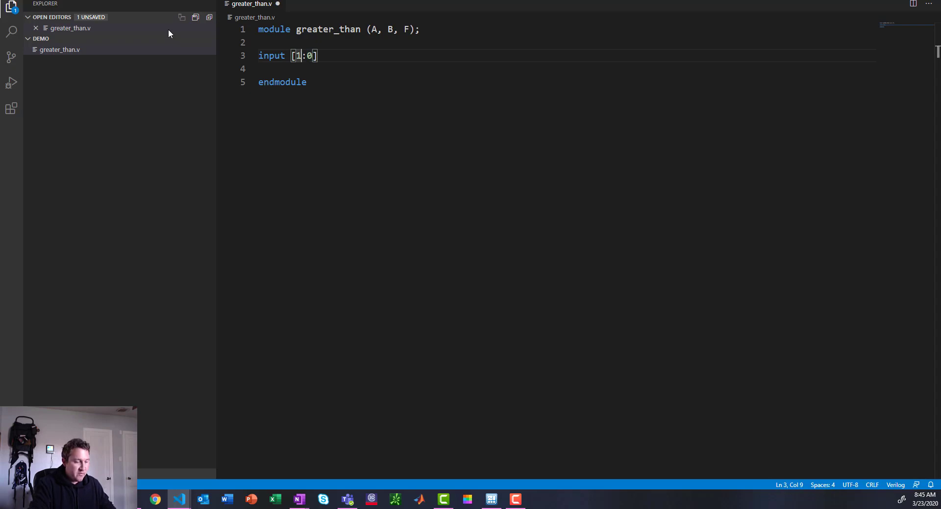
type("3")
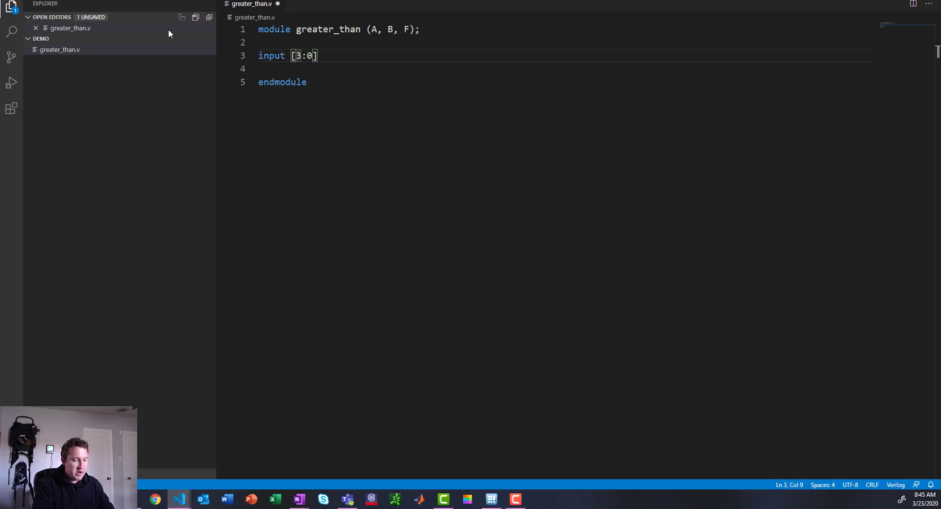
type("7")
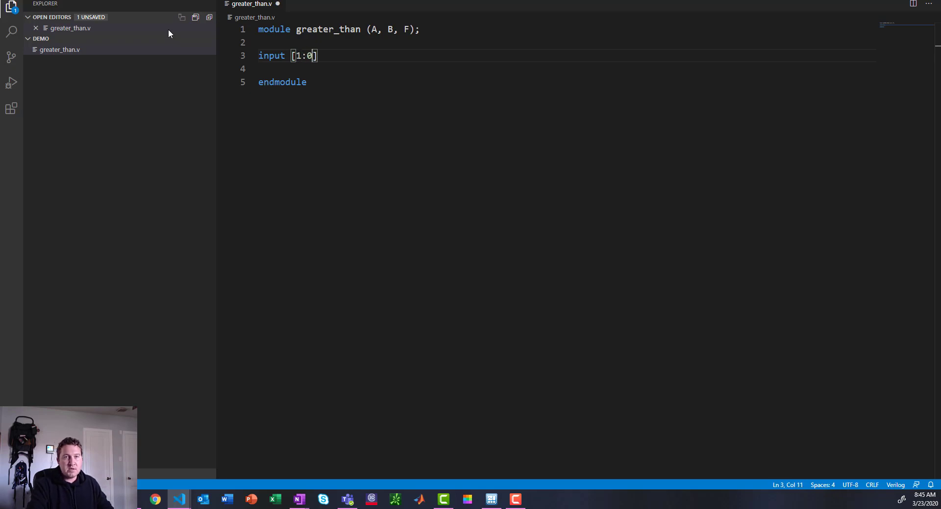
type("A,")
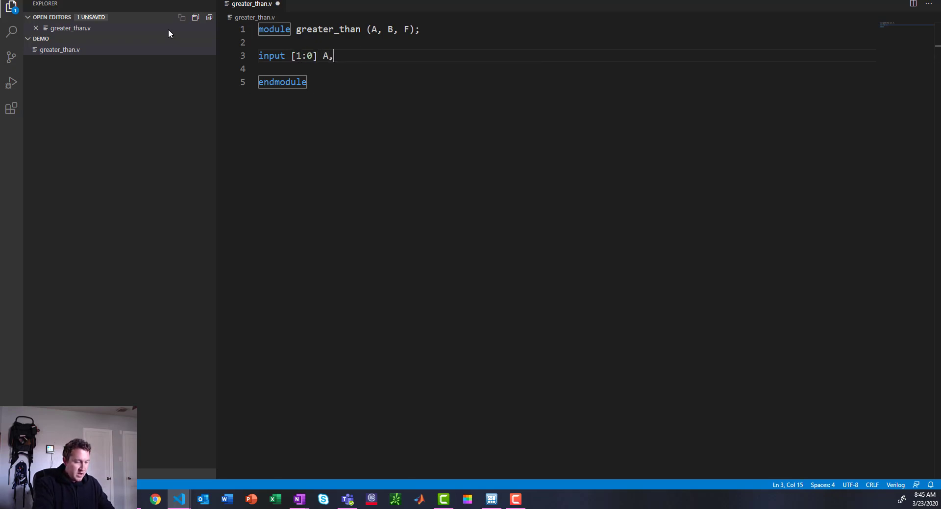
type("B;")
left_click(563, 68)
type("output F;")
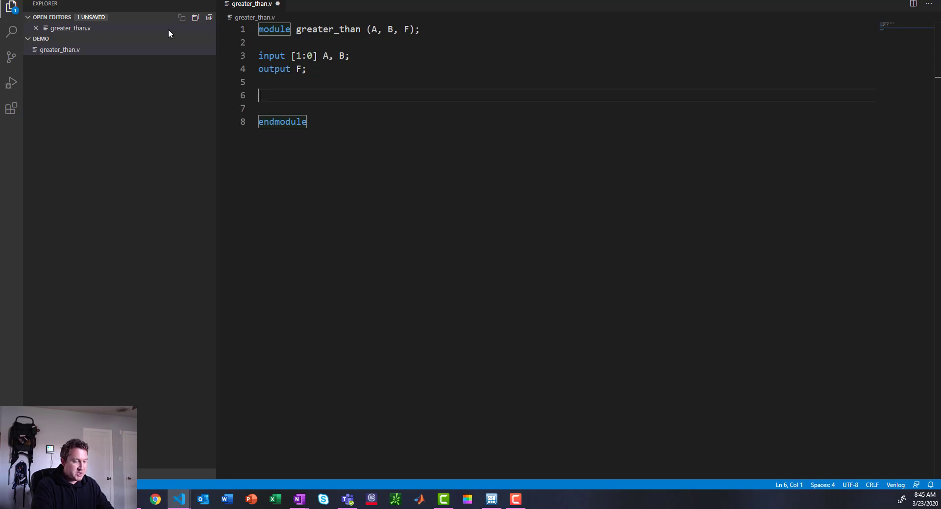
- Add assign F = A > B; then comment that line out with //
type("assign F = A")
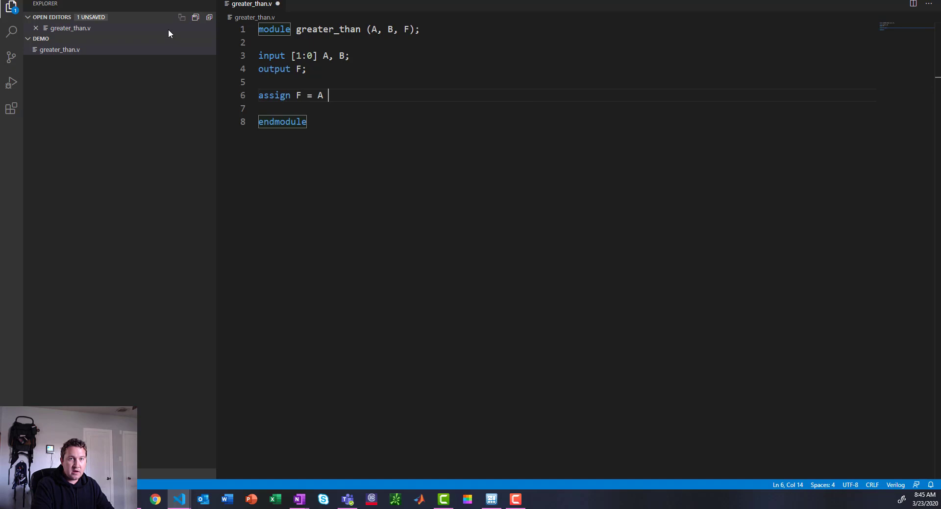
type("> B;")
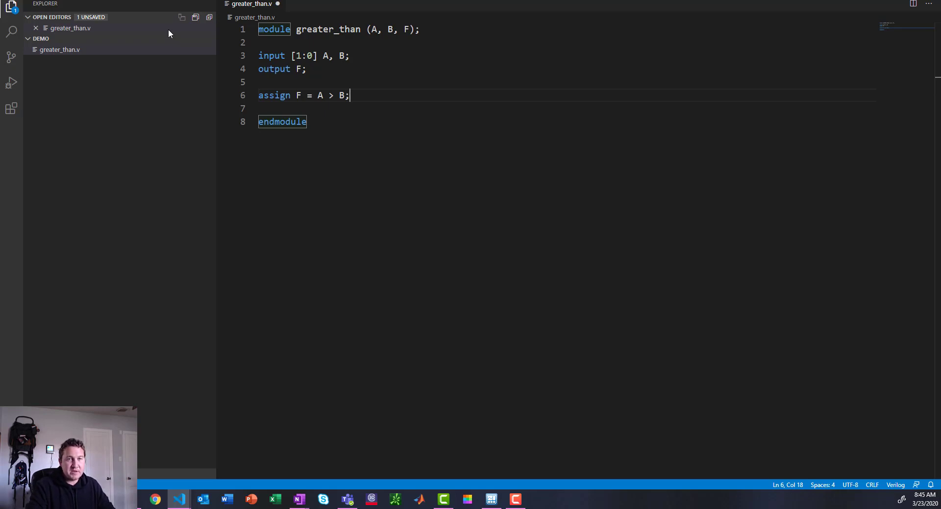
left_click(312, 95)
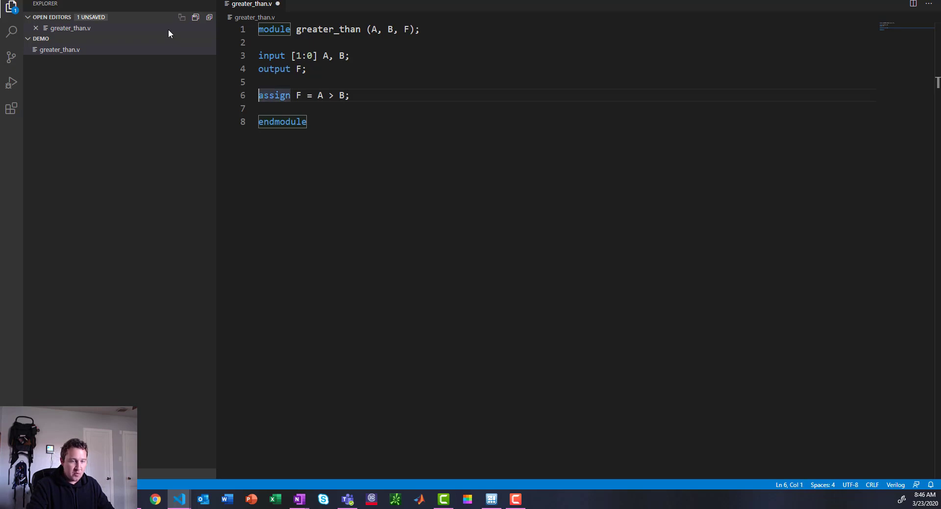
type("//")
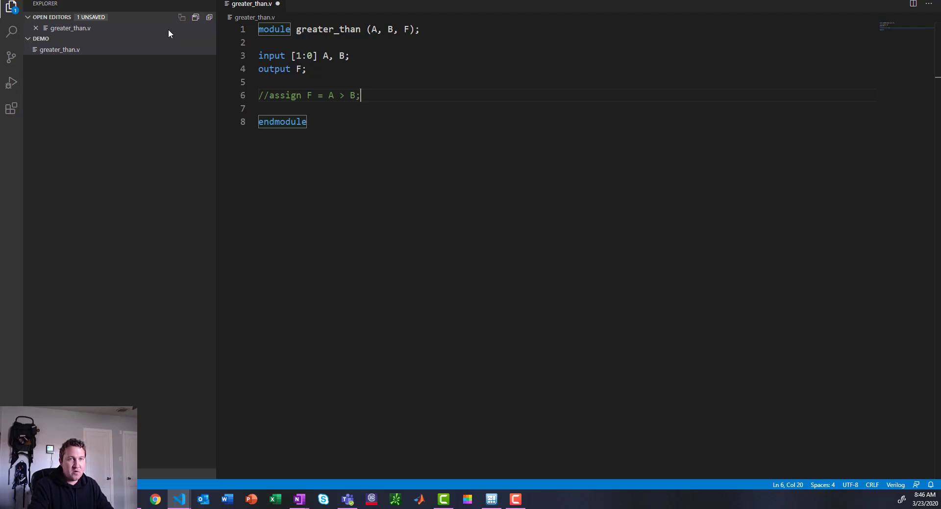
key("enter")
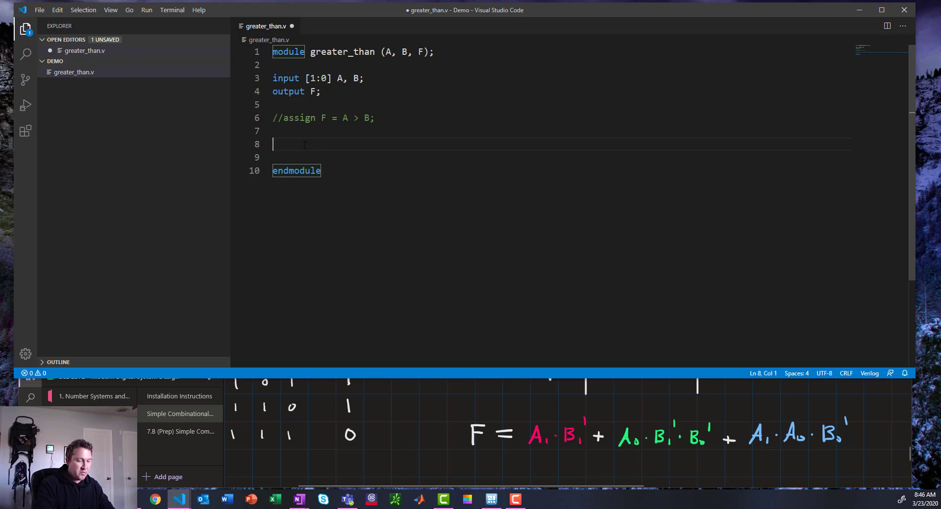
- Start the gate-level line assign F = A[1] & ~B[1] |
type("assign")
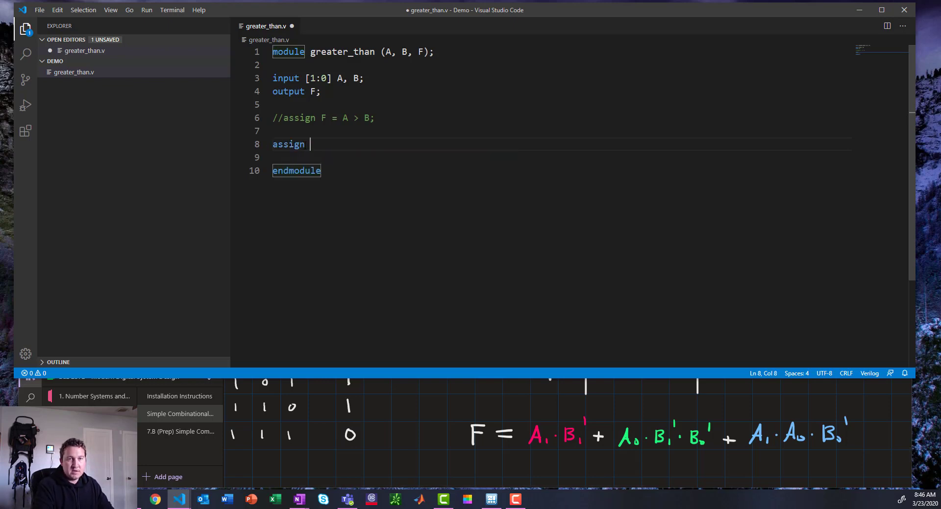
type("F =")
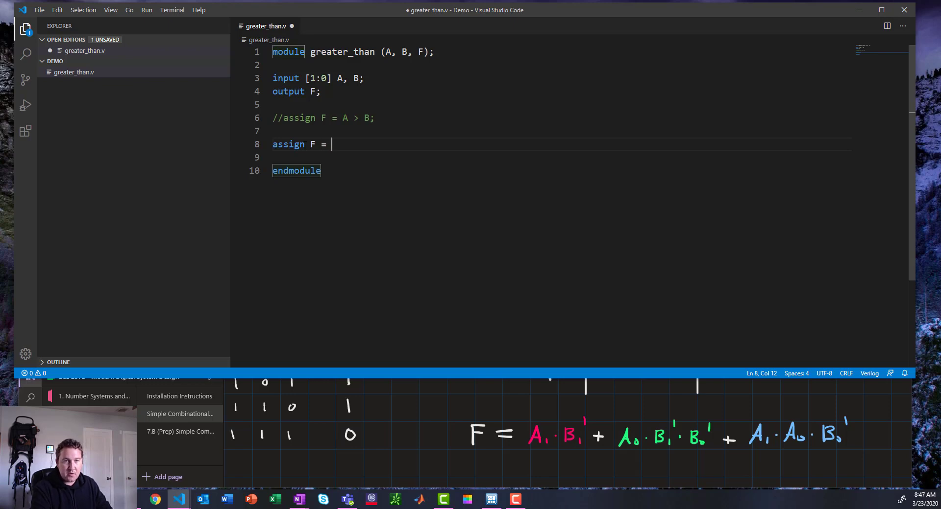
type("A")
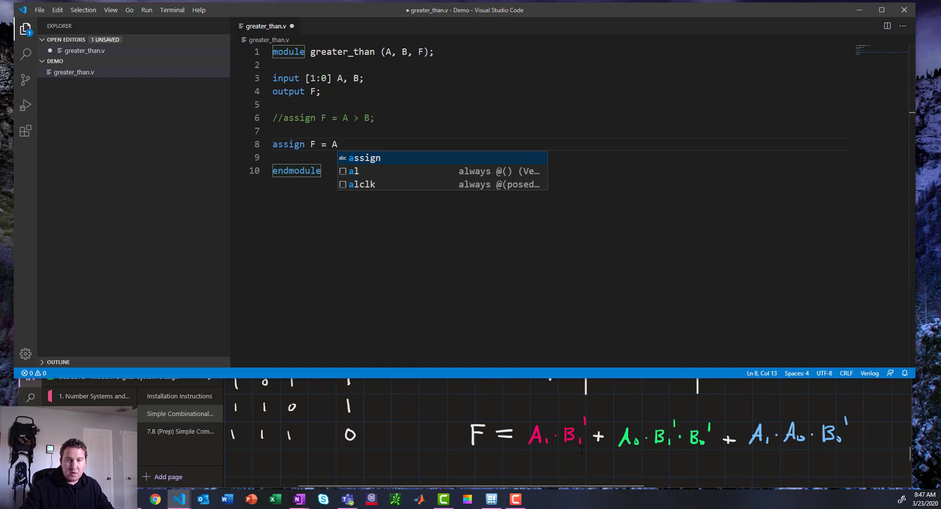
mouse_move(362, 164)
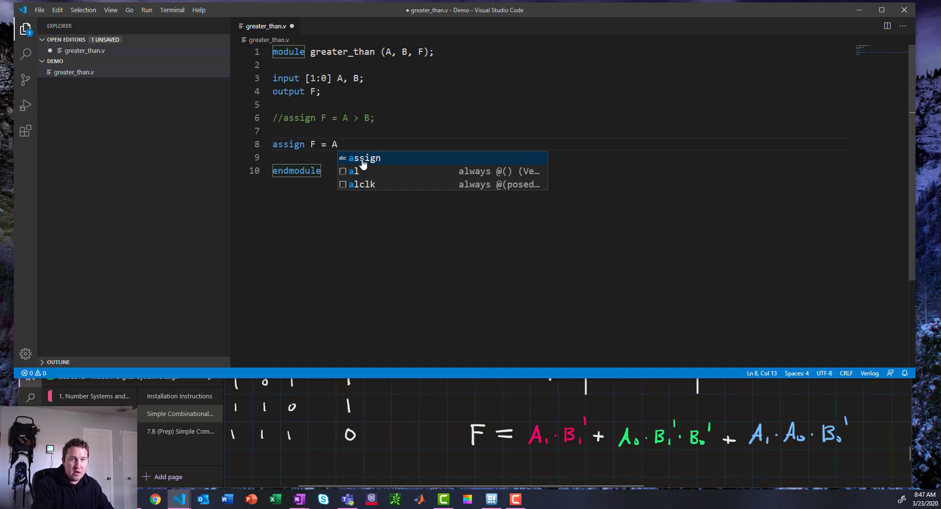
type("[1]")
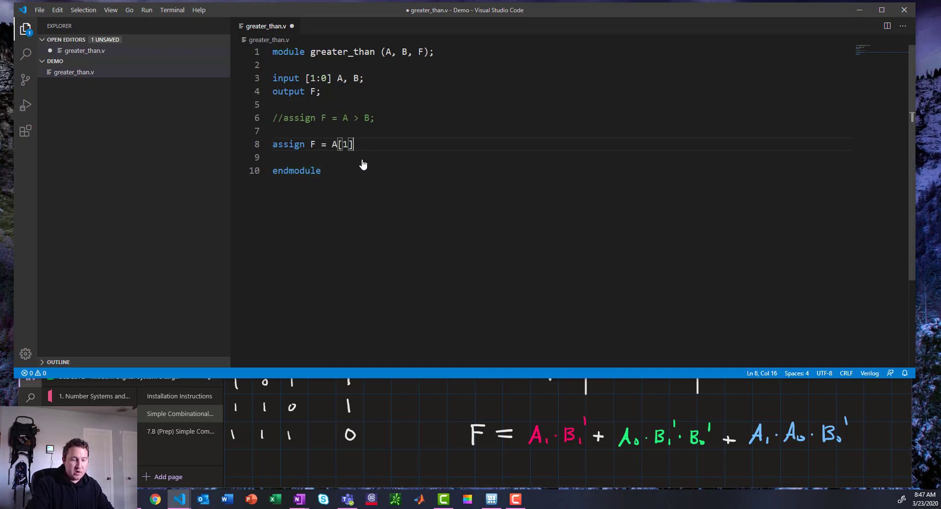
type("&")
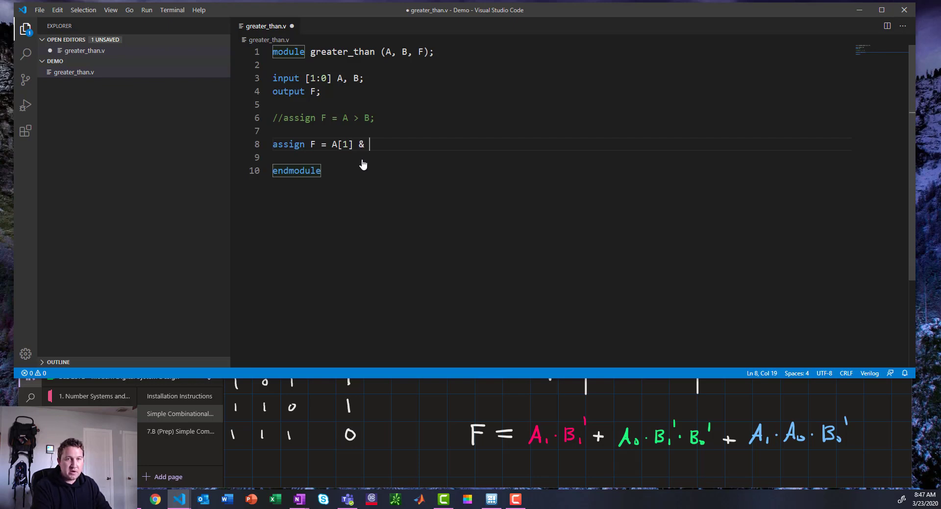
type("~")
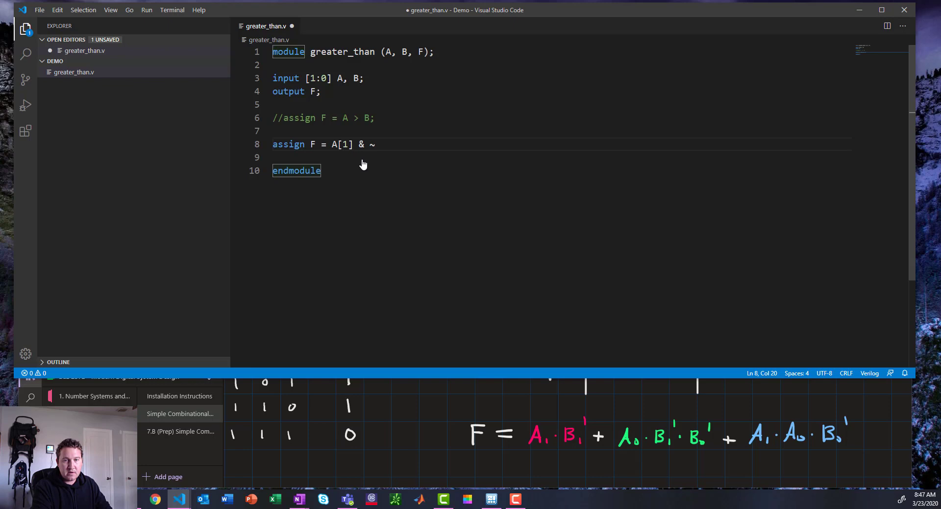
type("B")
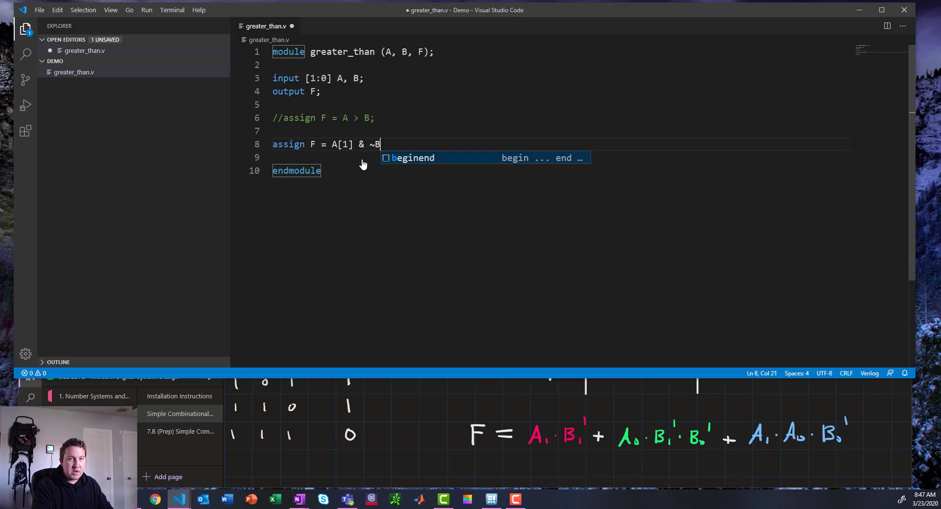
type("[1]")
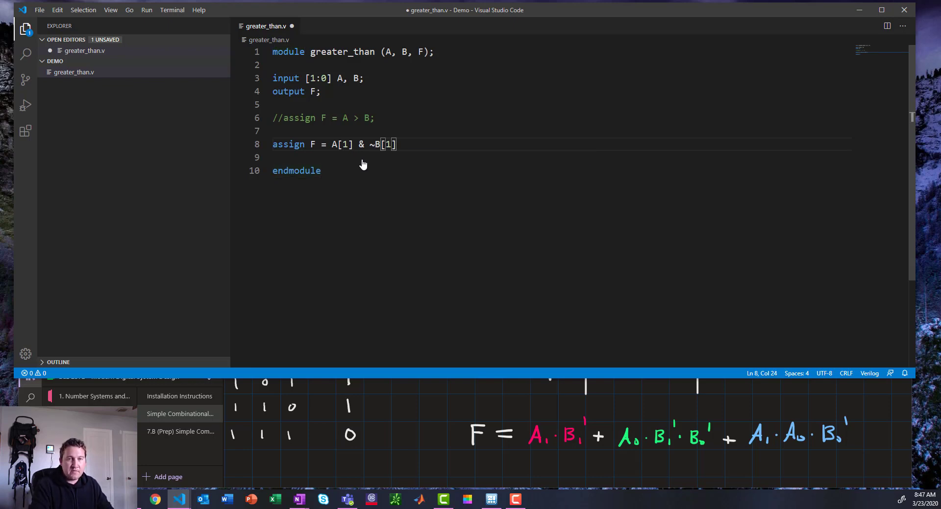
type("|")
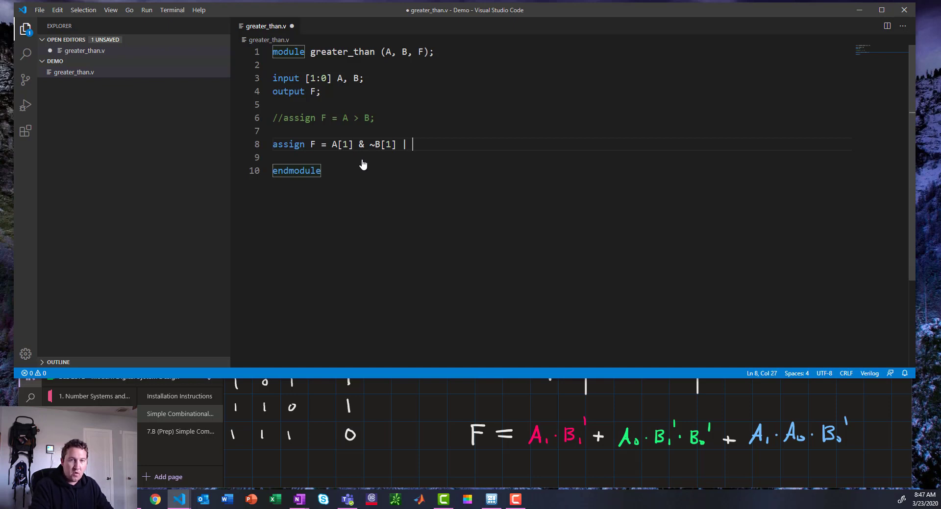
- Finish with A[0] & ~B[1] & ~B[0] | A[1] & A[0] & ~B[0]; and save
type("A[0]")
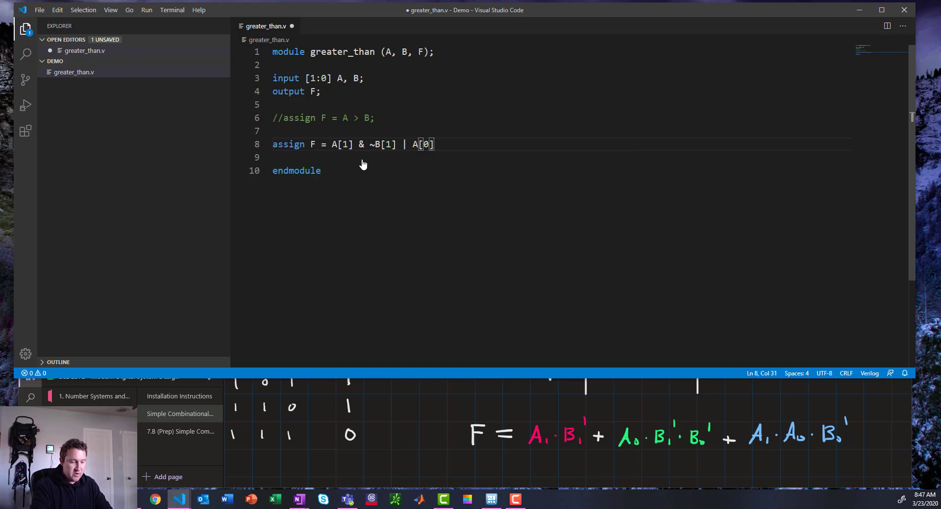
type("&")
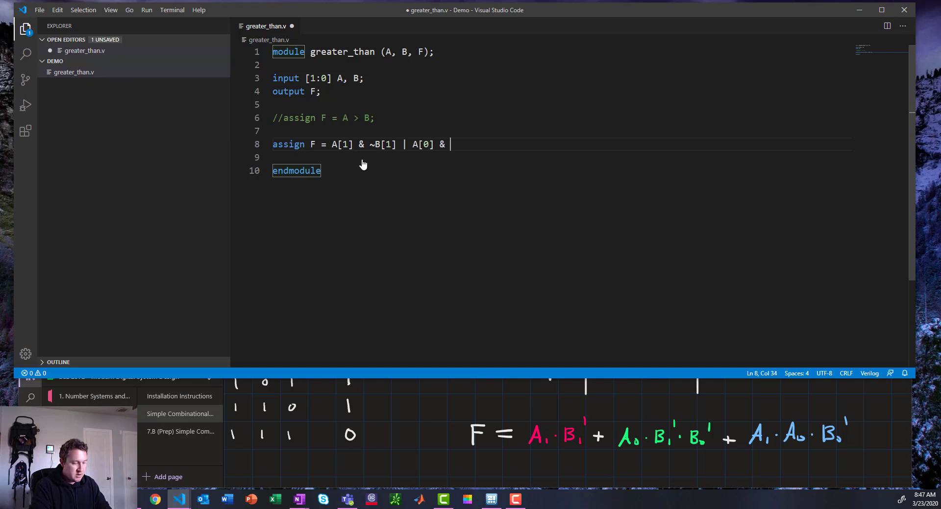
type("~B[1]")
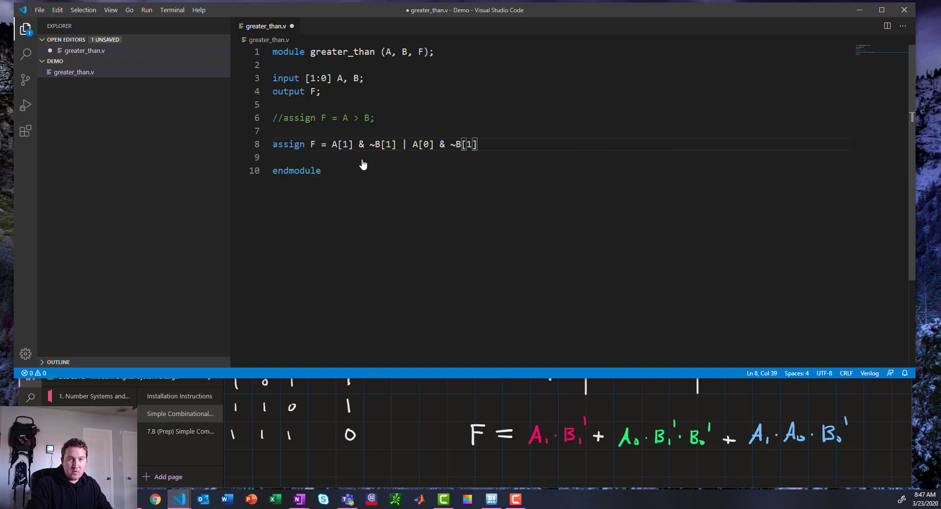
type("&")
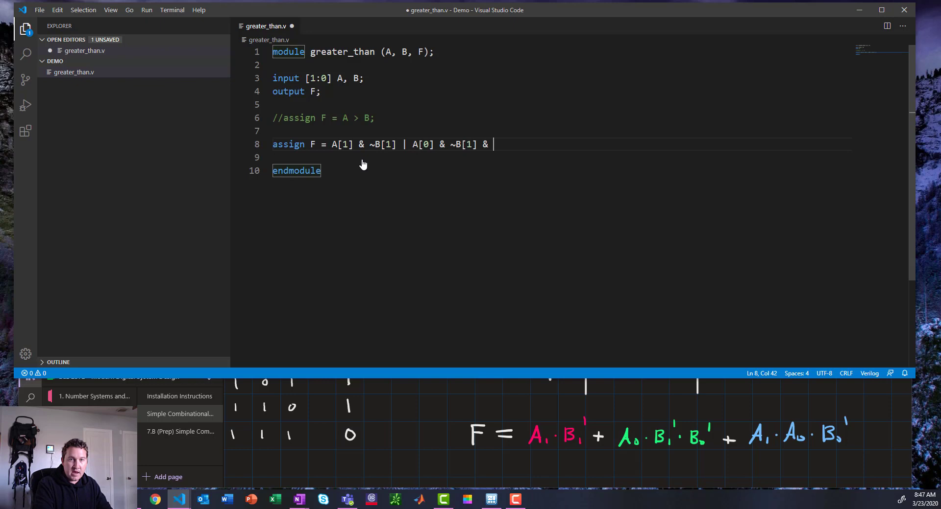
type("~B[]")
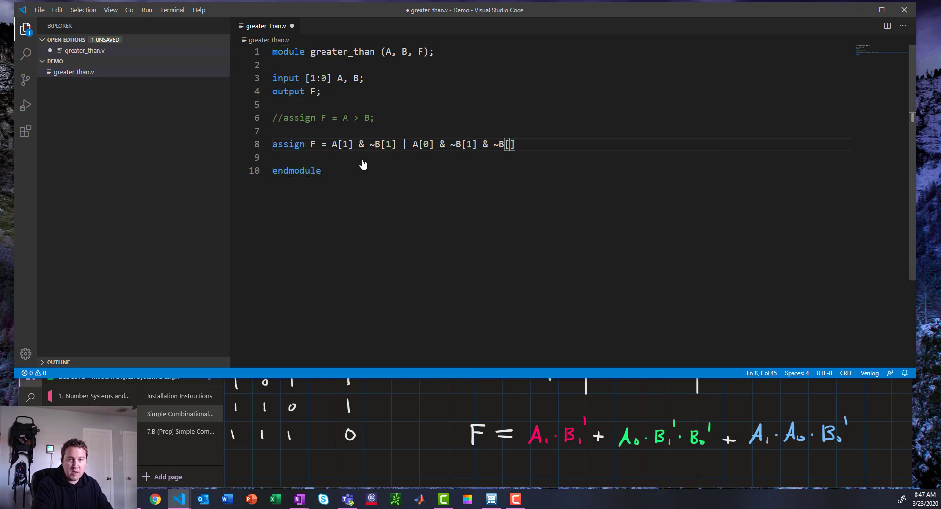
type("0] |")
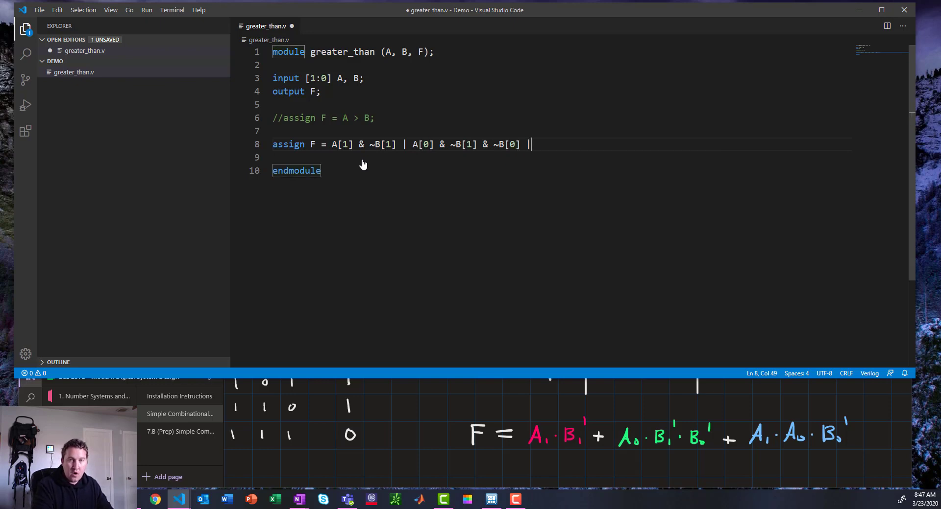
type("A[1]")
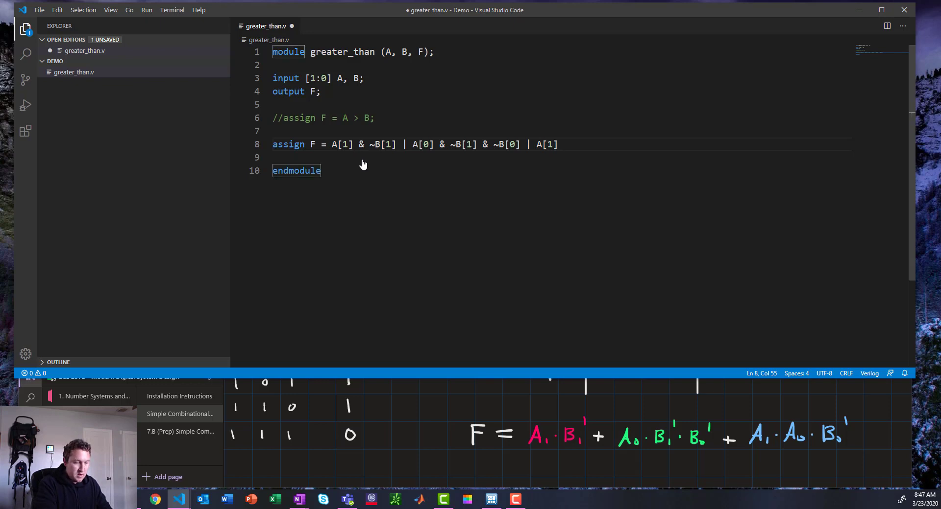
type("& A")
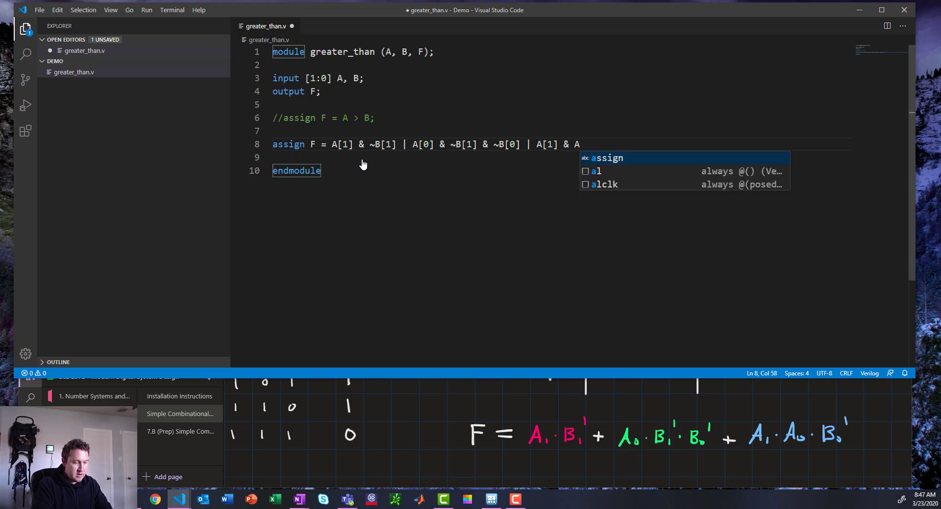
type("[0]")
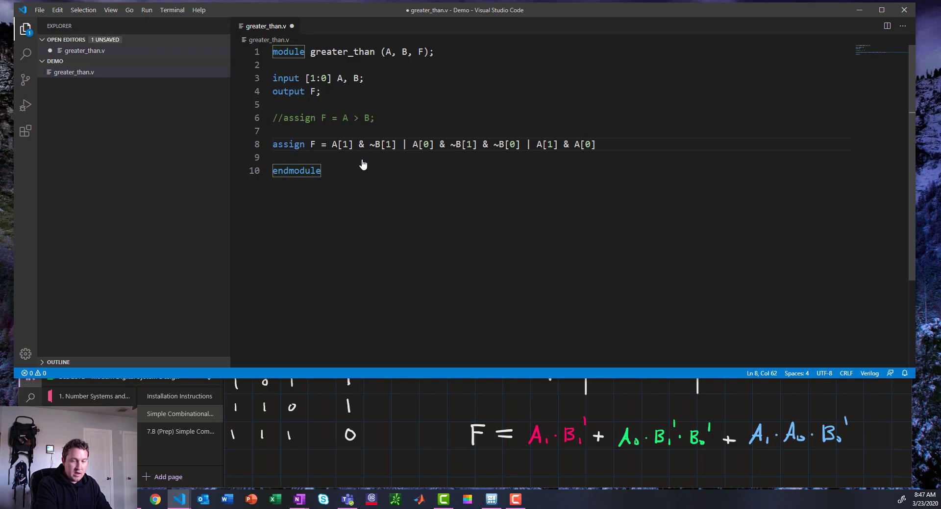
type("& ~")
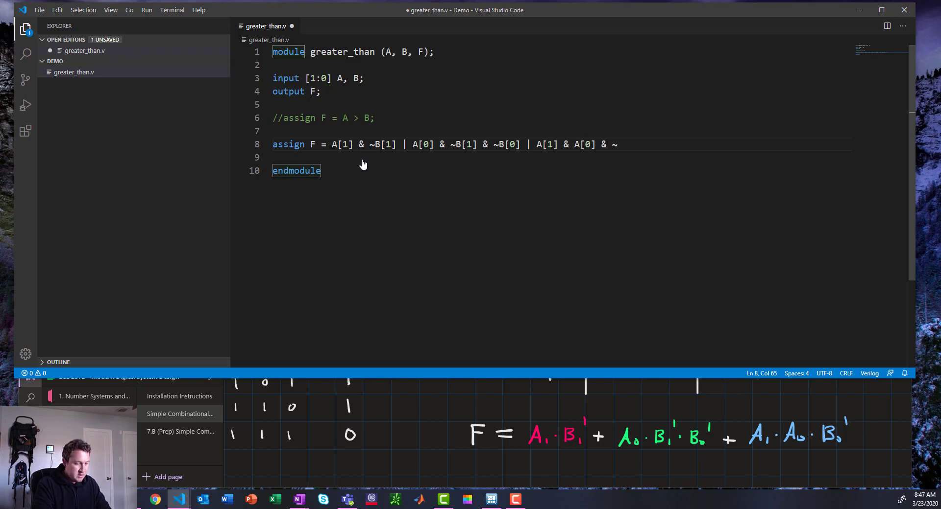
type("B[0];")
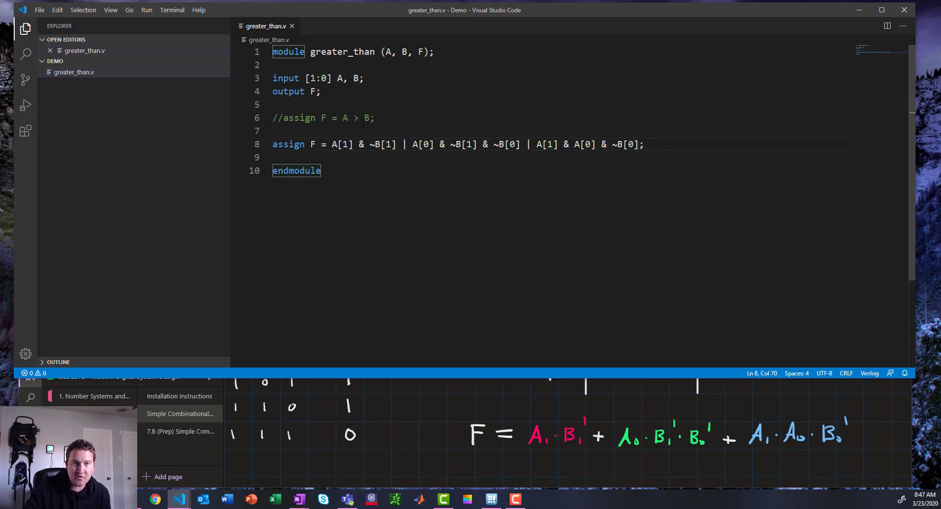
left_click(346, 117)
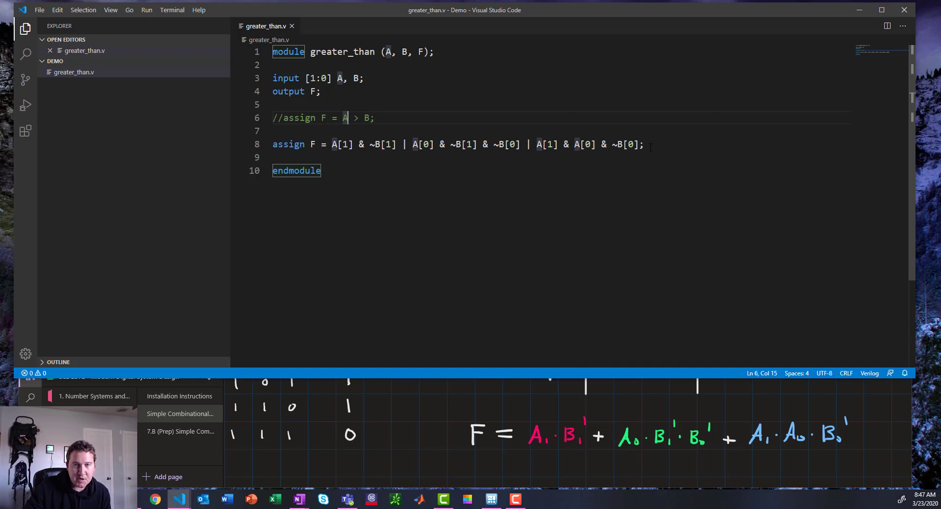
mouse_move(872, 436)
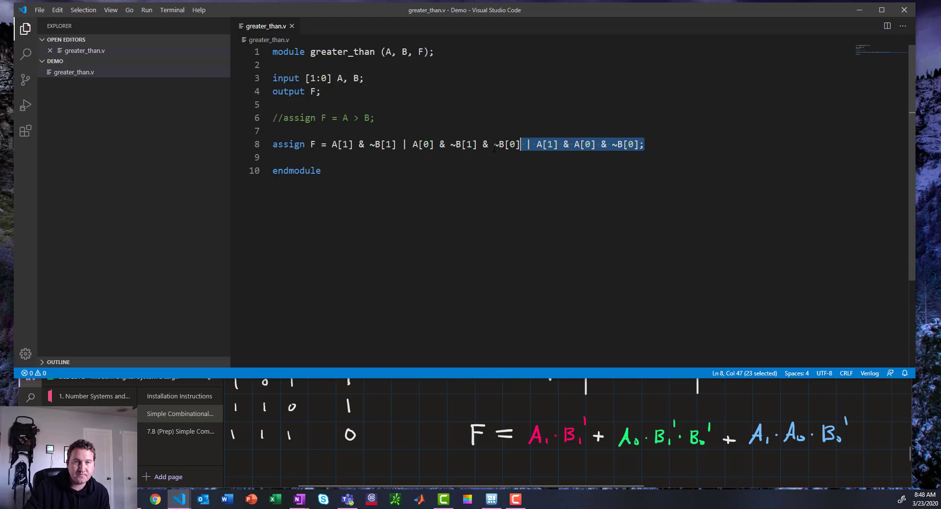
left_click_drag(520, 144, 333, 144)
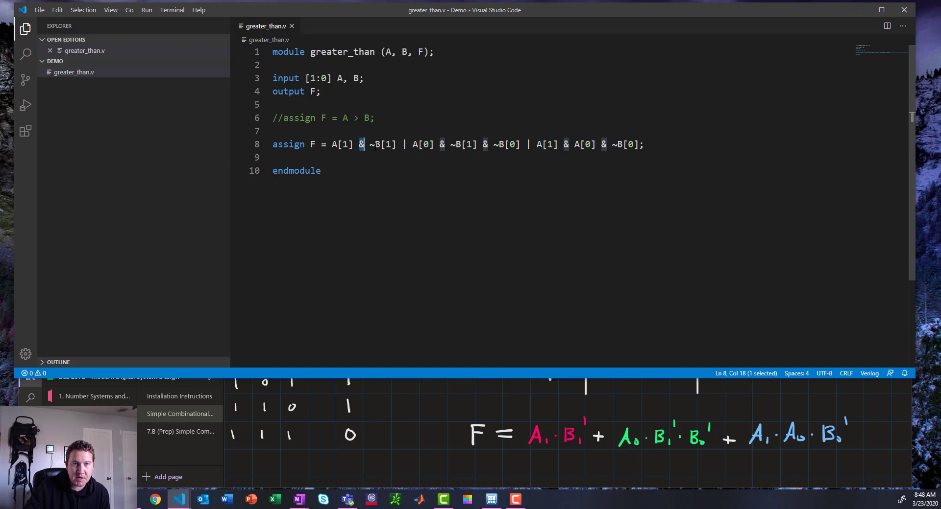
left_click(403, 144)
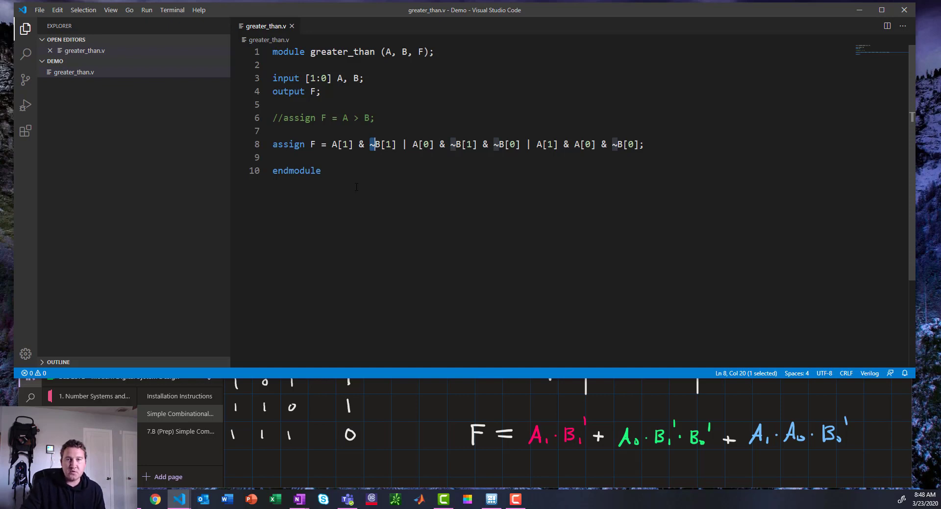
left_click(643, 144)
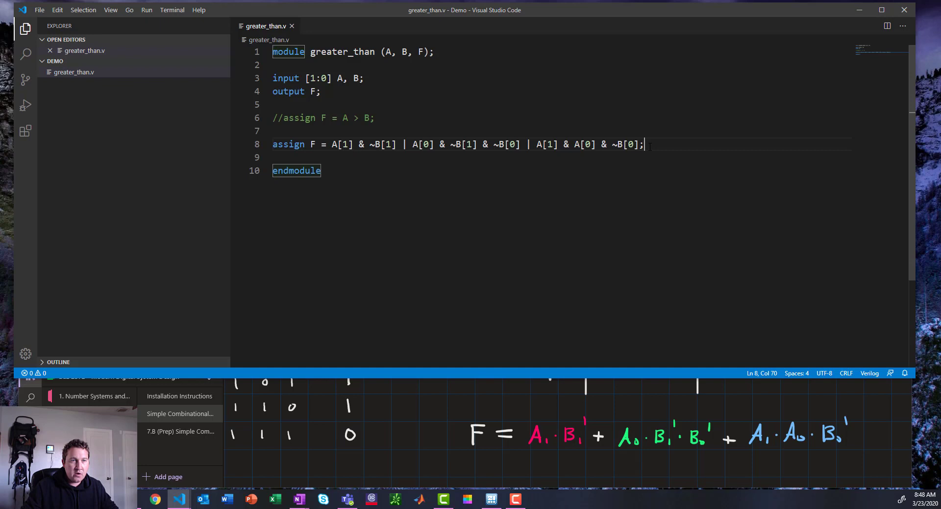
mouse_move(182, 63)
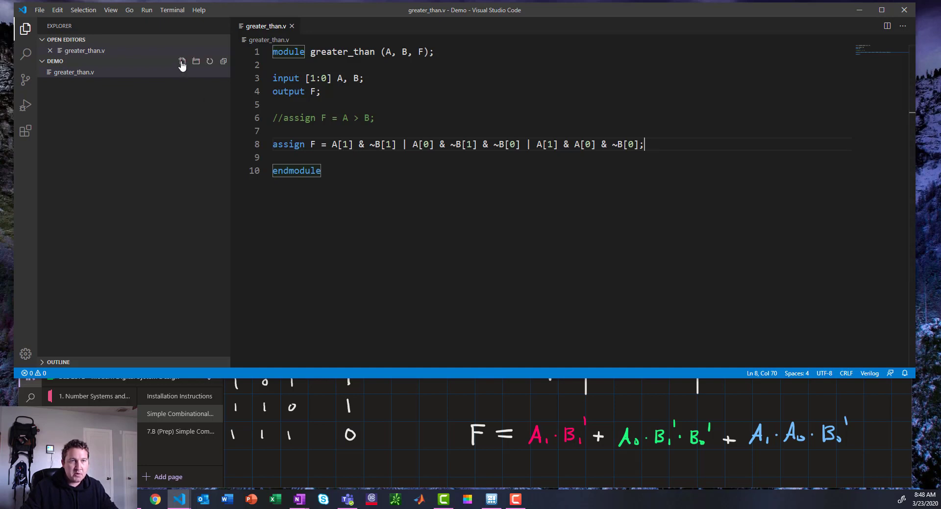
- Create greater_than_tb.v with a `timescale 1 ns / 1 ns line
left_click(183, 62)
type("greater_than_t")
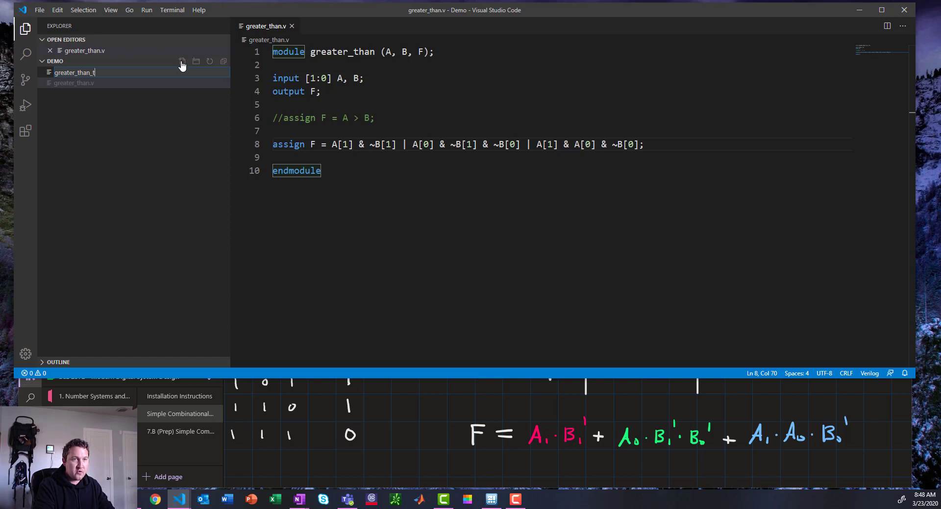
type("b.v")
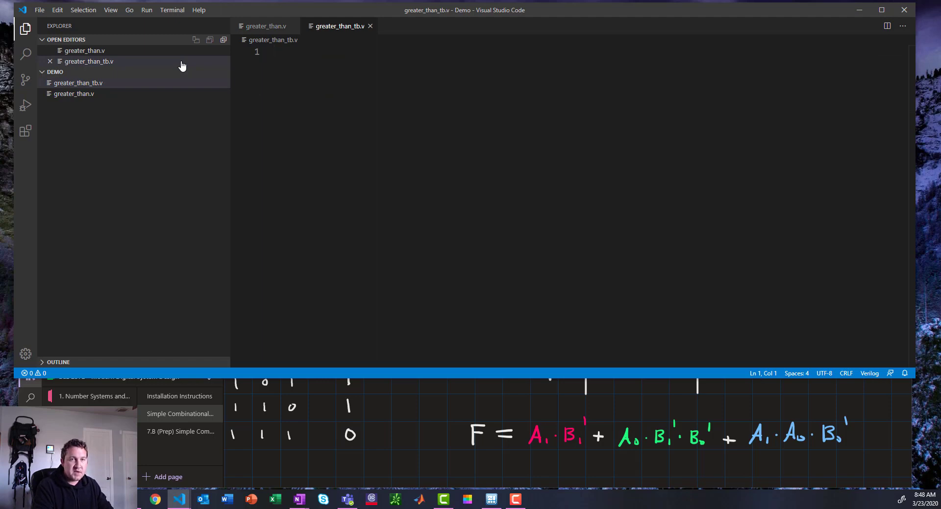
type("`ti")
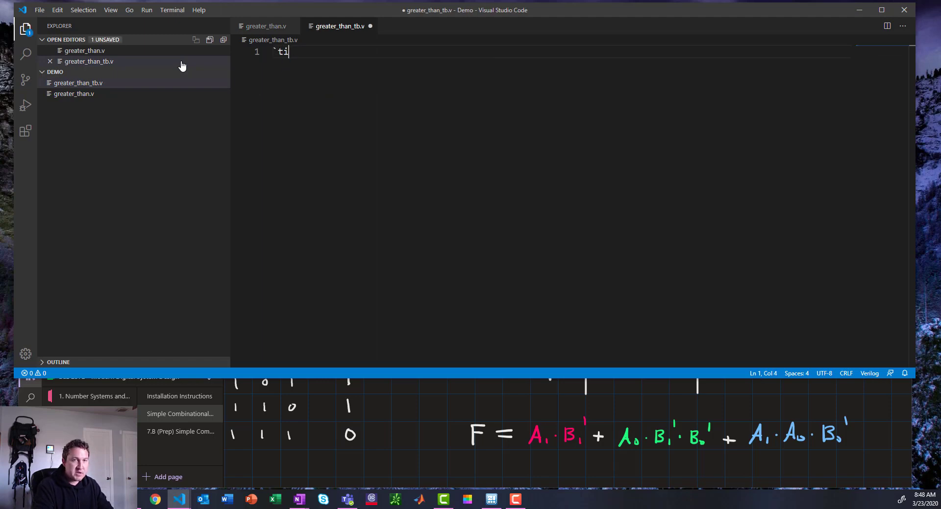
type("mescale")
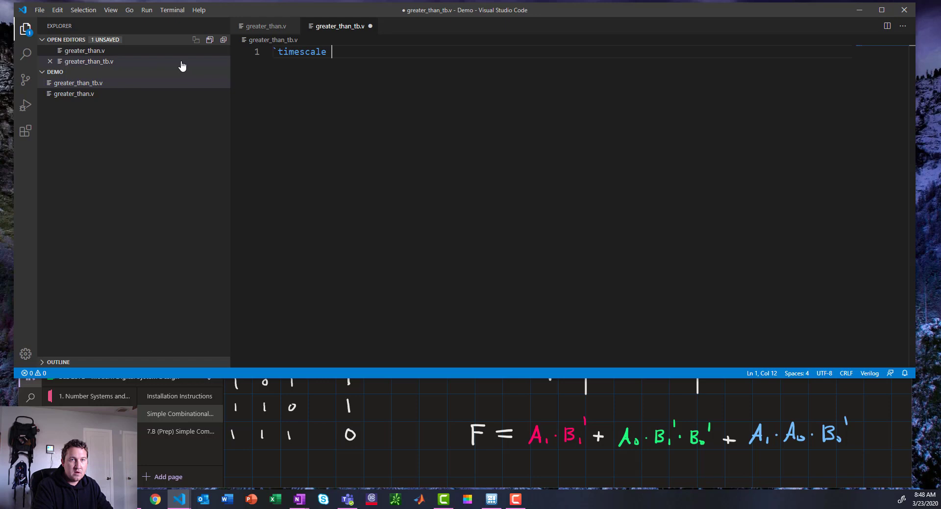
type("1 ns /")
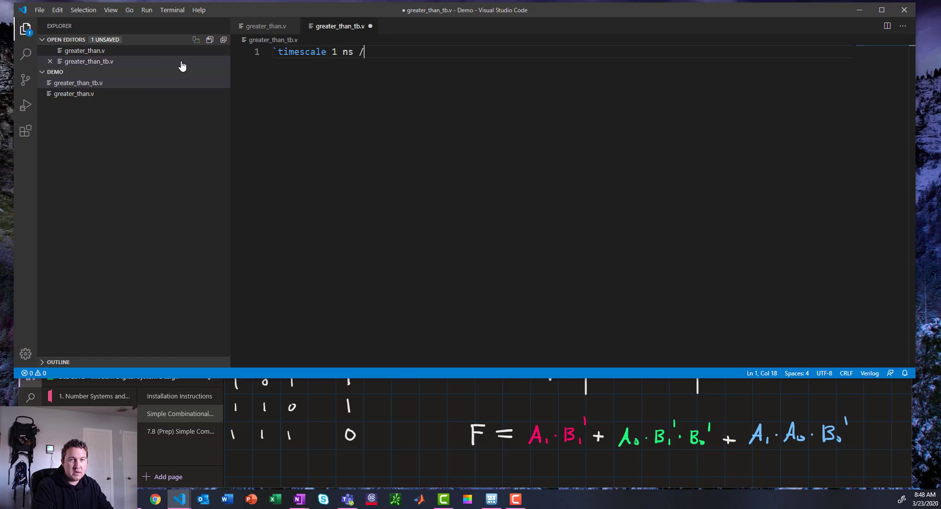
type("1 ns")
type("`")
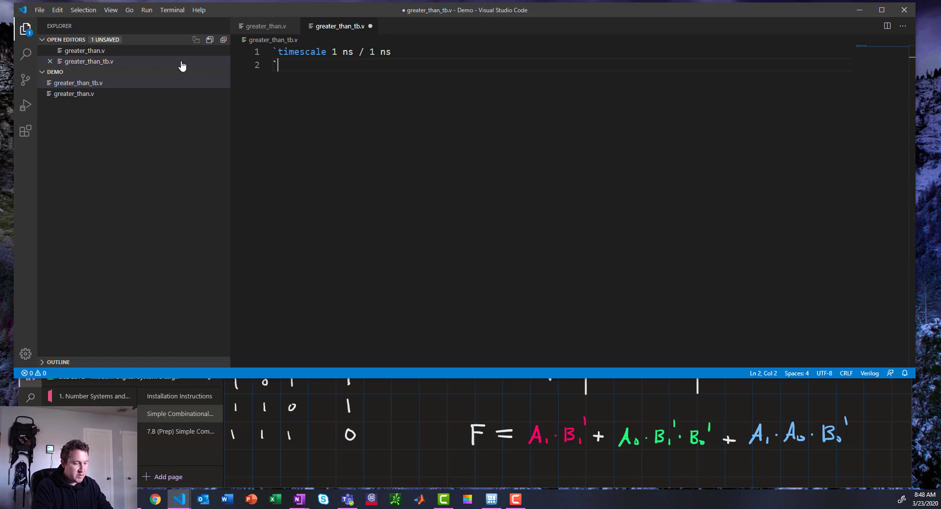
- Add `include "greater_than.v" and begin the module line
type("gr")
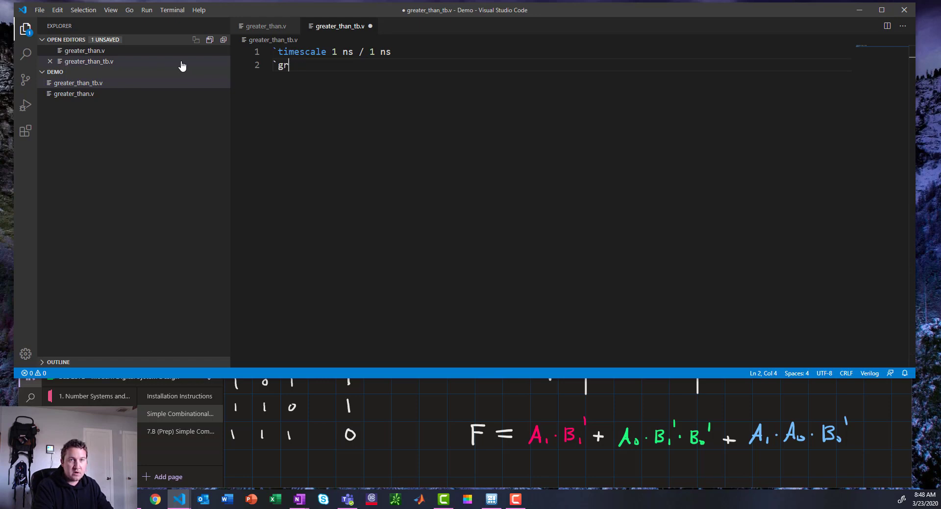
type("include \"")
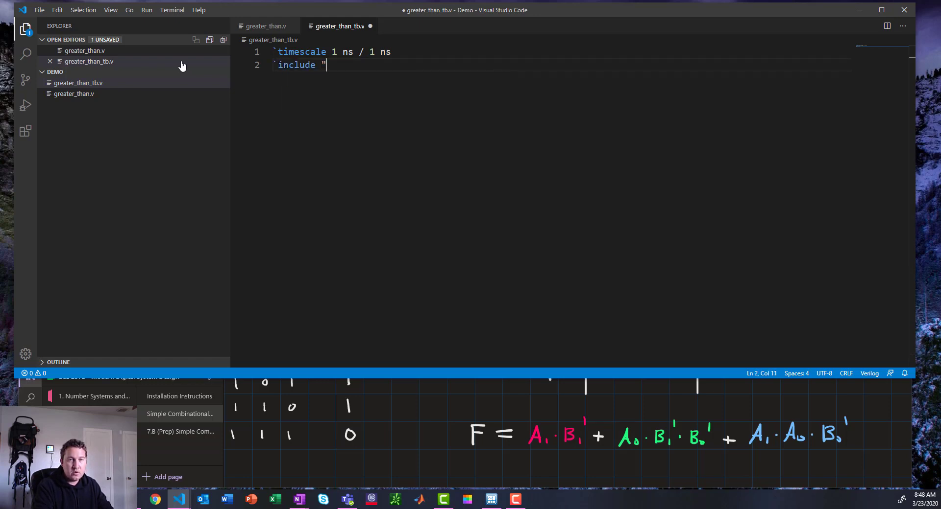
type("greater_than")
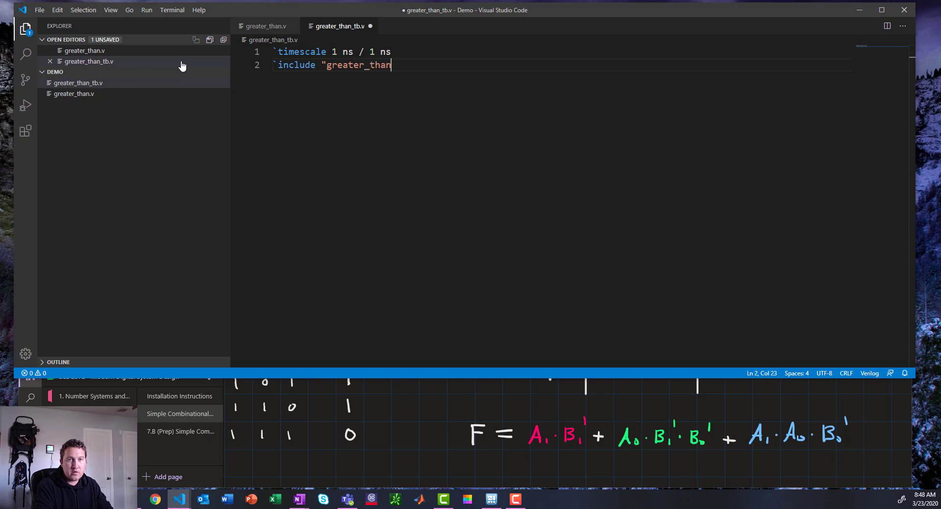
type(".v\"")
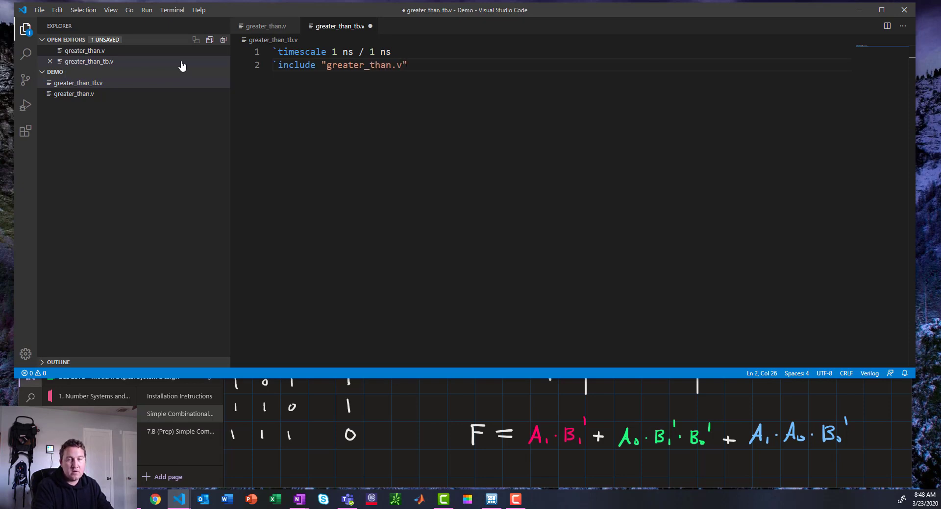
type("modu")
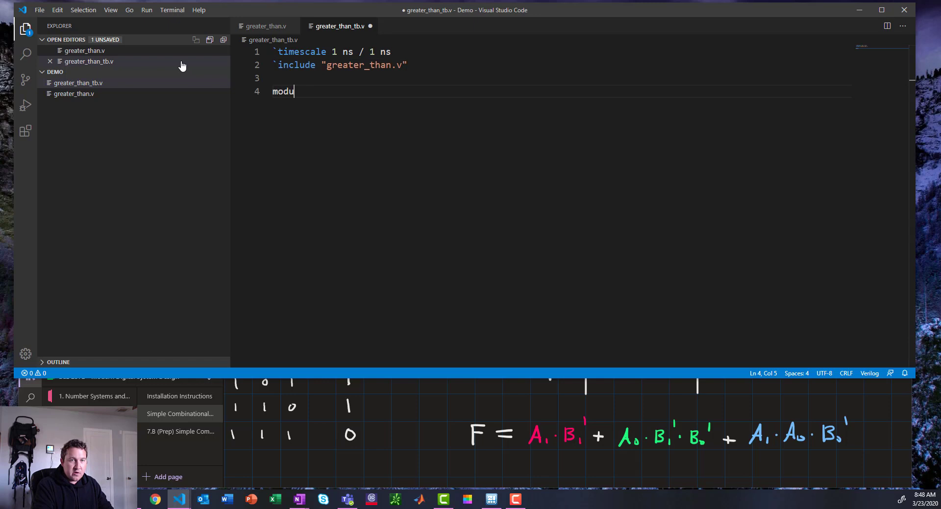
- Write module greater_than_tb; with endmodule and blank lines inside
type("le greater_than_tb;")
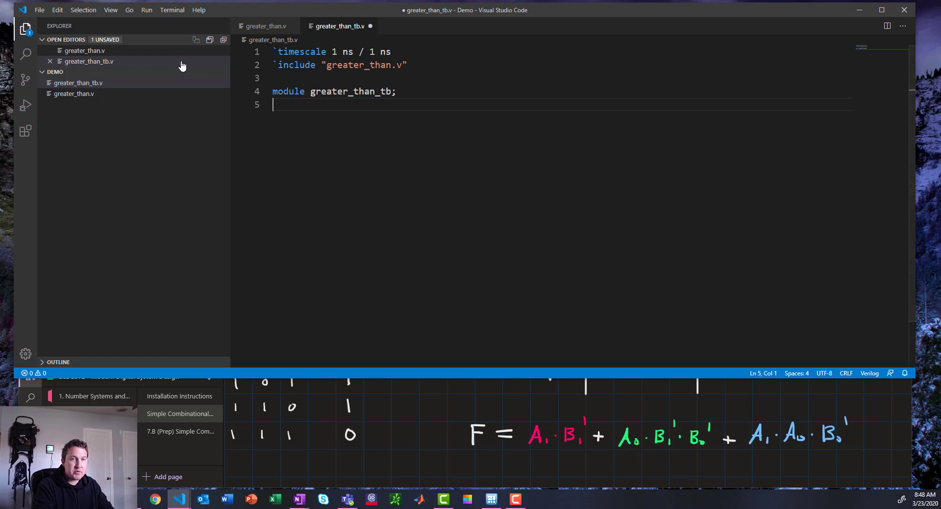
type("endmodule")
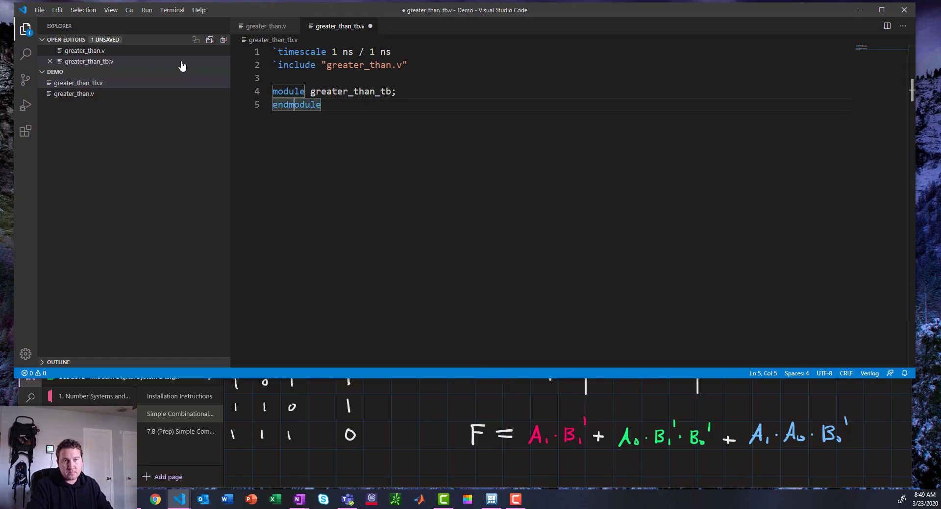
key("enter")
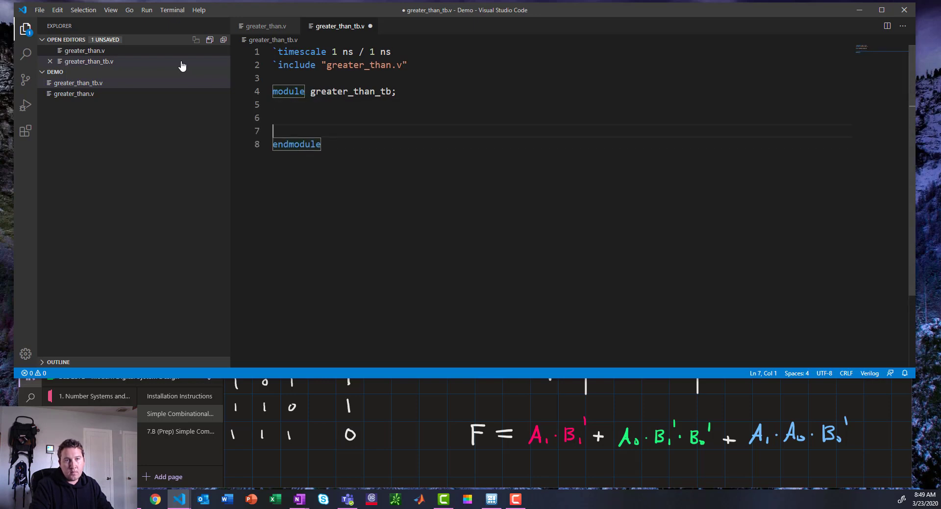
- Declare reg [1:0] A, B; and wire F; in the testbench
type("reg [1")
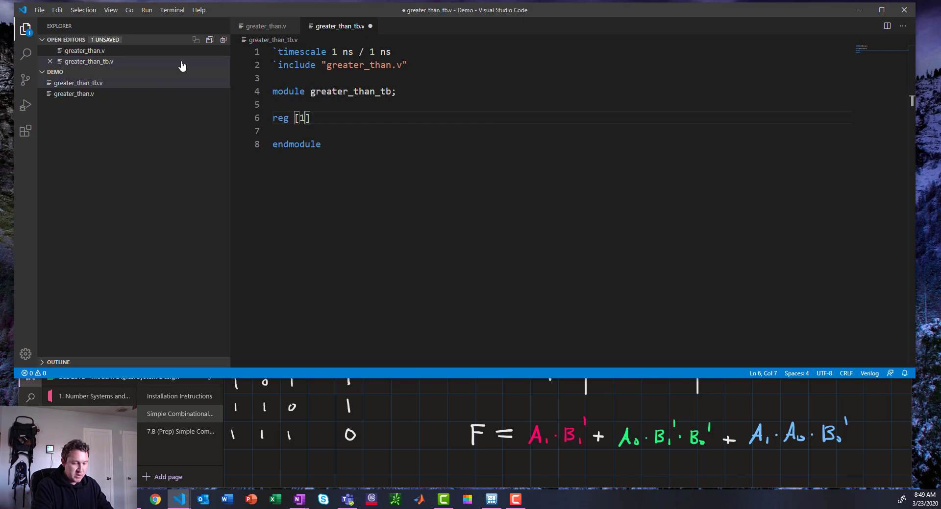
type(":0]")
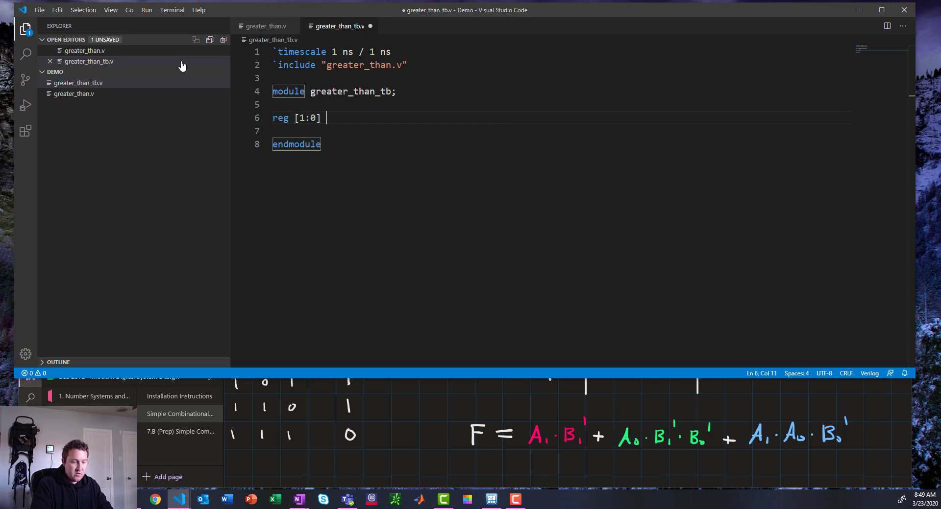
type("A, B;")
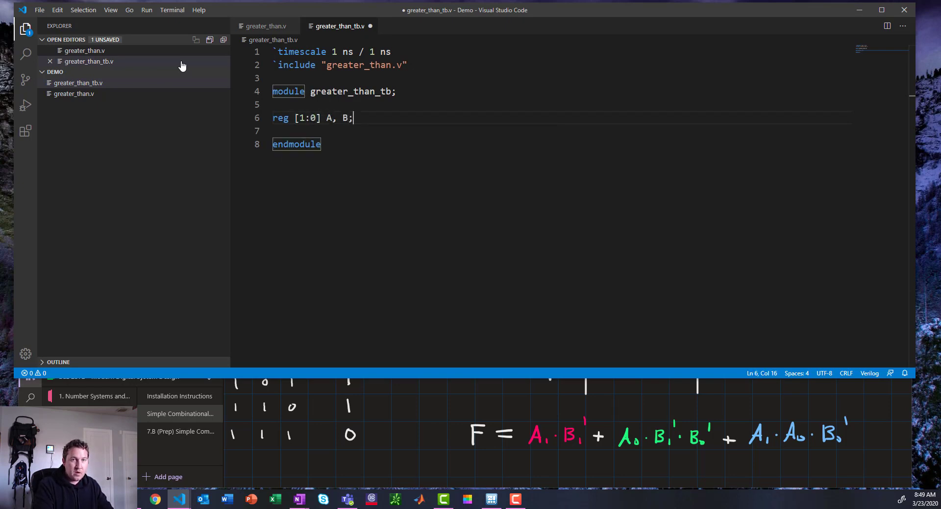
type("wire")
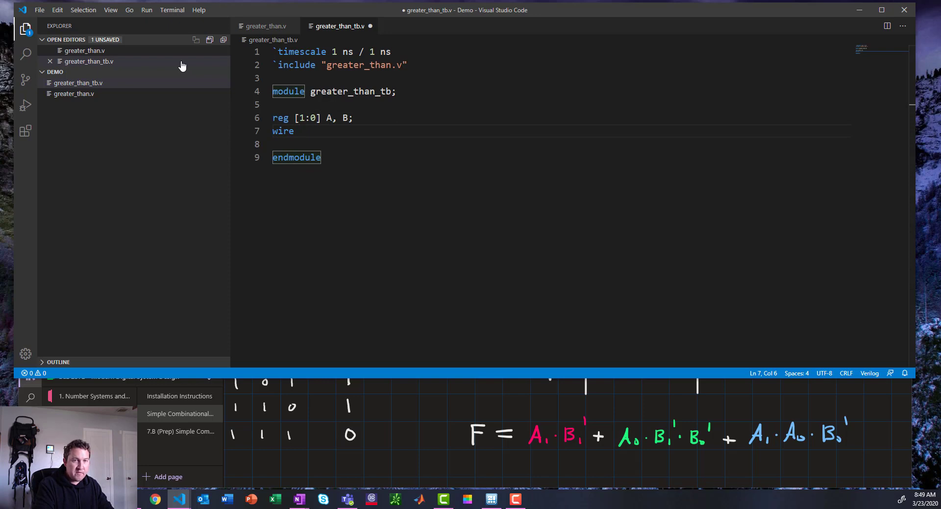
type("F;")
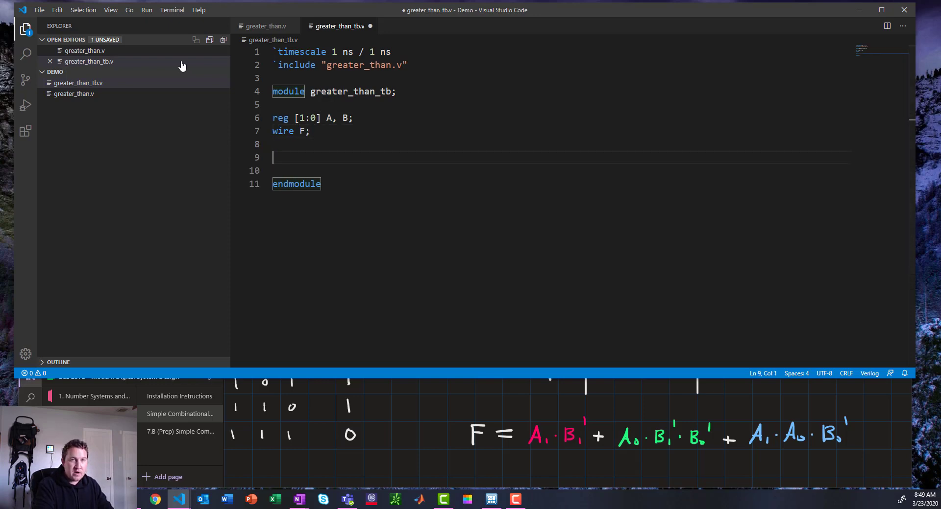
- Instantiate greater_than uut(A, B, F) and start an initial begin block
type("greater_than uut")
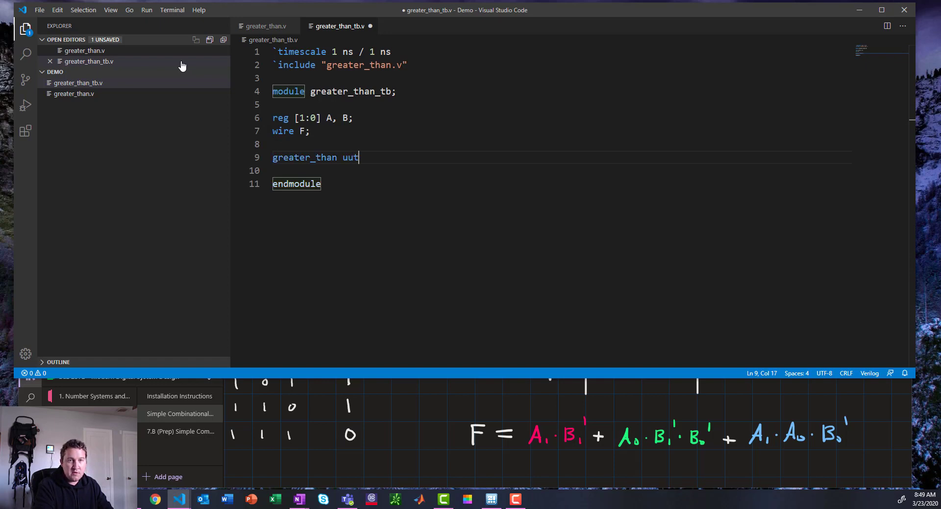
type("(A, )")
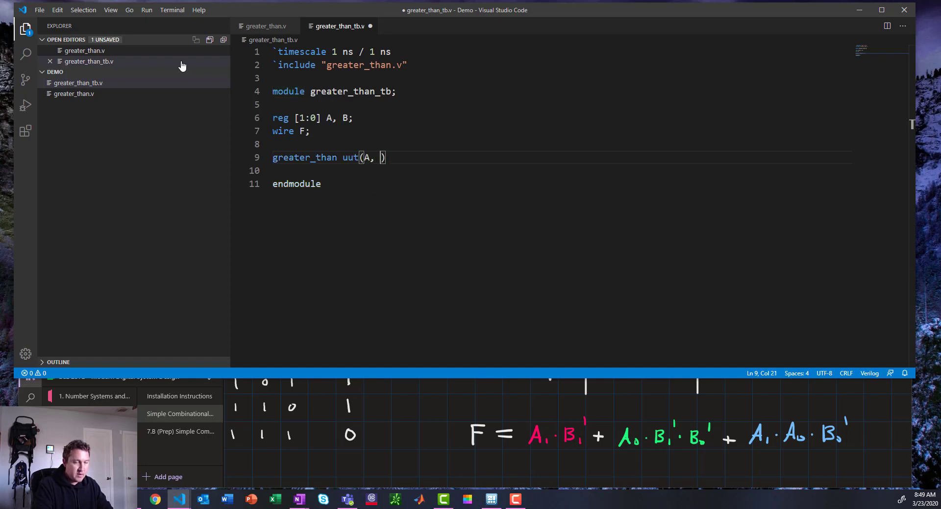
type("B, F")
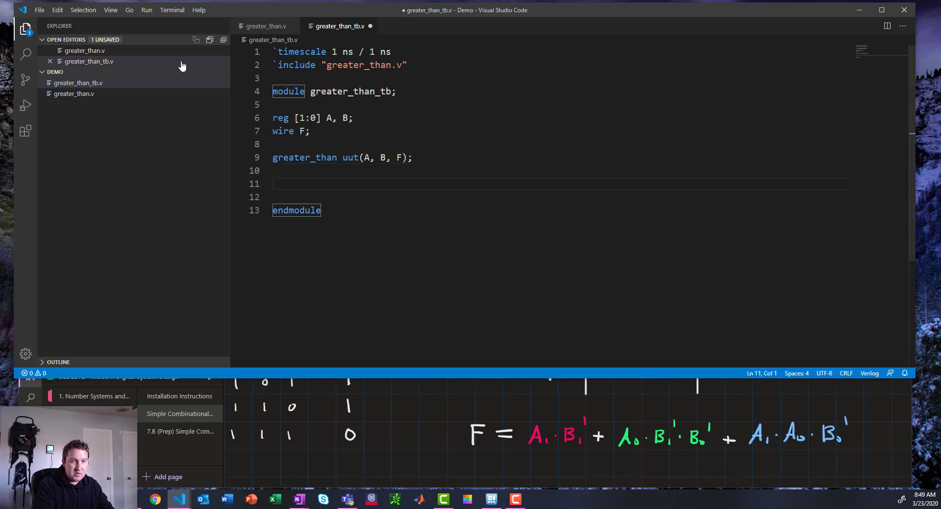
type("initial begin")
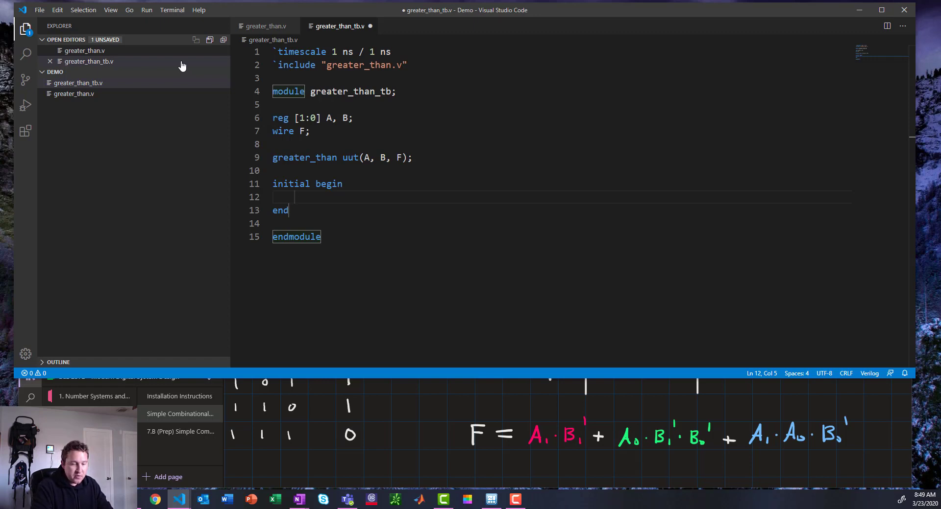
- Write the first stimulus line assigning {A, B} = 4'b0000; in the initial block
type("{}")
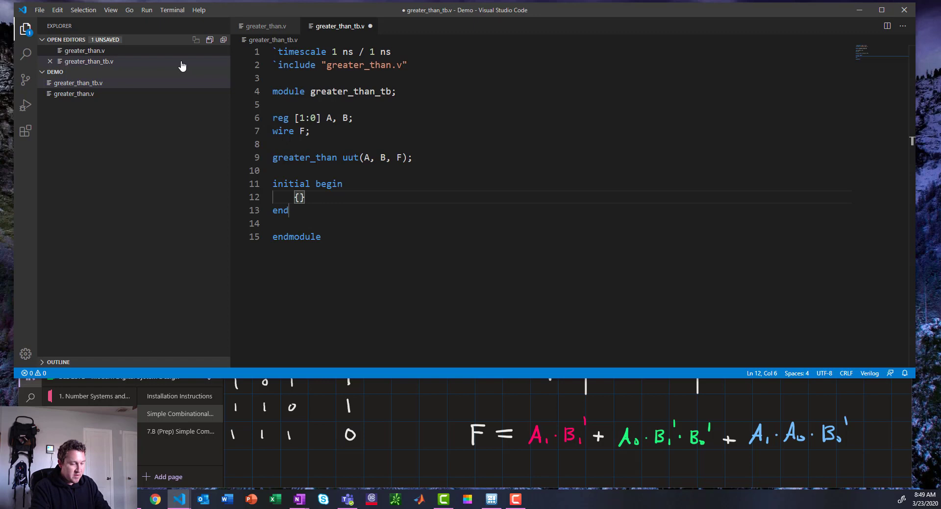
type("A")
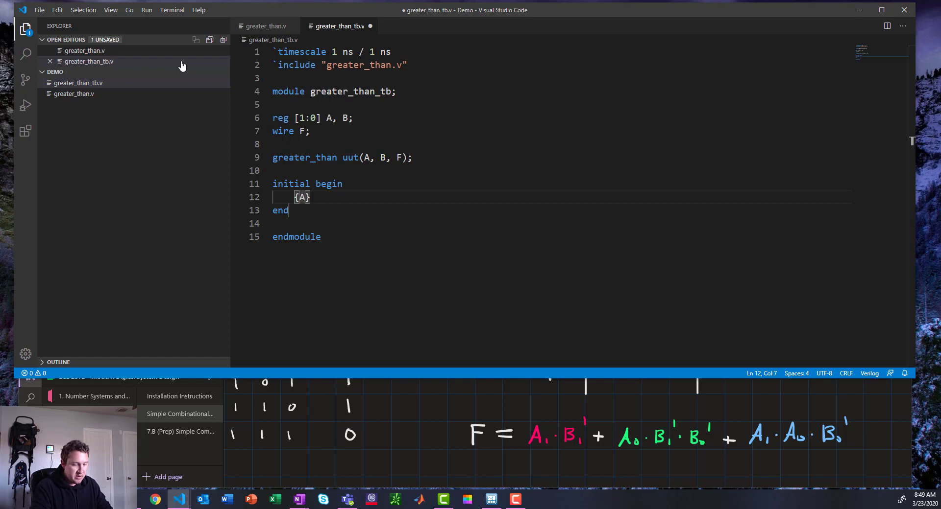
type(", B")
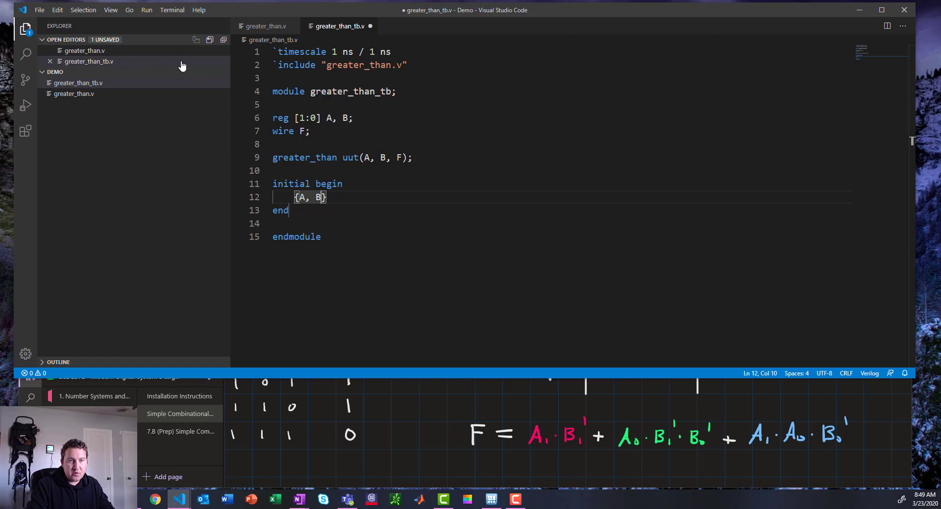
type("=")
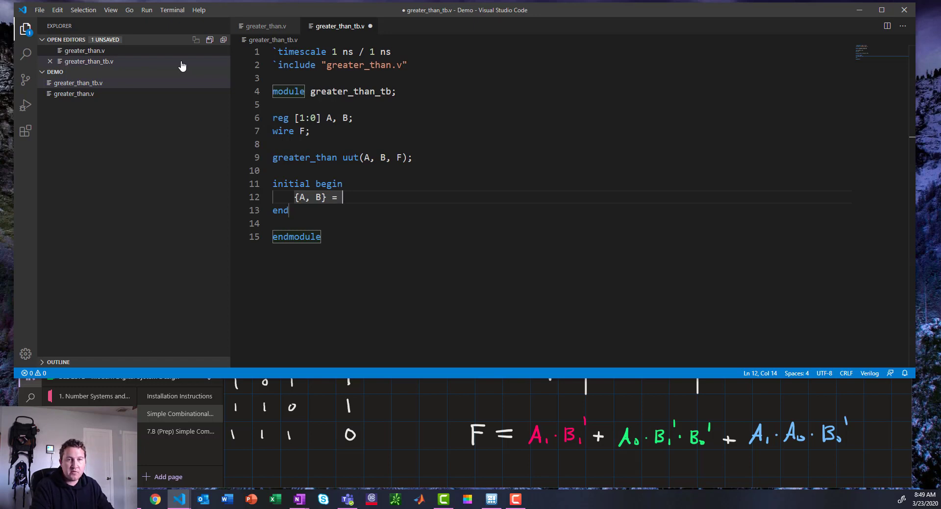
type("4")
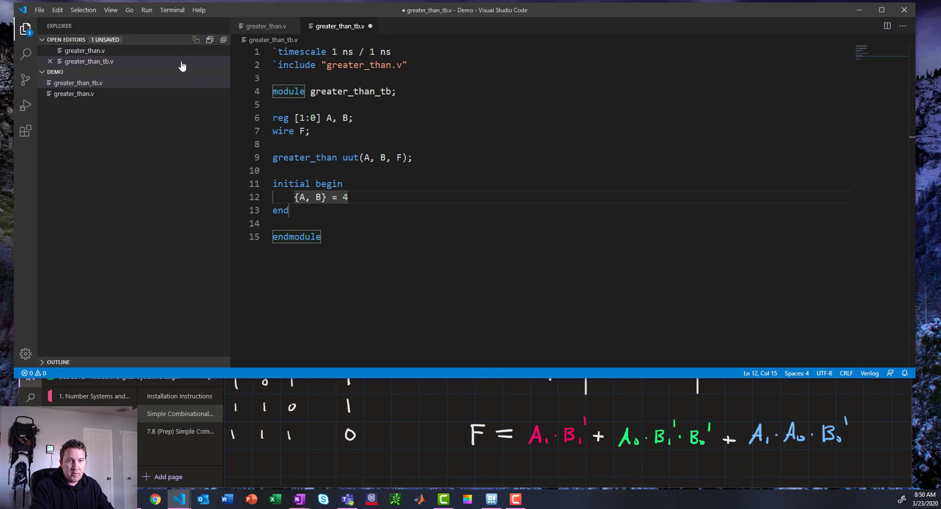
type("'")
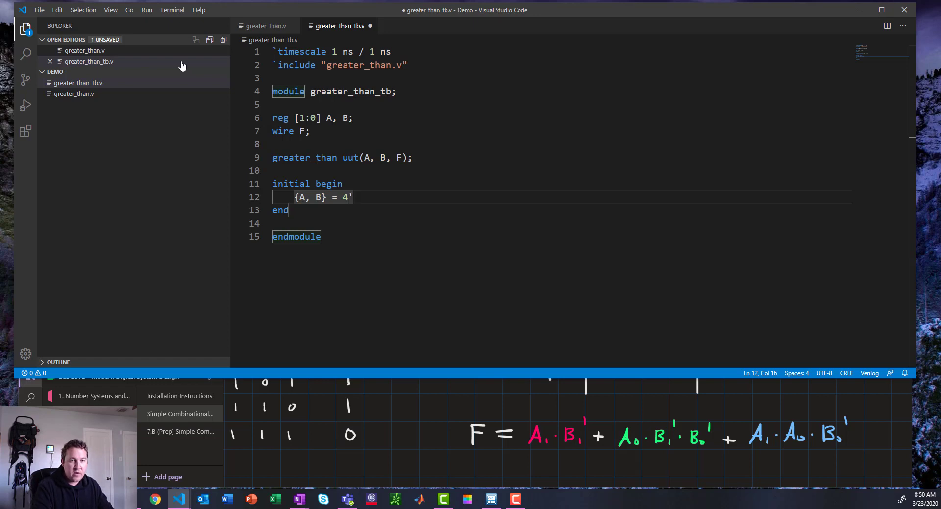
type("b")
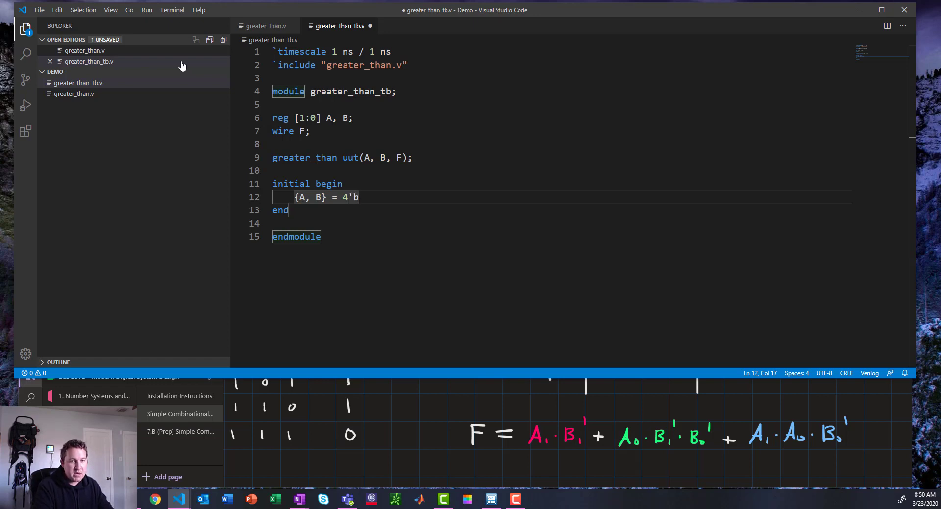
type("0000;")
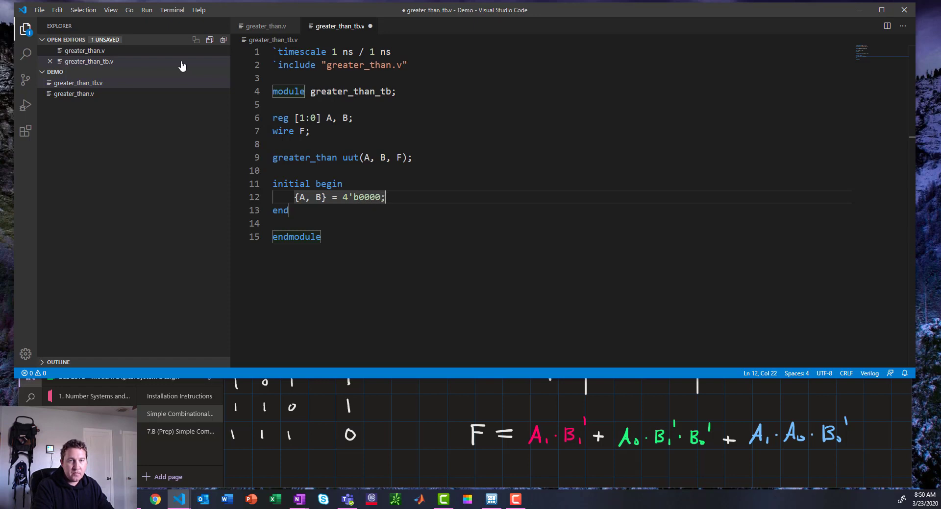
- Rewrite the value as 4'd0 and follow it with a #20 delay
key("Backspace")
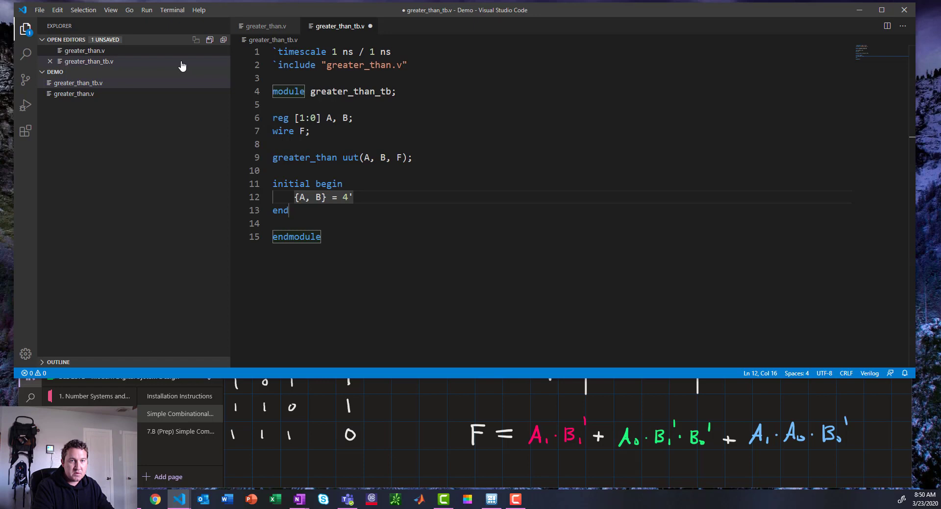
type("d")
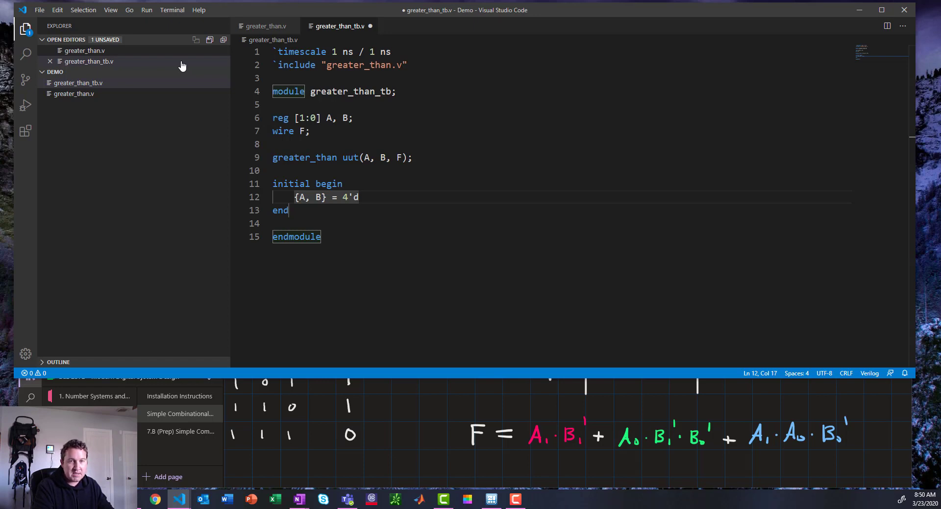
type("0;")
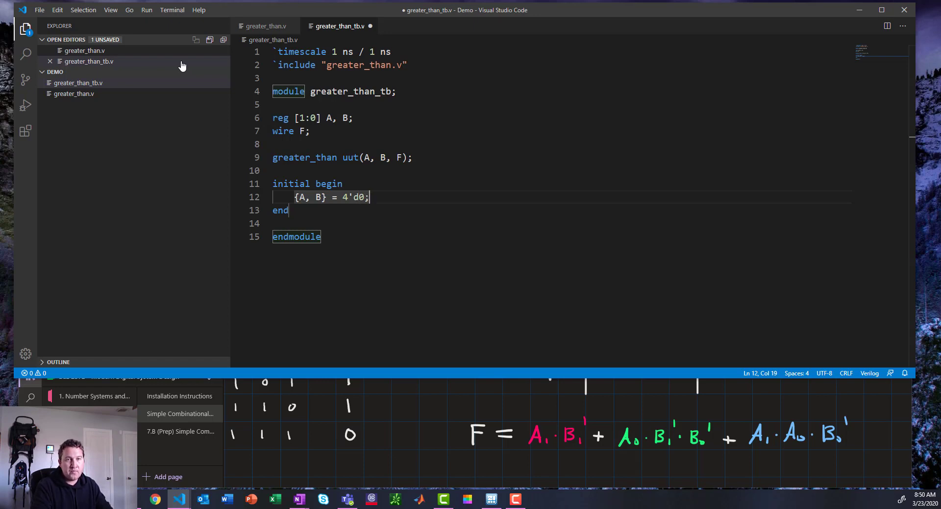
type("#")
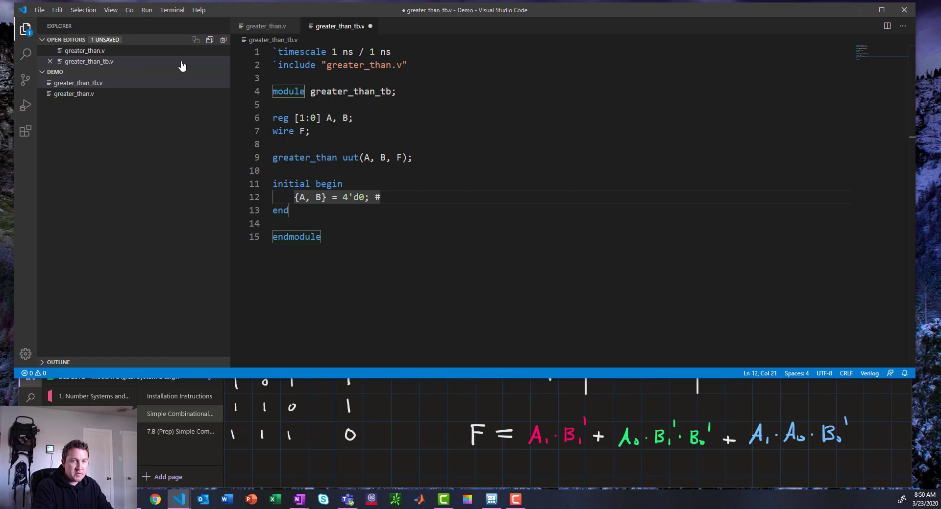
type("20;")
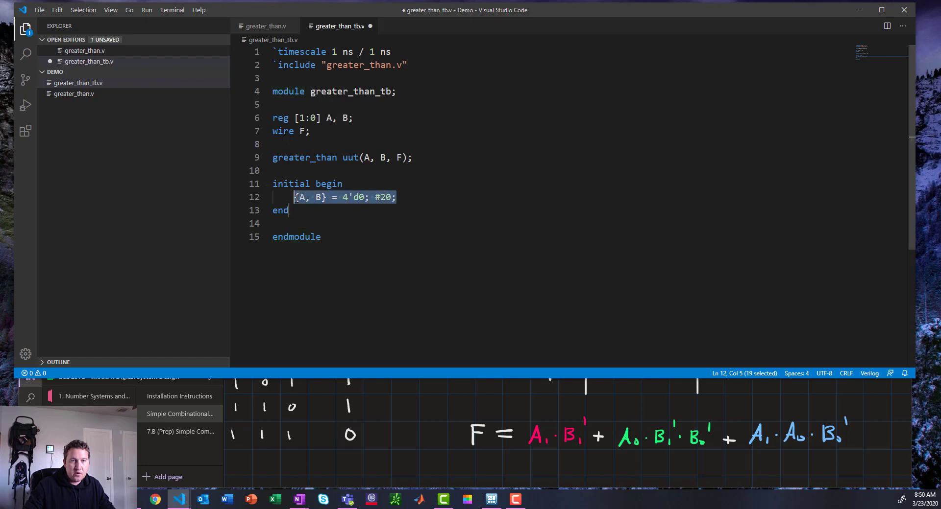
- Duplicate the {A, B} = 4'd0; #20; stimulus line below to build the value sweep
left_click(396, 198)
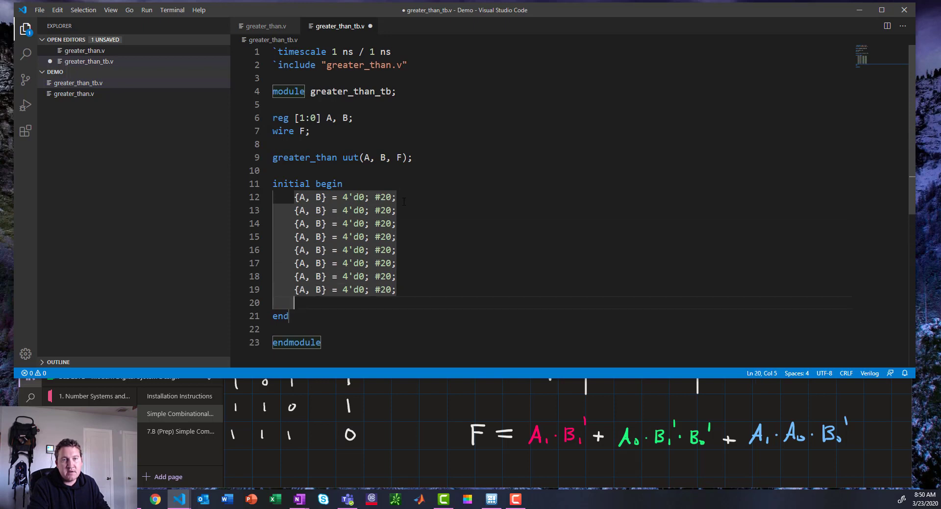
type("{A, B} = 4'd0; #20;")
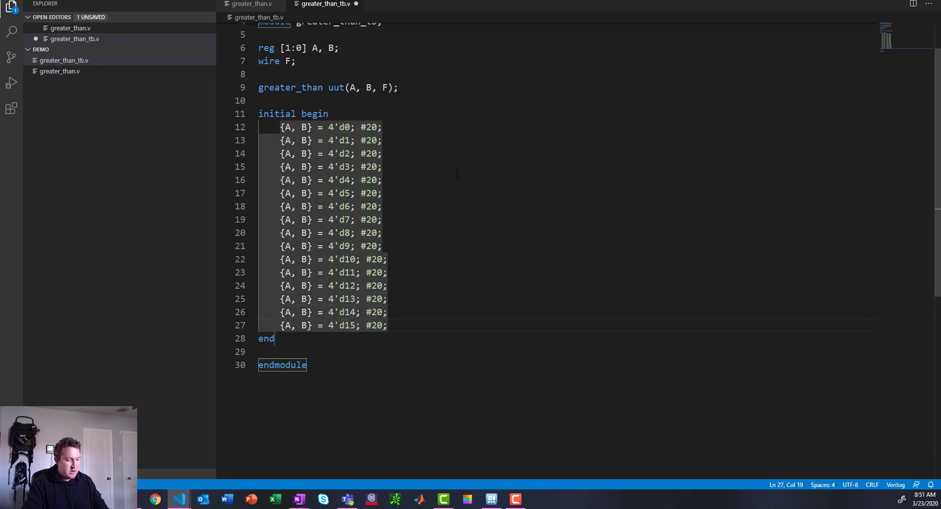
- End the initial block with $display("Test is complete."); and save the testbench
key("ctrl+s")
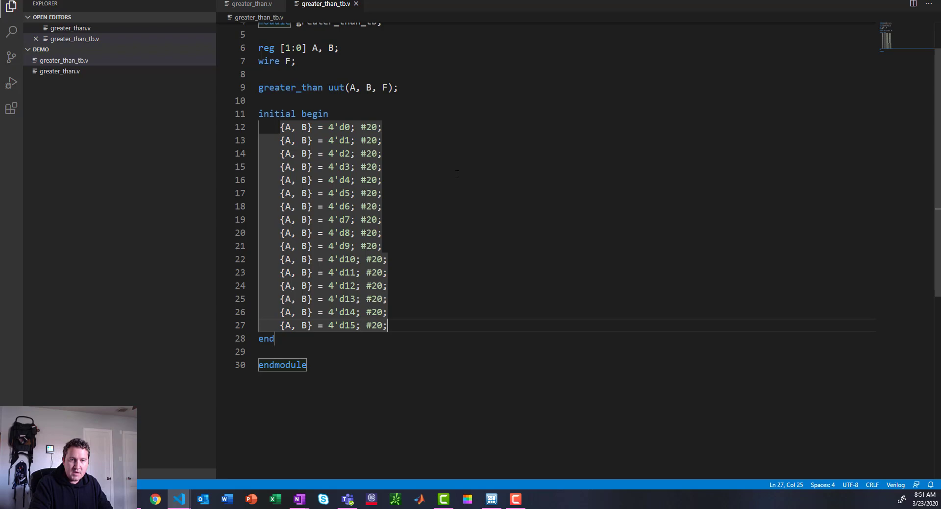
key("enter")
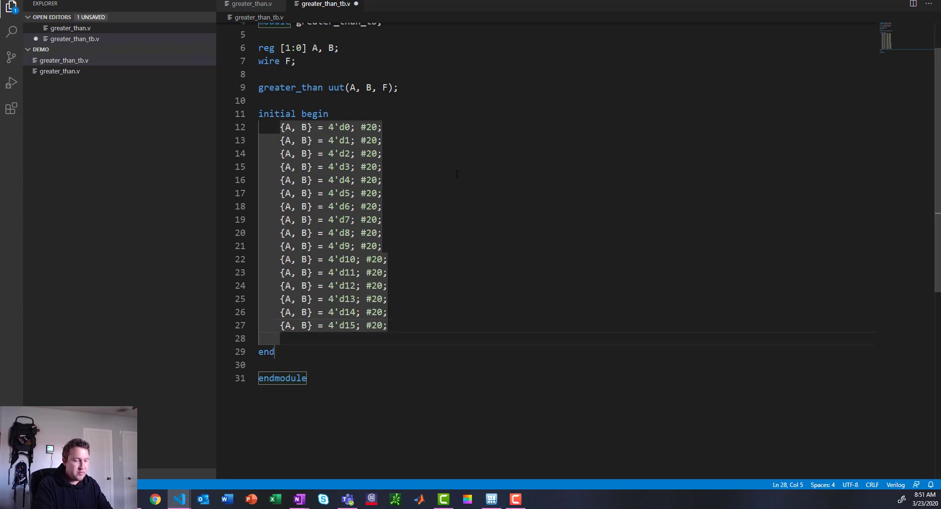
type("$d")
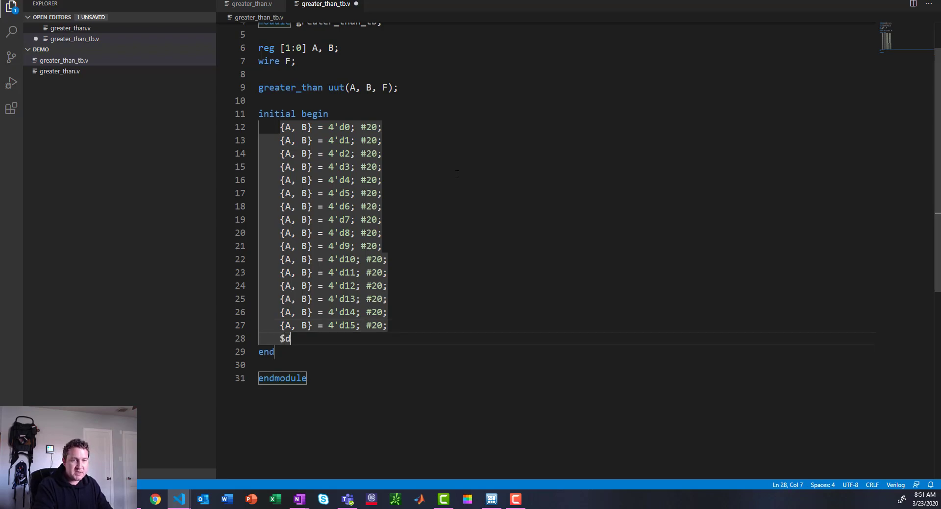
type("isplay(\"")
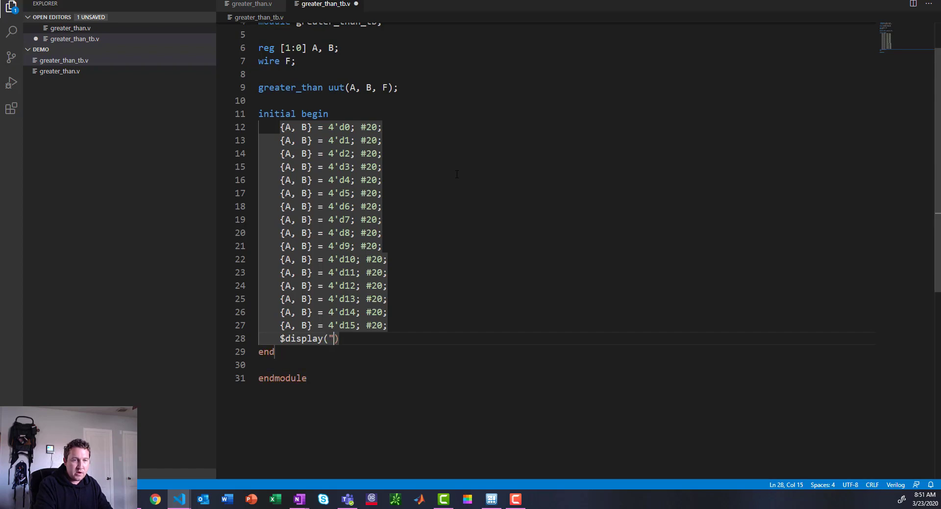
type("Test is complete.")
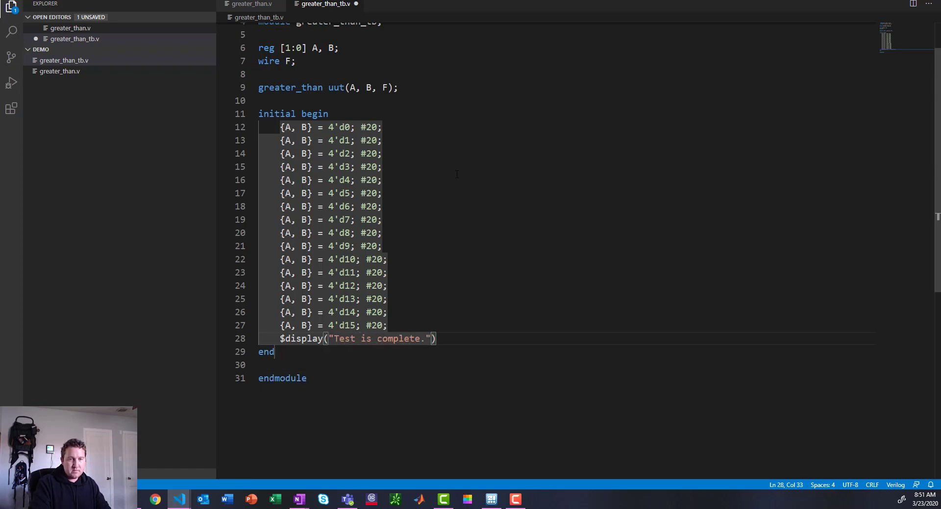
type(";")
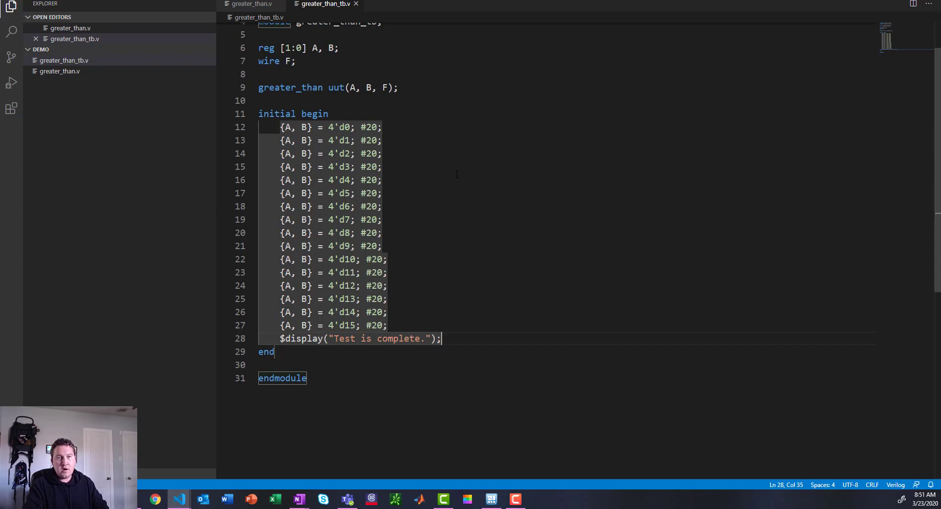
scroll("up", 3)
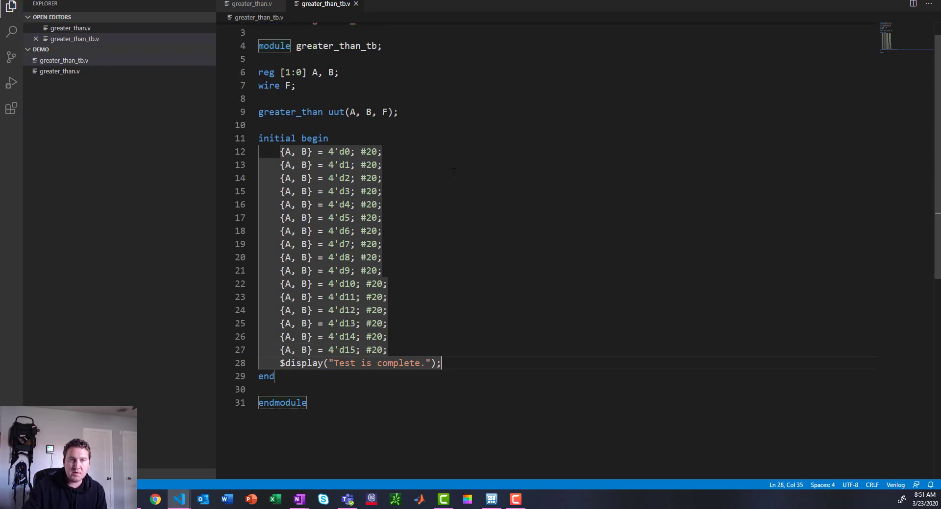
scroll("up", 3)
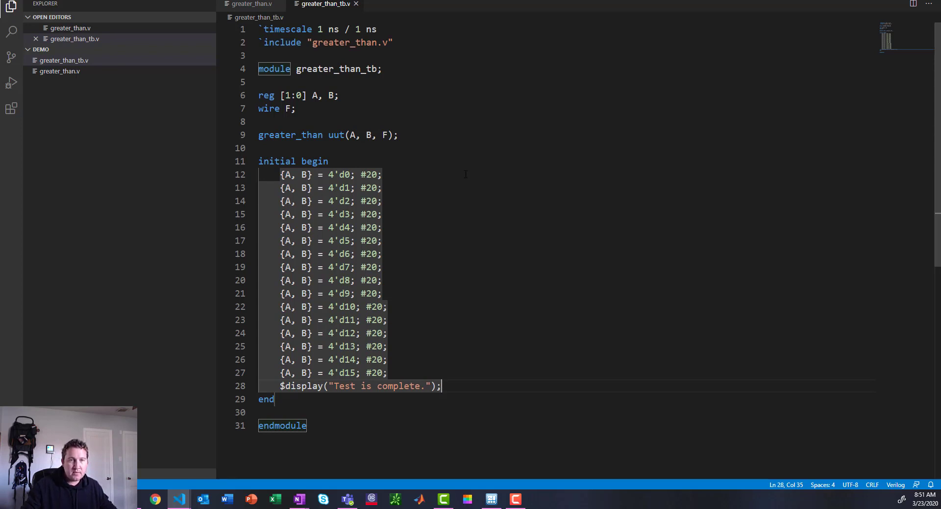
- Run iverilog -o greater_than_tb.vvp greater_than_tb.v in the integrated terminal
key("ctrl+`")
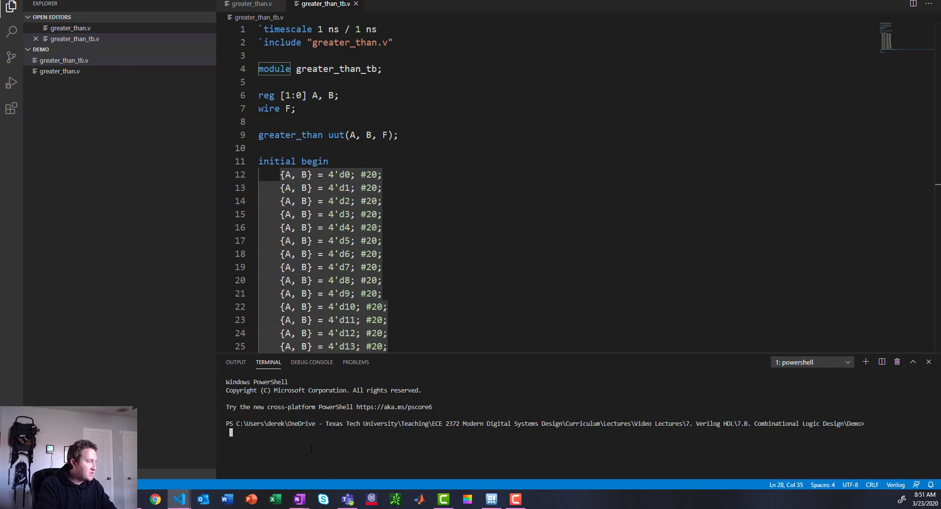
type("iverilog")
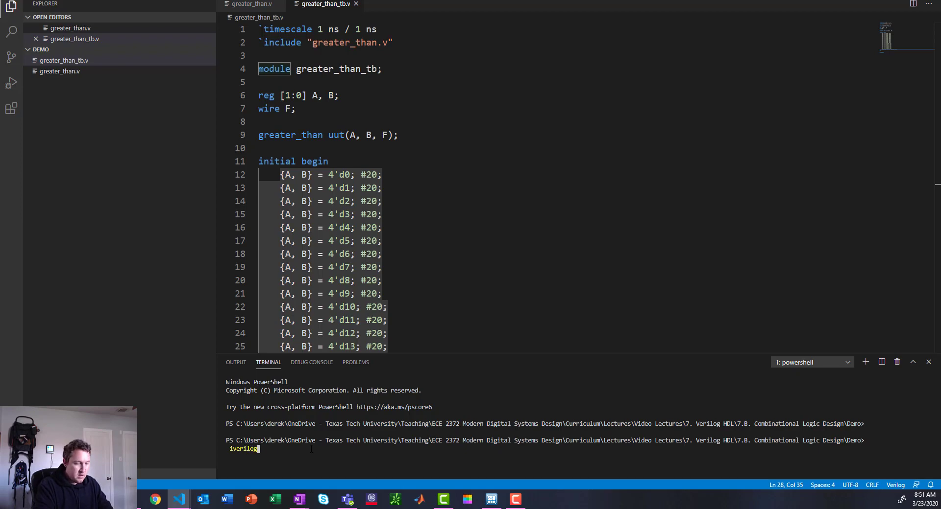
type("-o")
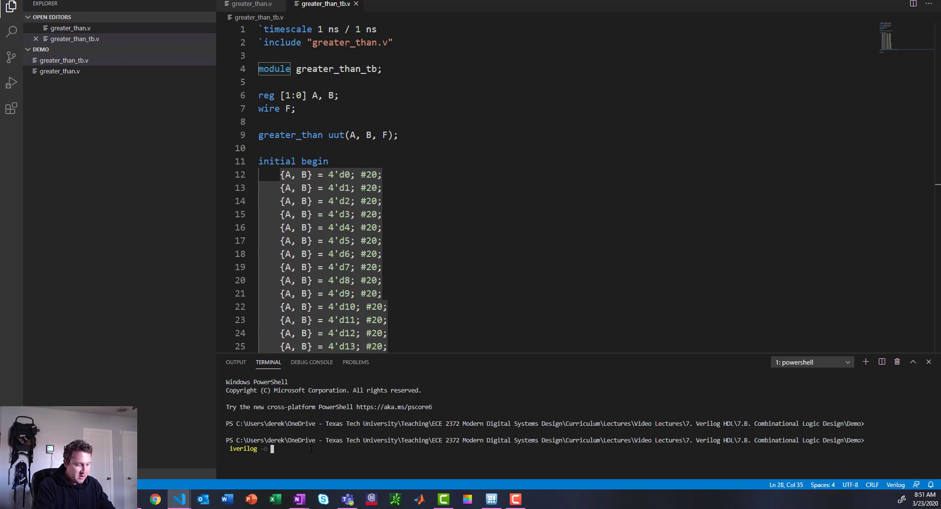
type("greater_than_tb.vvp")
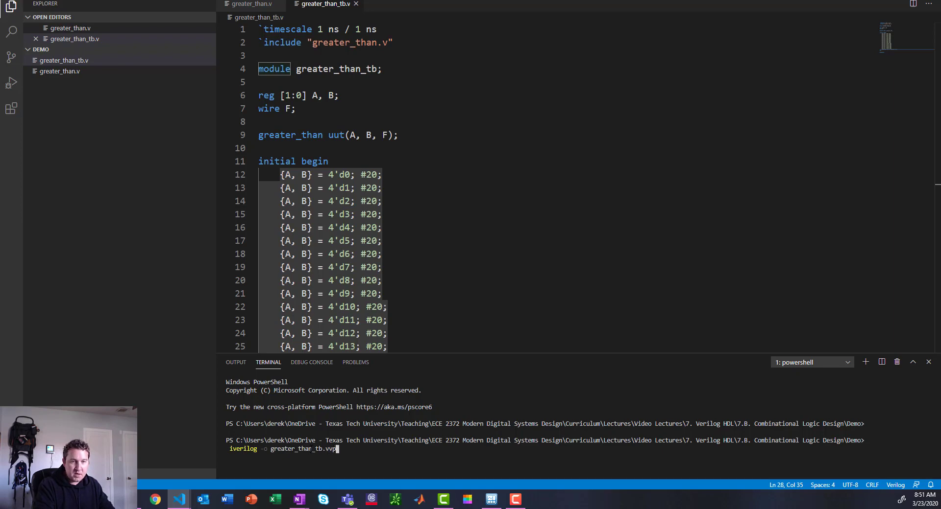
type("greater_than_tb.v")
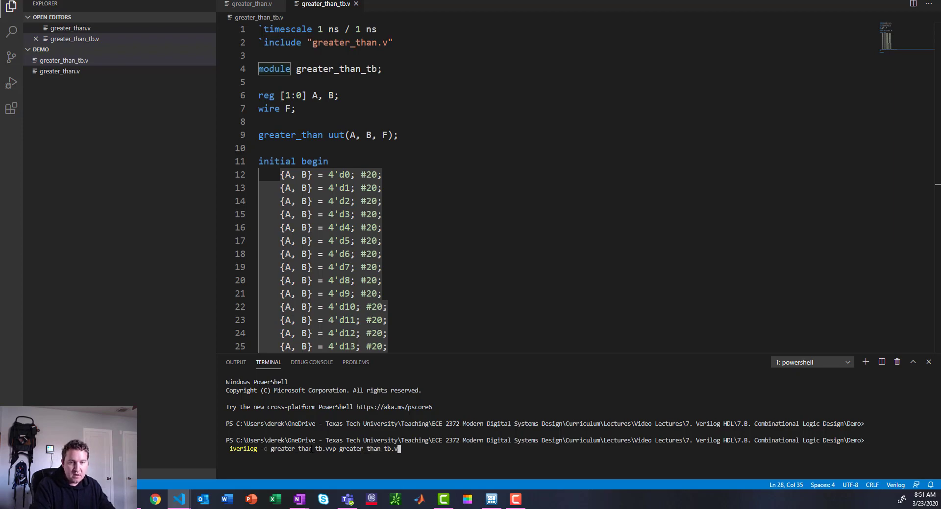
key("Return")
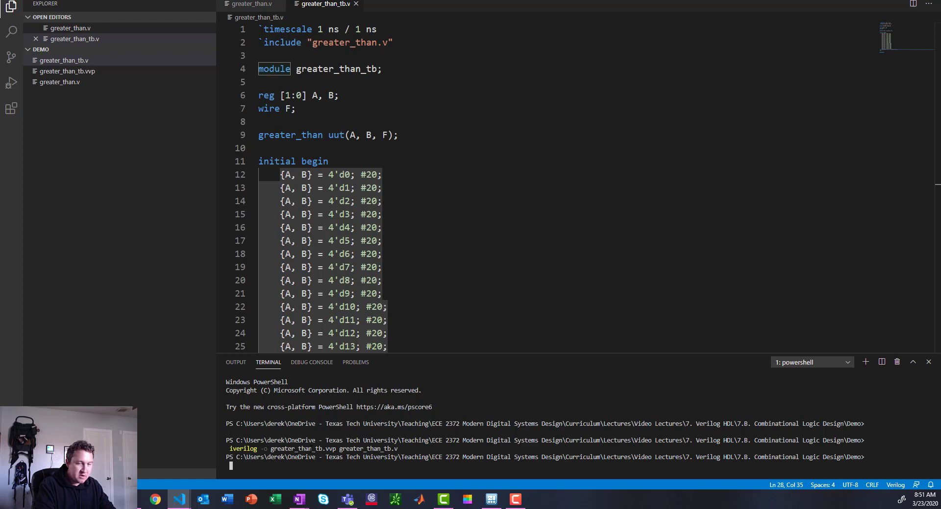
- Begin typing the vvp command for greater_than_tb at the terminal prompt
type("vvp greater_th")
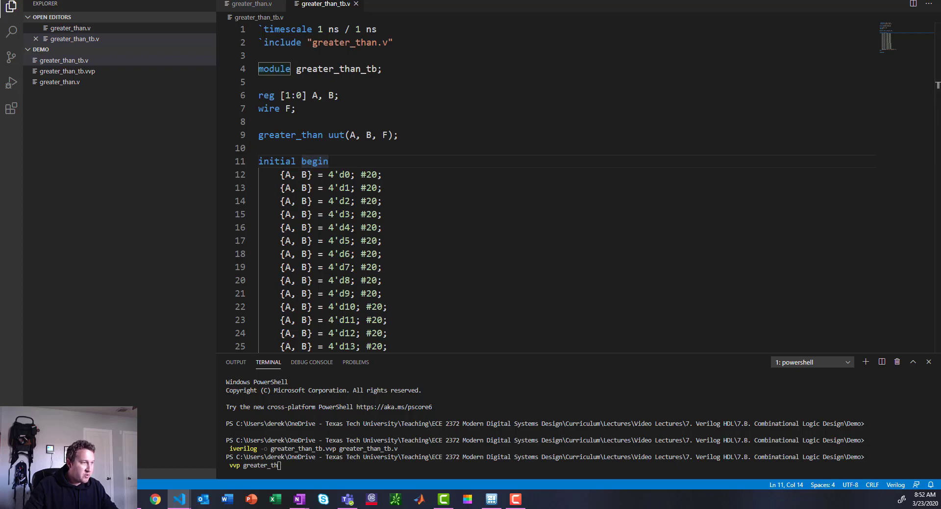
mouse_move(144, 270)
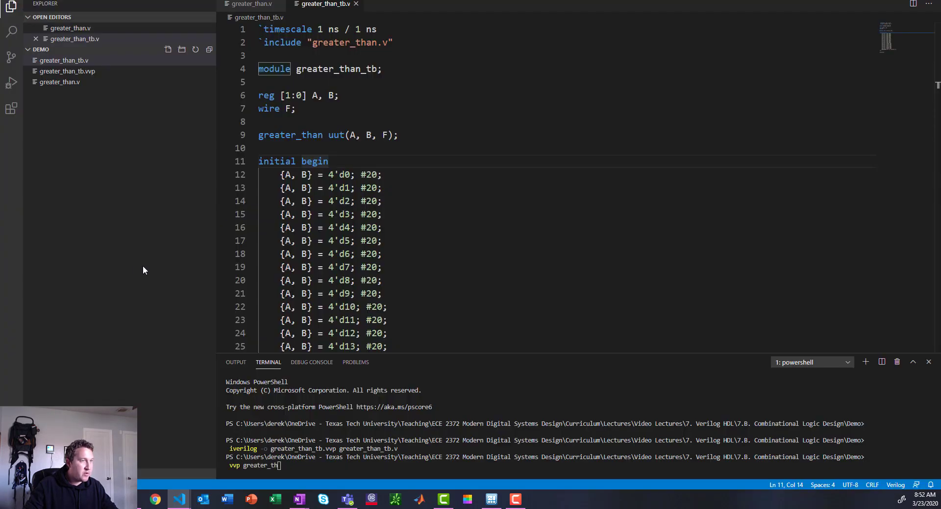
mouse_move(458, 246)
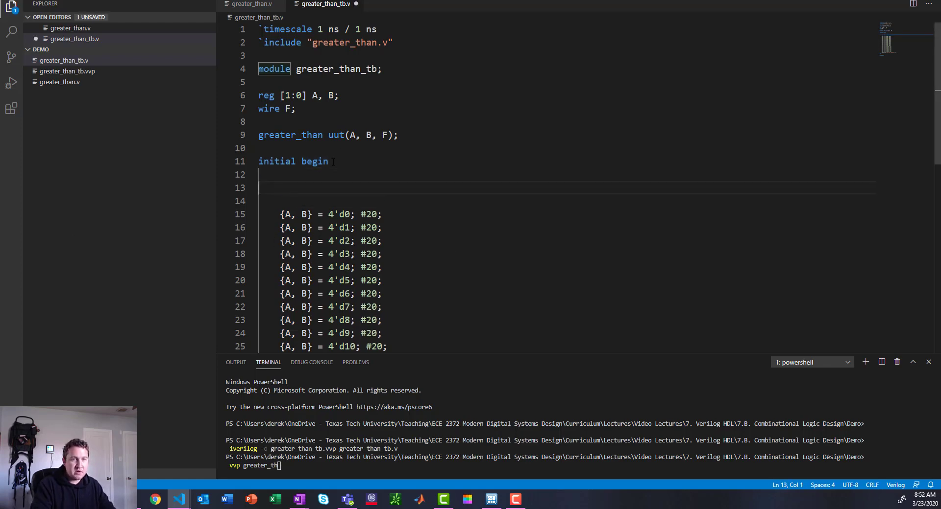
- Add $dumpfile("greater_than_tb.vcd"); after initial begin in the testbench
type("$")
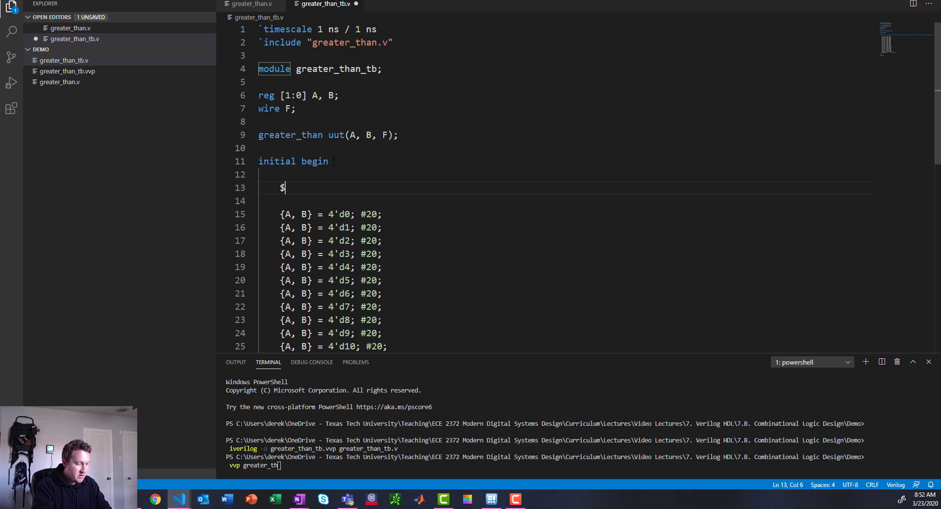
type("dumpt")
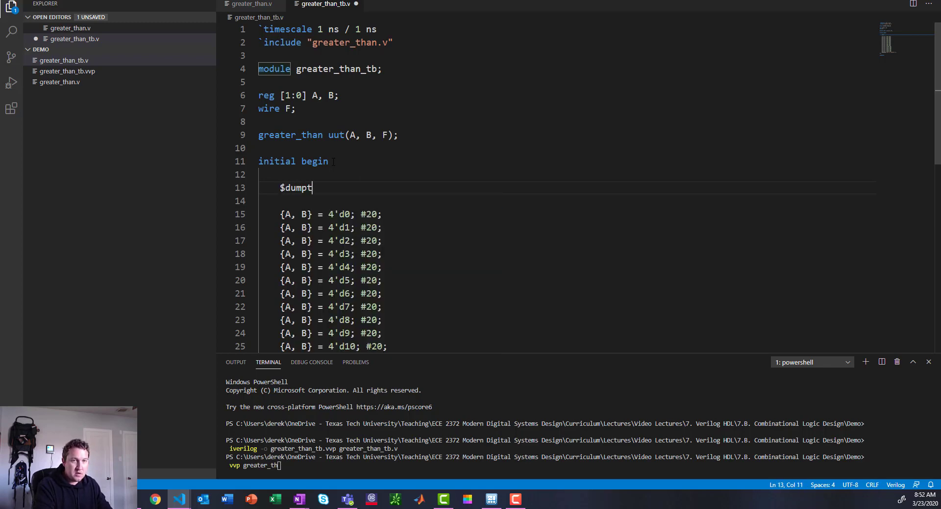
key("Backspace")
type("file(\"")
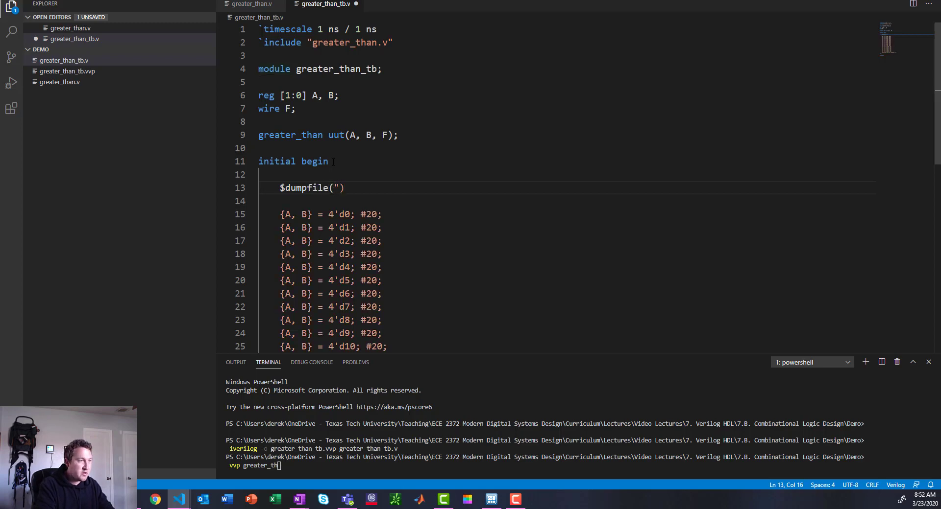
type("greater_than_")
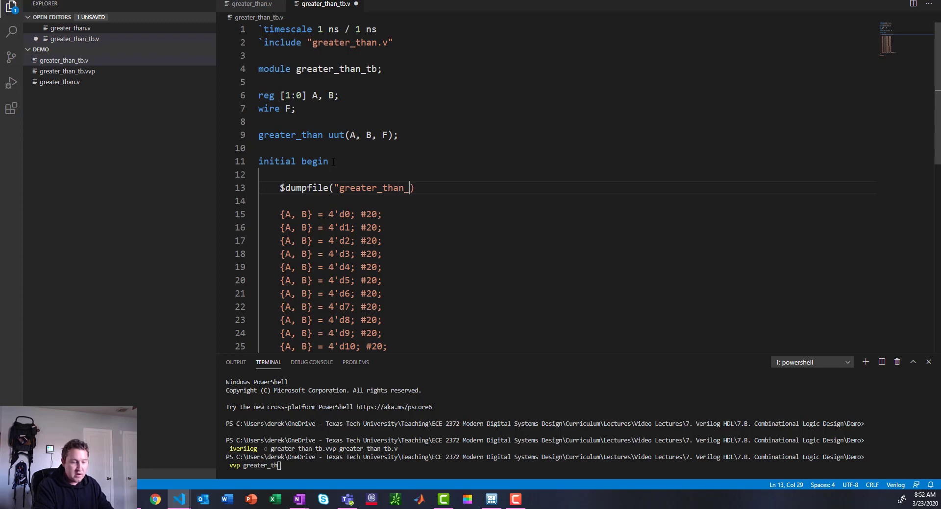
type("tb.vc")
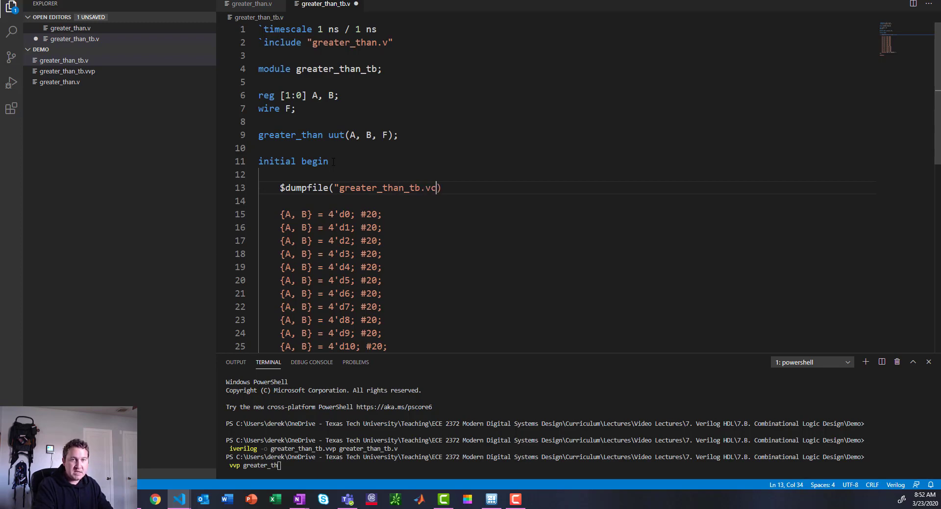
type("d\"")
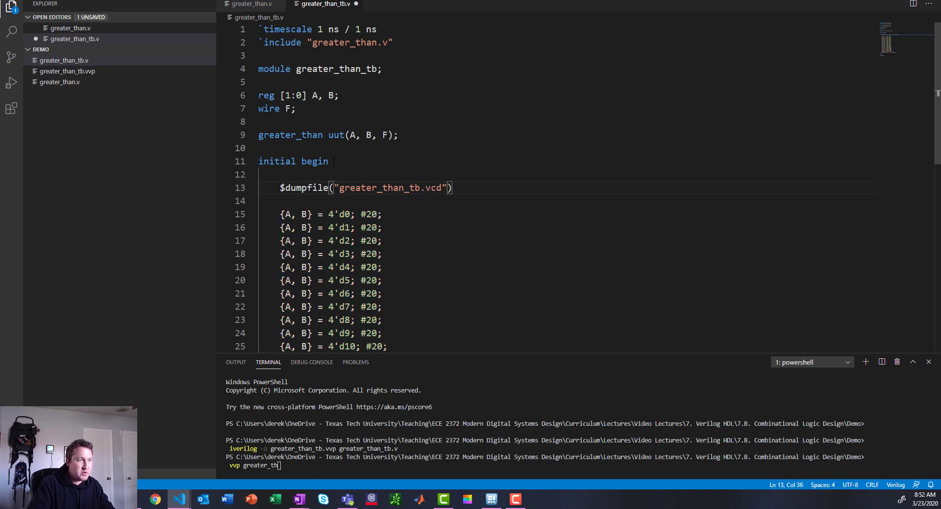
key("Enter")
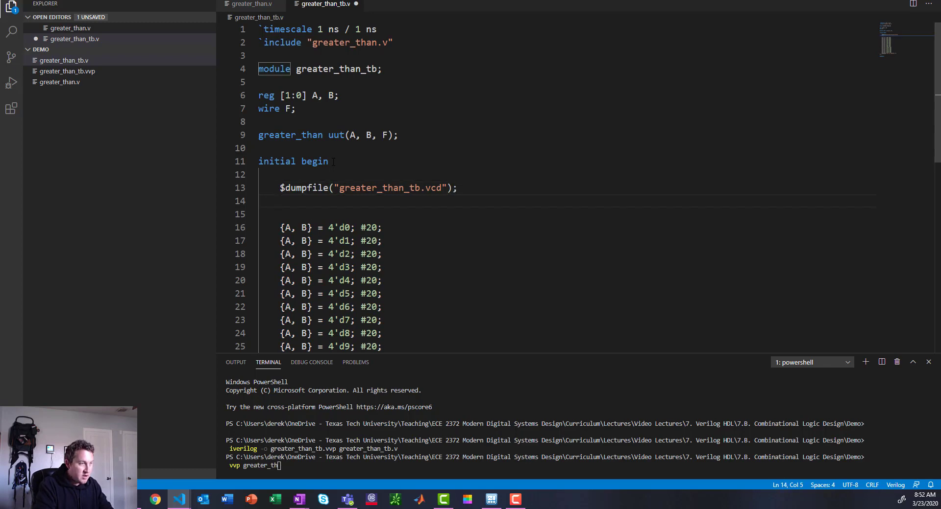
- Add $dumpvars(0, greater_than_tb); on the next line
type("$dump")
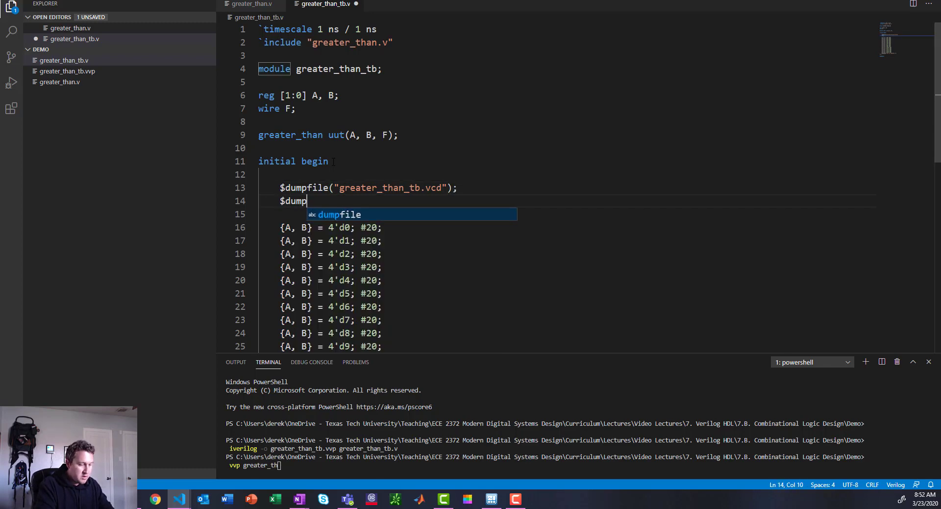
type("vars(0, )")
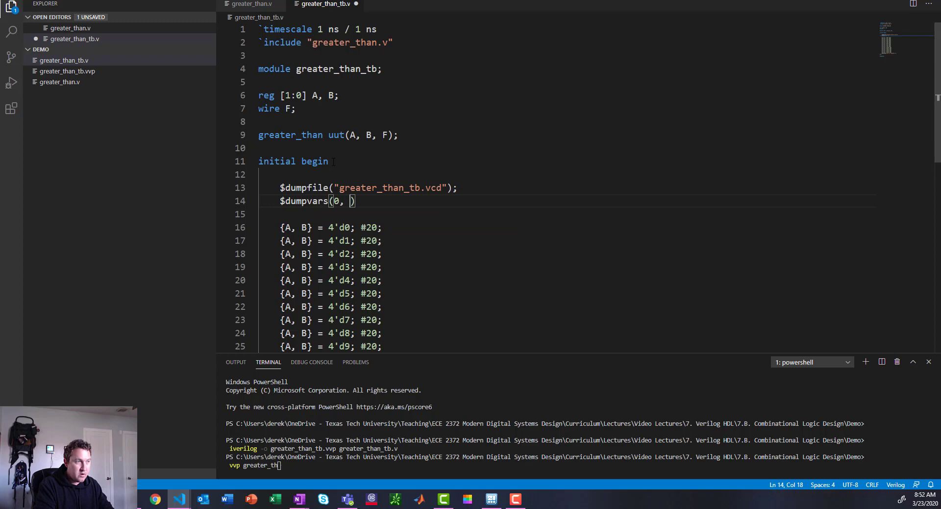
type("greater_than_tb")
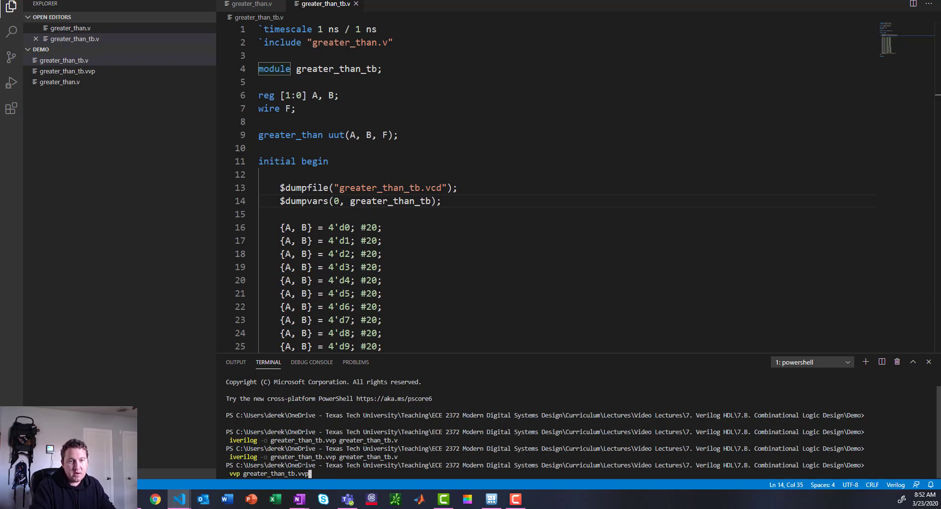
- Run the compiled testbench with vvp to produce greater_than_tb.vcd, then launch gtkwave
key("Return")
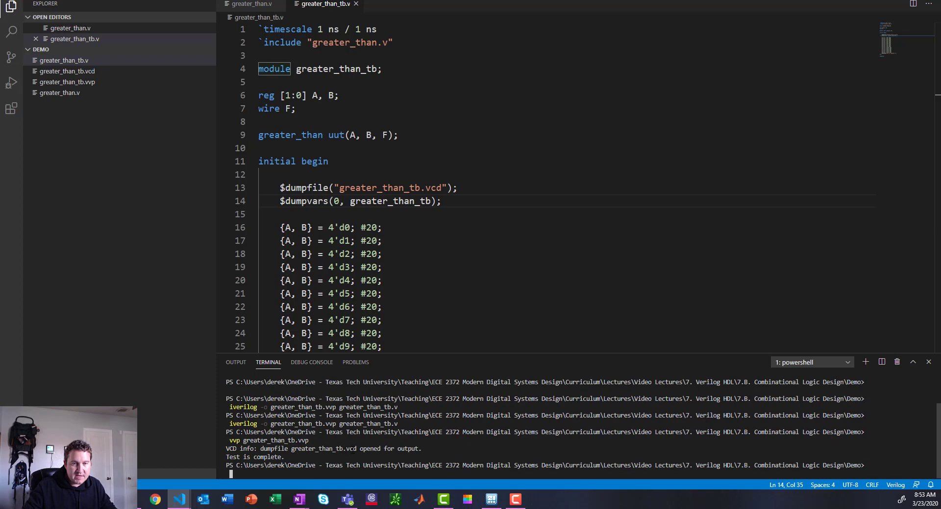
double_click(254, 457)
type("gtkwave")
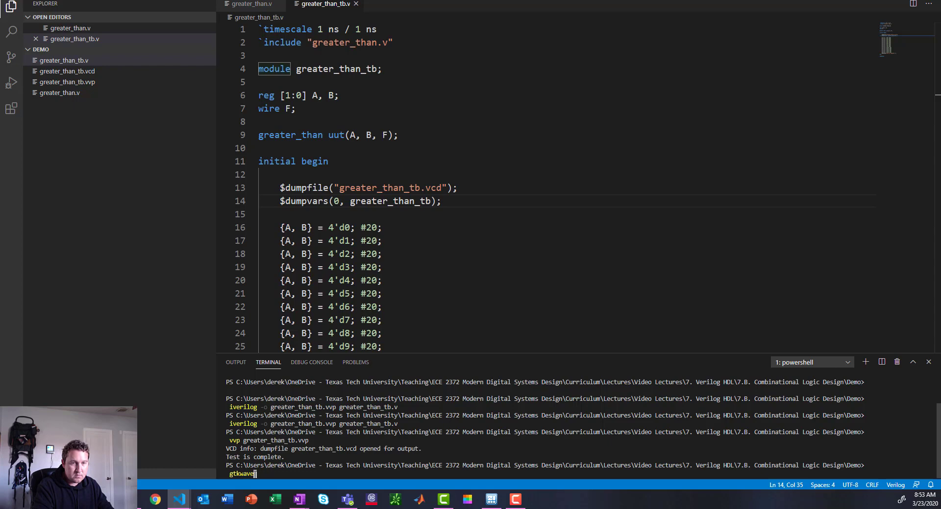
key("Return")
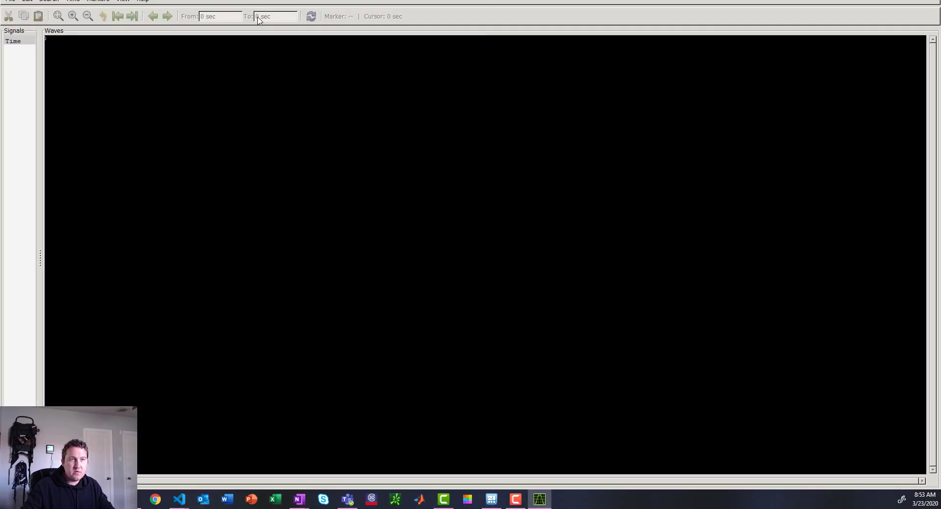
- Load greater_than_tb.vcd into a new GTKWave tab
left_click(9, 1)
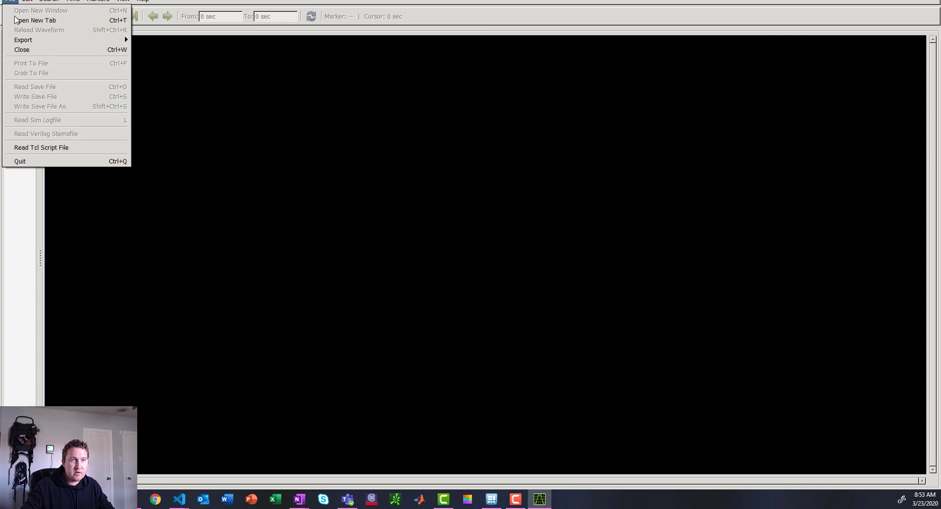
left_click(35, 86)
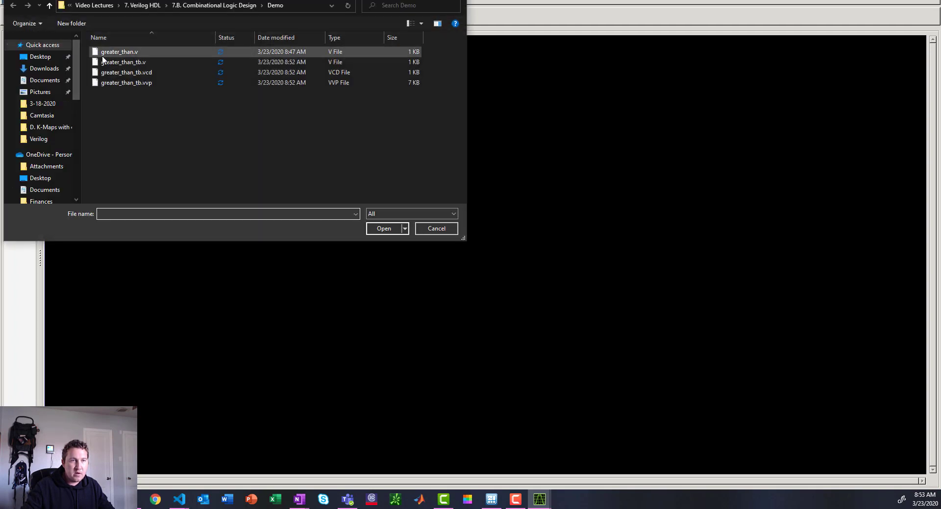
left_click(126, 71)
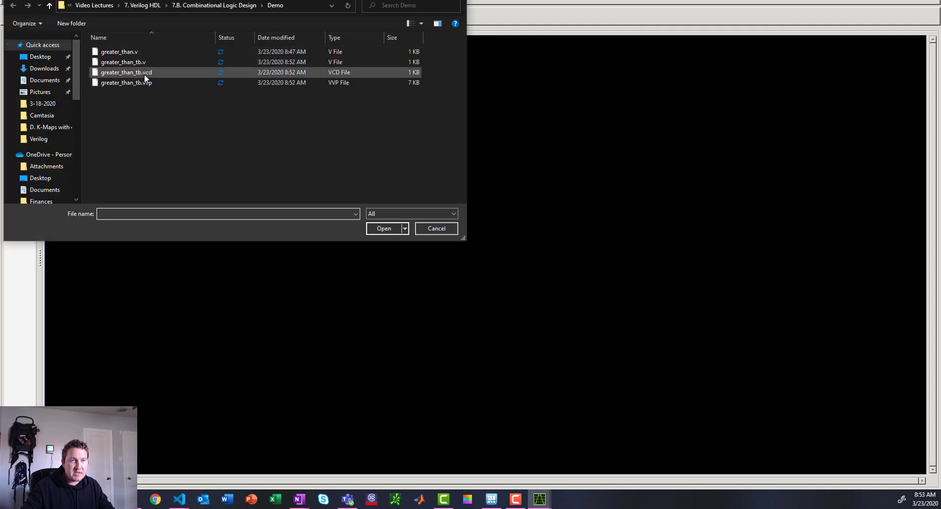
left_click(383, 229)
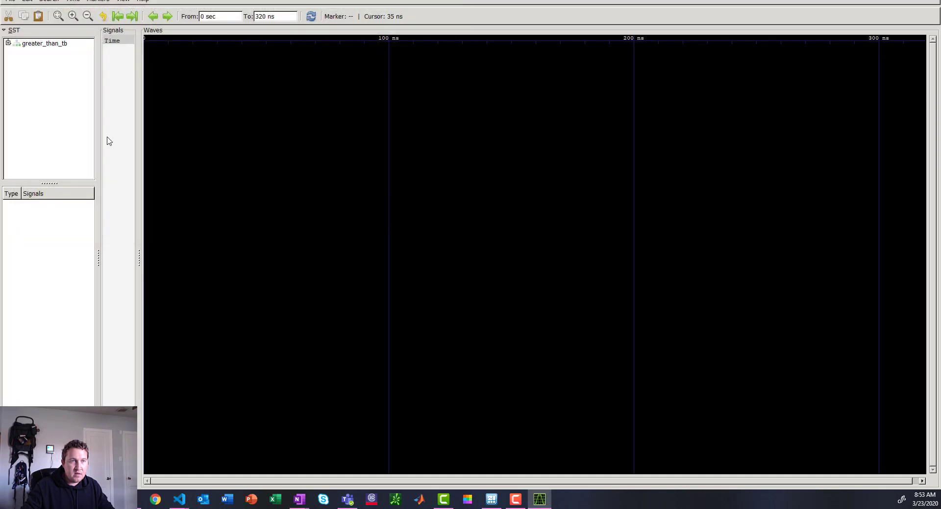
- Select the greater_than_tb module and its A, B and F signals for display
left_click(42, 42)
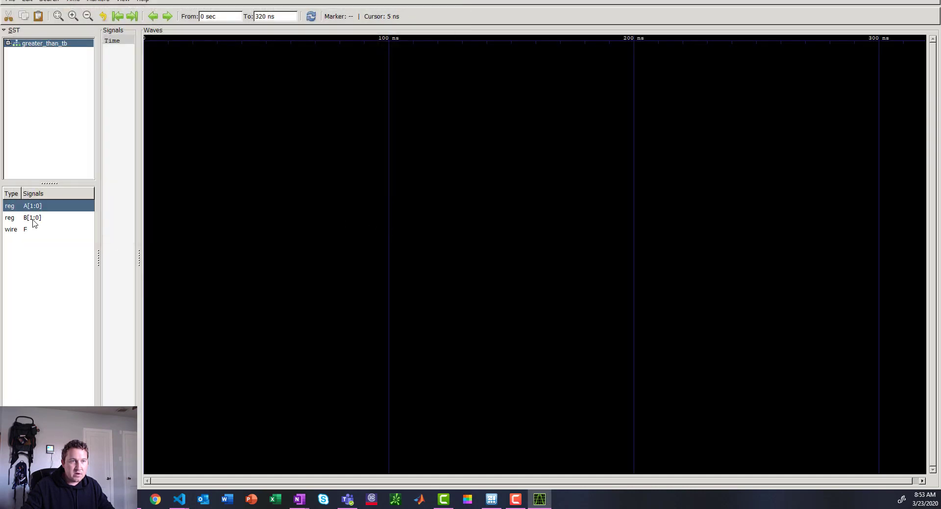
left_click(32, 229)
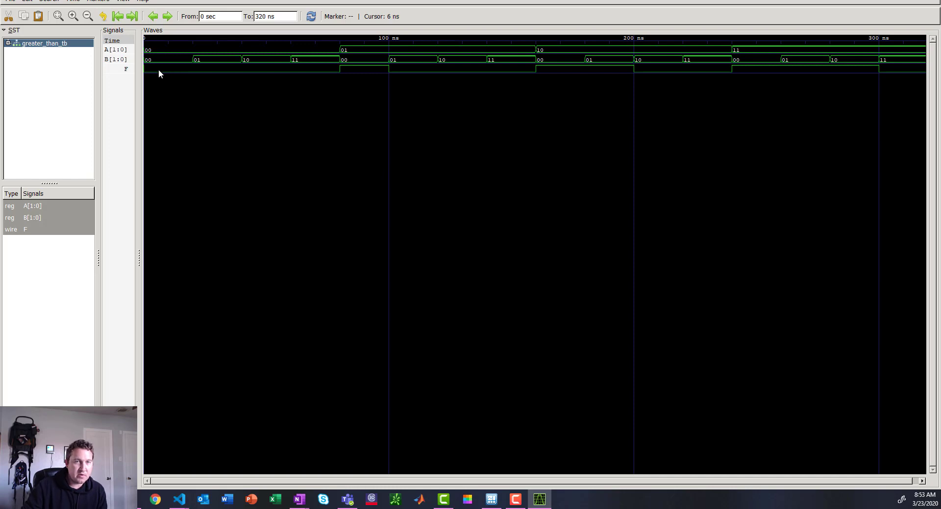
mouse_move(168, 78)
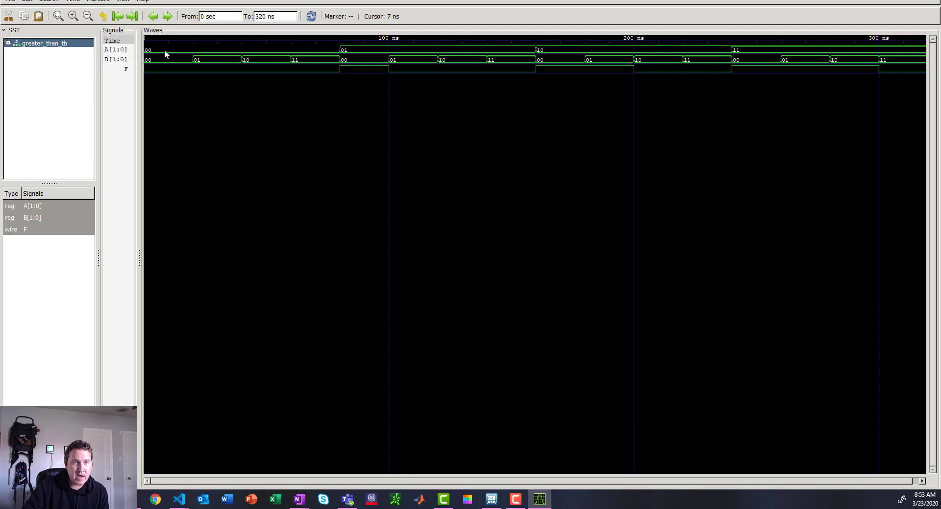
mouse_move(329, 54)
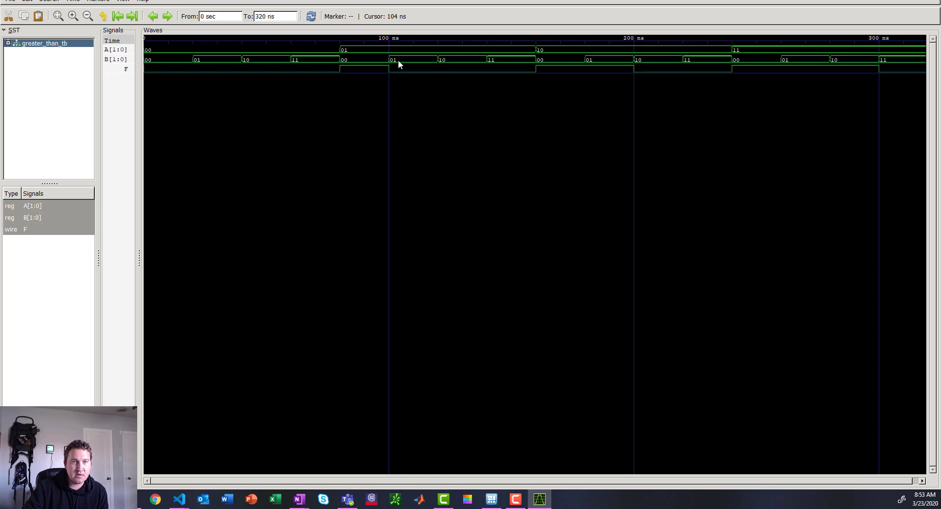
mouse_move(402, 62)
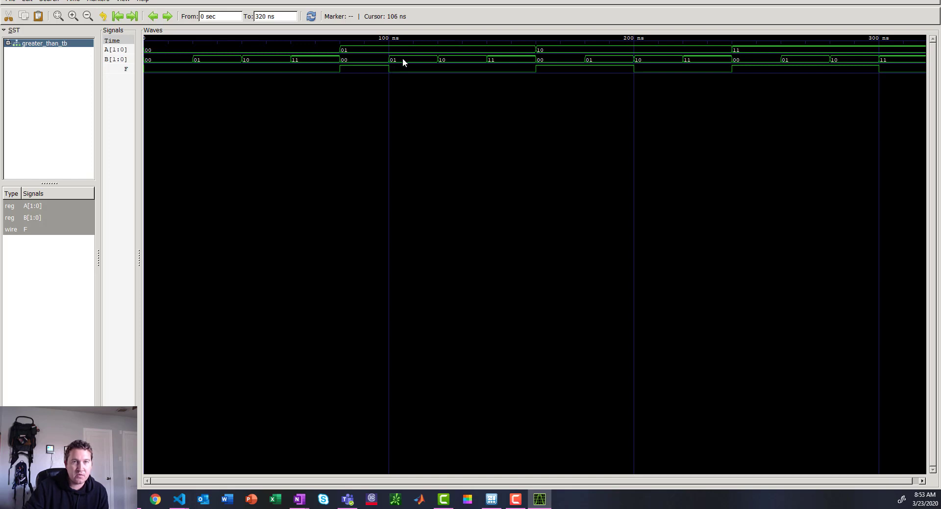
mouse_move(525, 62)
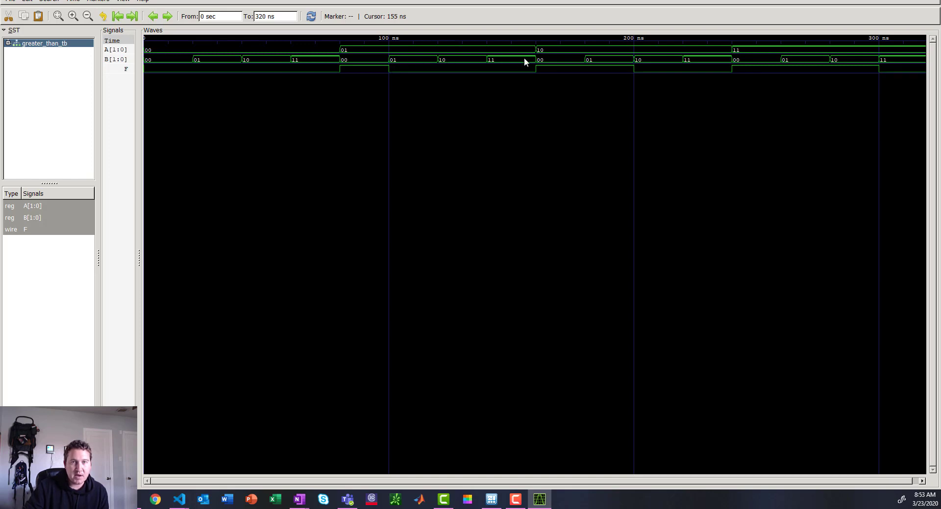
mouse_move(542, 62)
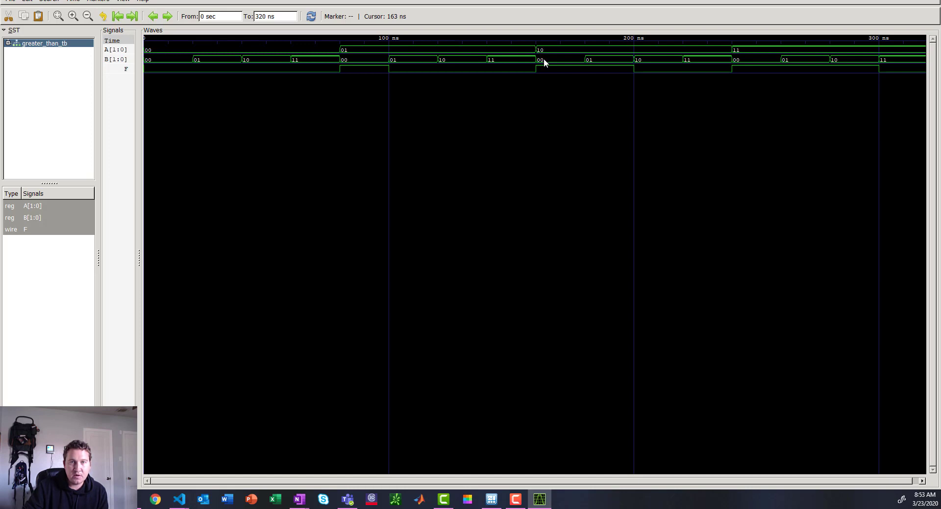
mouse_move(540, 77)
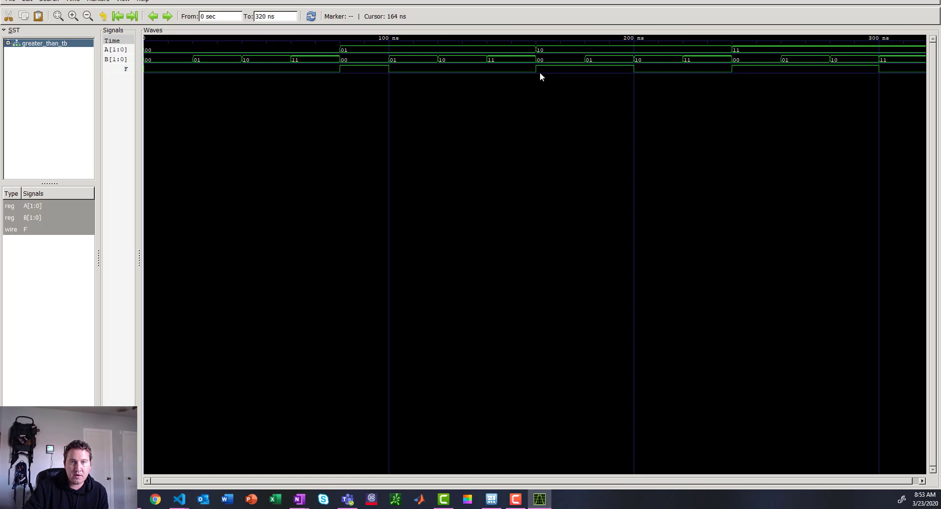
mouse_move(609, 72)
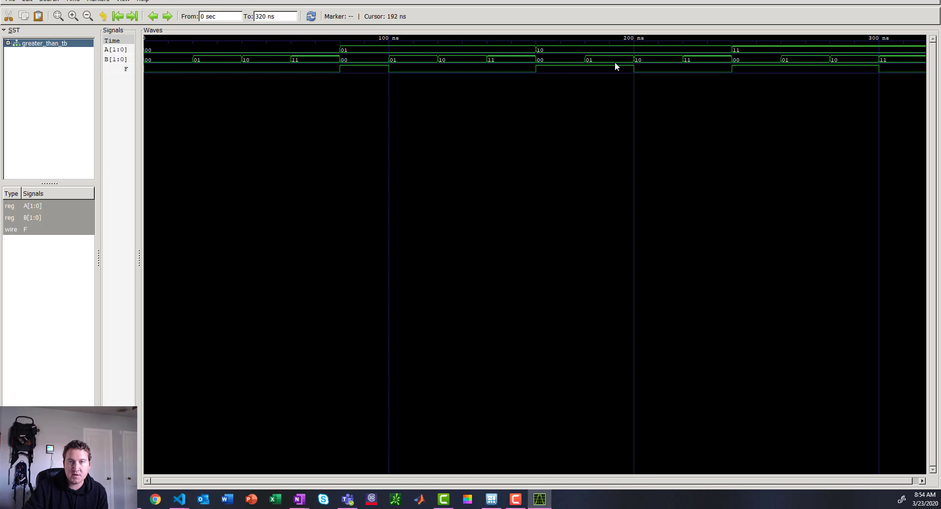
mouse_move(629, 62)
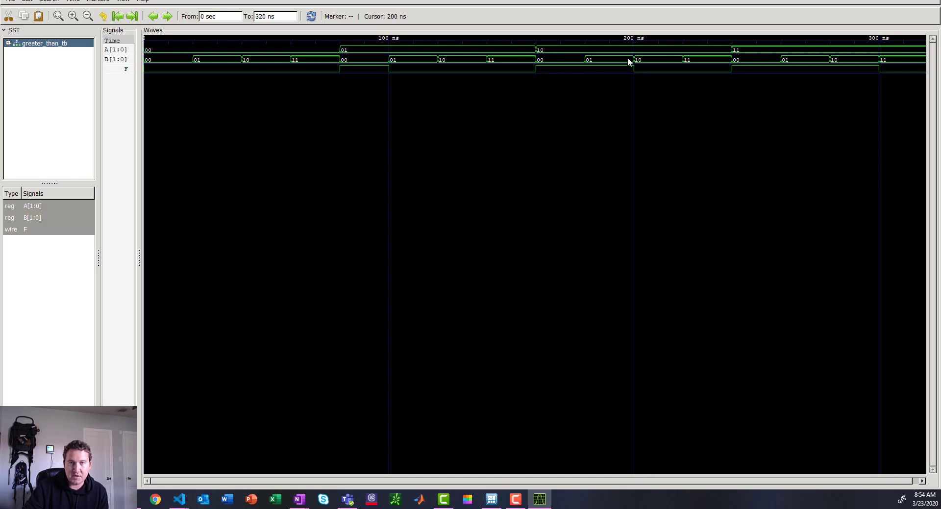
mouse_move(742, 77)
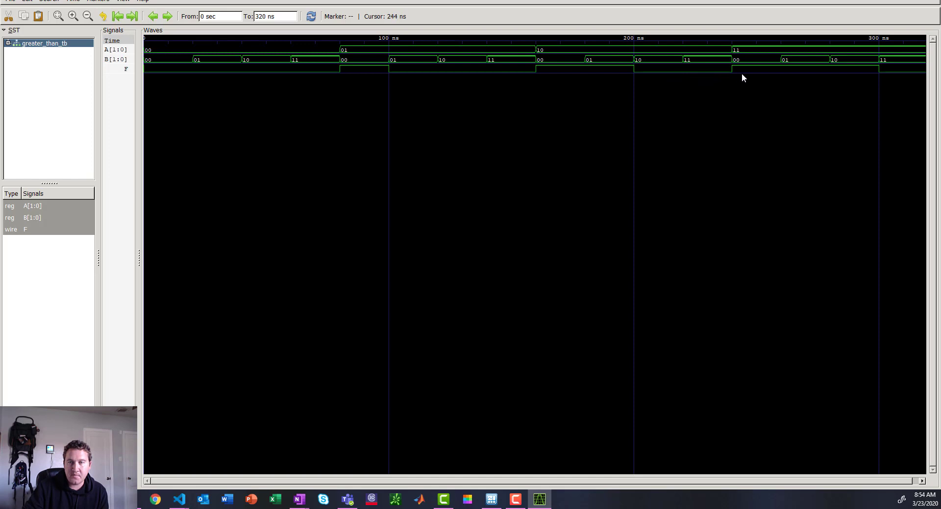
mouse_move(741, 71)
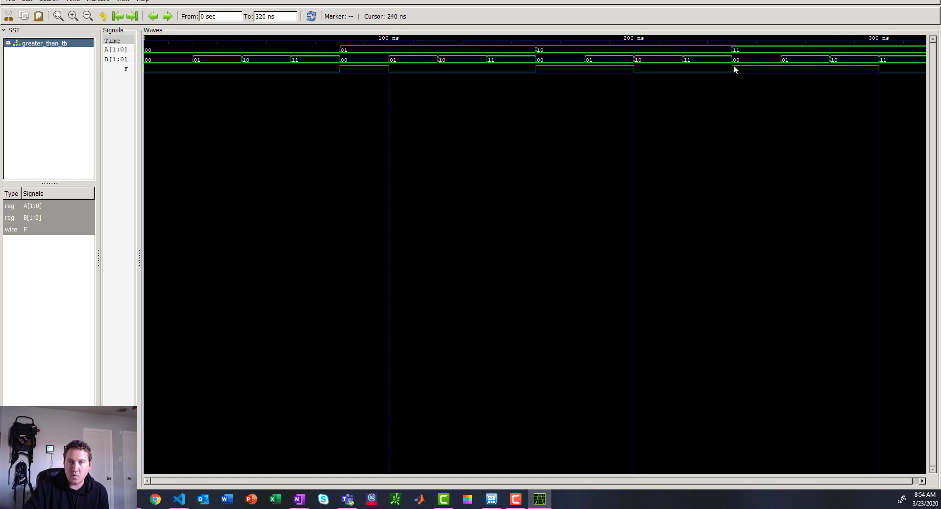
mouse_move(832, 66)
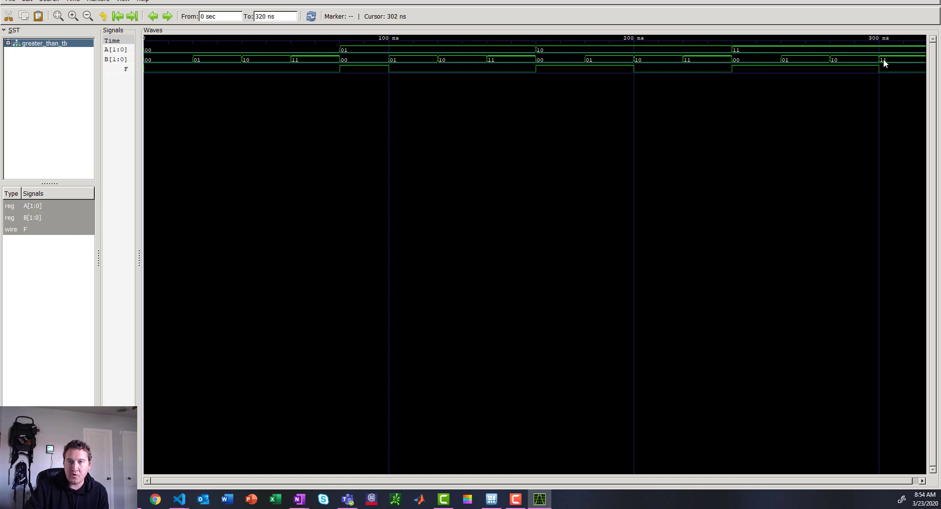
mouse_move(801, 121)
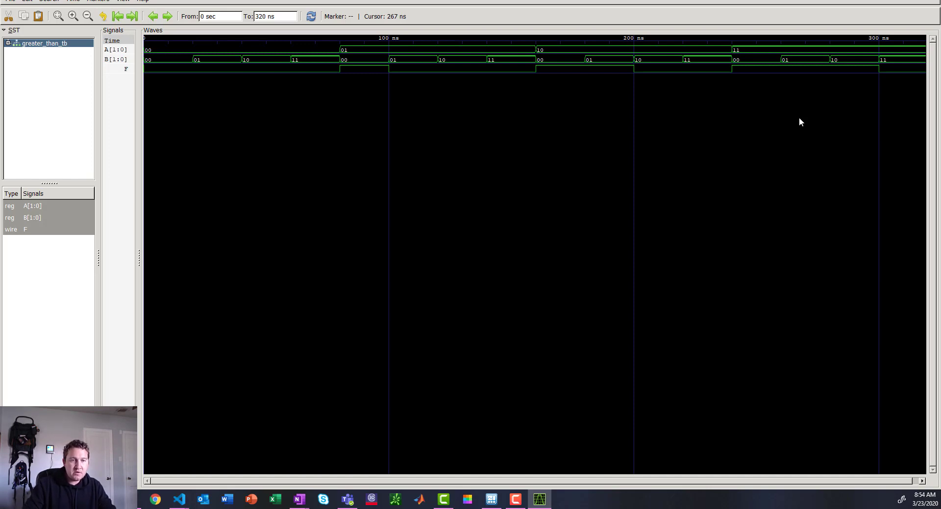
mouse_move(298, 500)
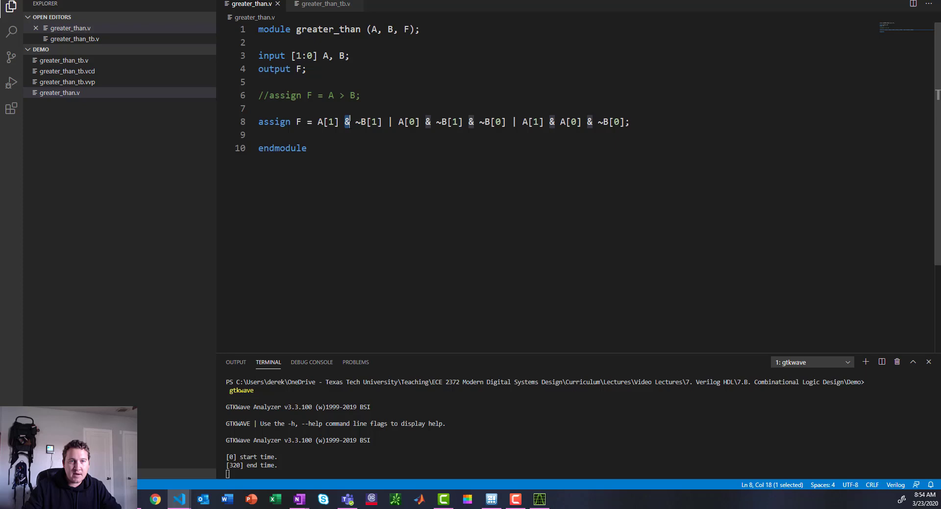
- Review the terms of the assign F expression, then switch to greater_than_tb.v
left_click(389, 121)
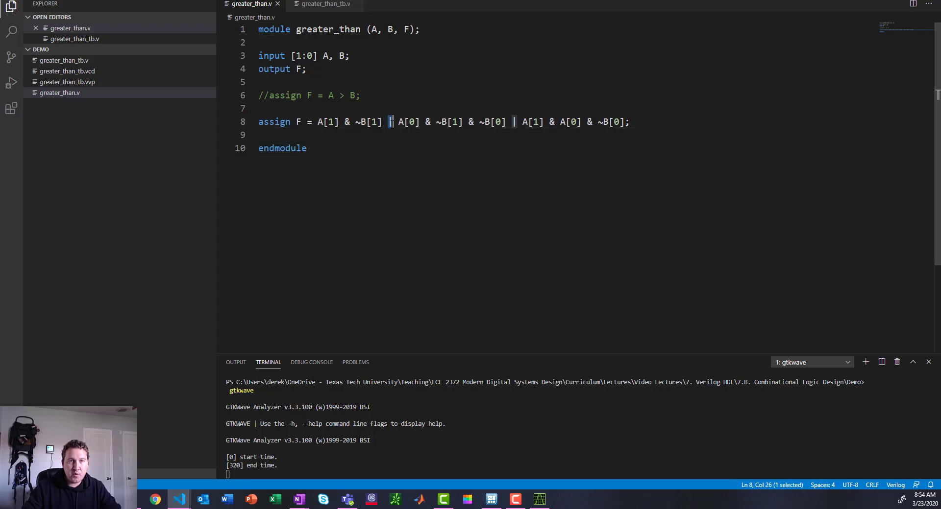
left_click(360, 122)
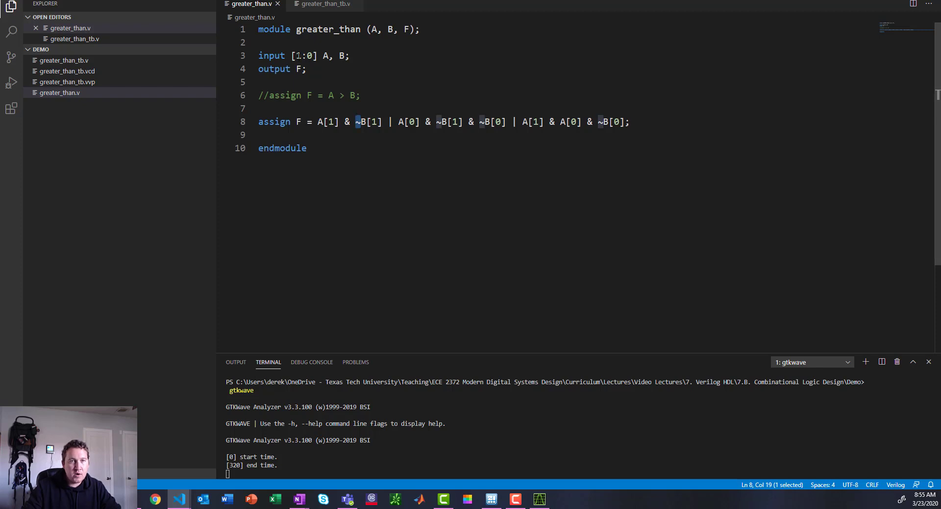
left_click(330, 121)
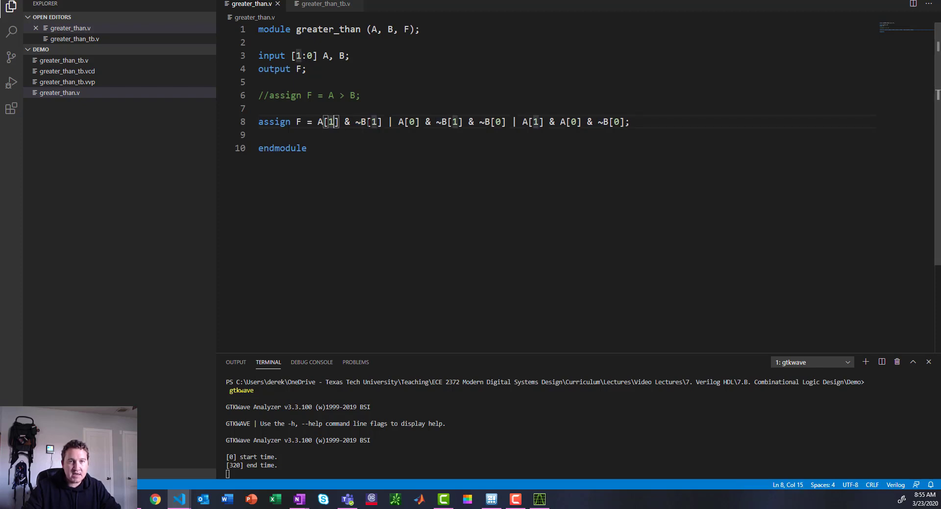
left_click(454, 121)
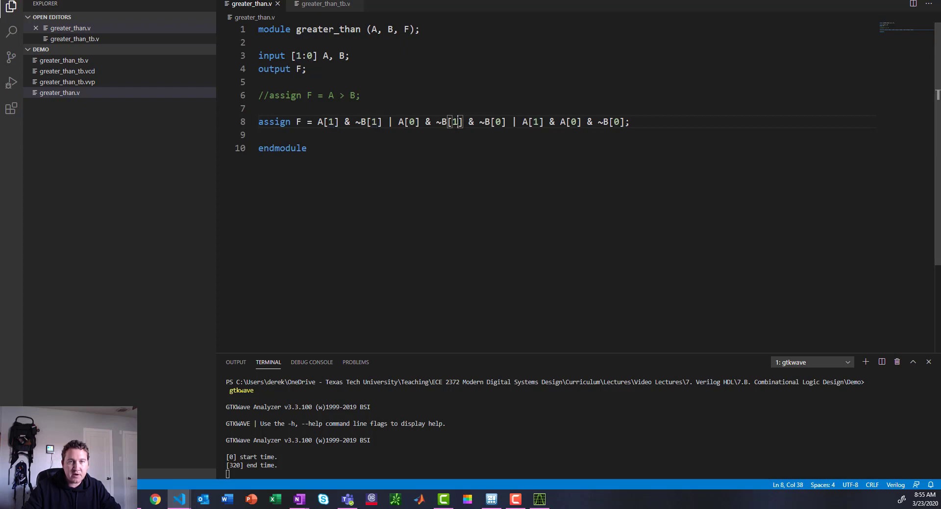
left_click(324, 4)
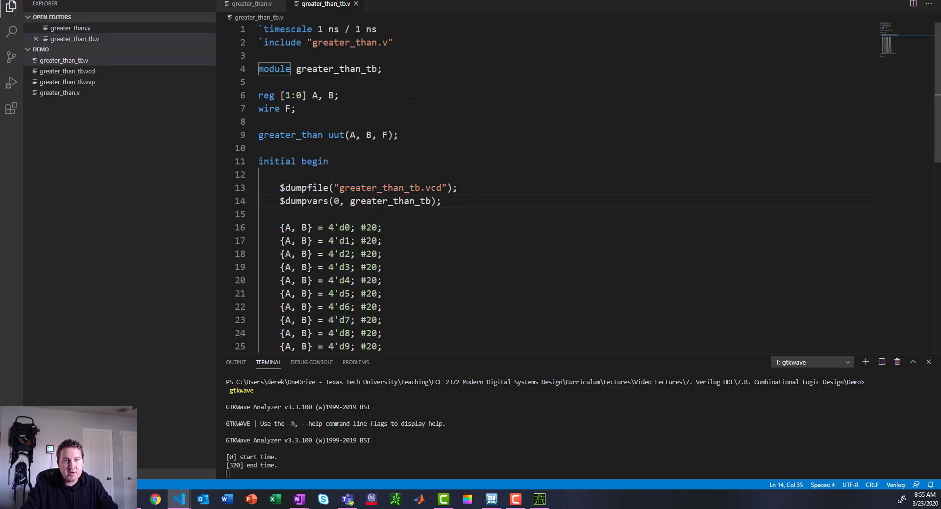
- Change the line-25 stimulus value from 4'd9 to 4'b1001 and save the testbench
scroll("down", 3)
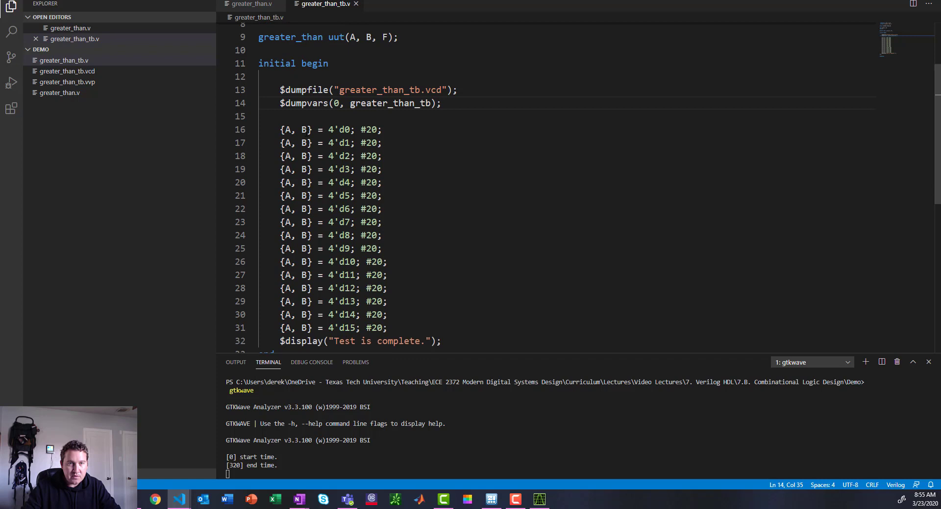
double_click(294, 130)
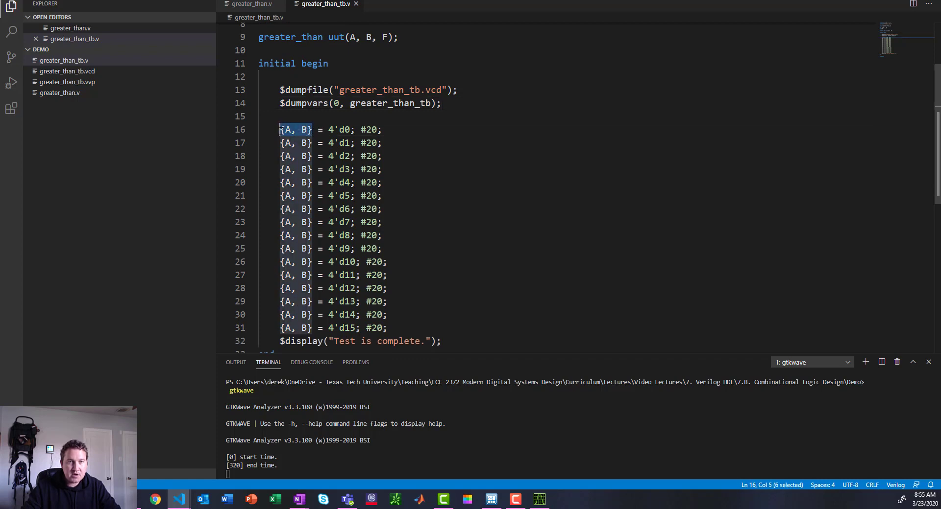
left_click(307, 129)
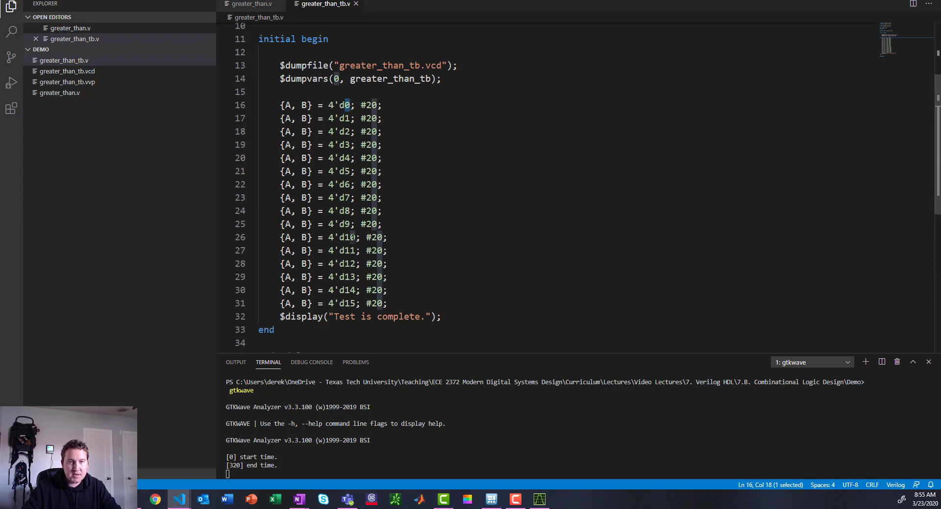
left_click(355, 223)
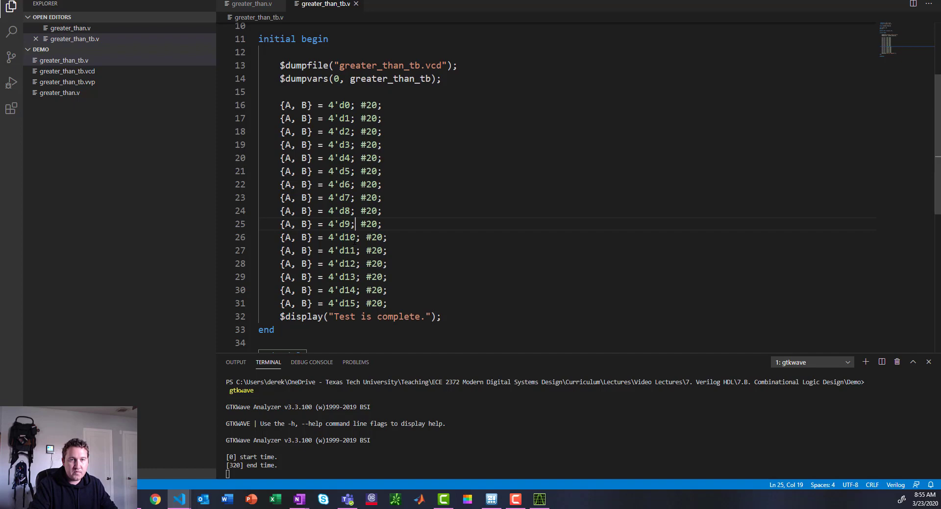
key("Backspace")
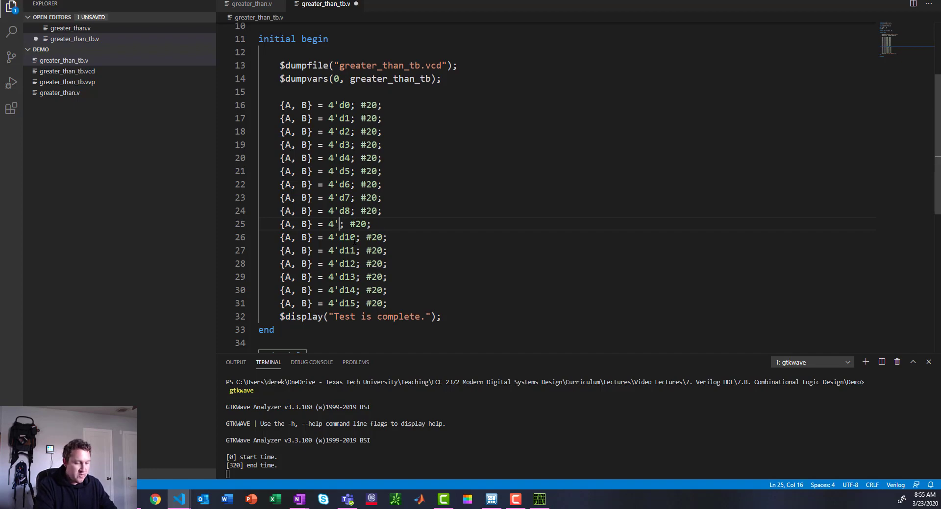
type("b1")
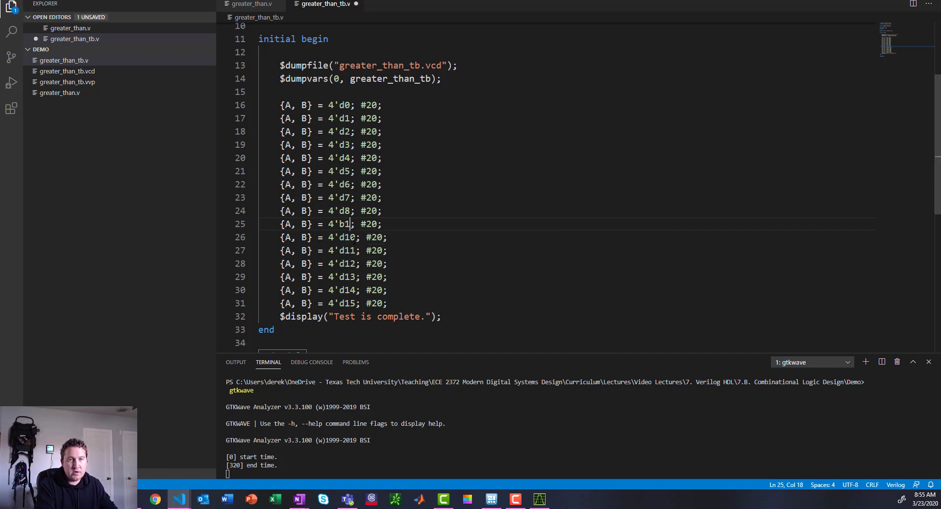
type("001")
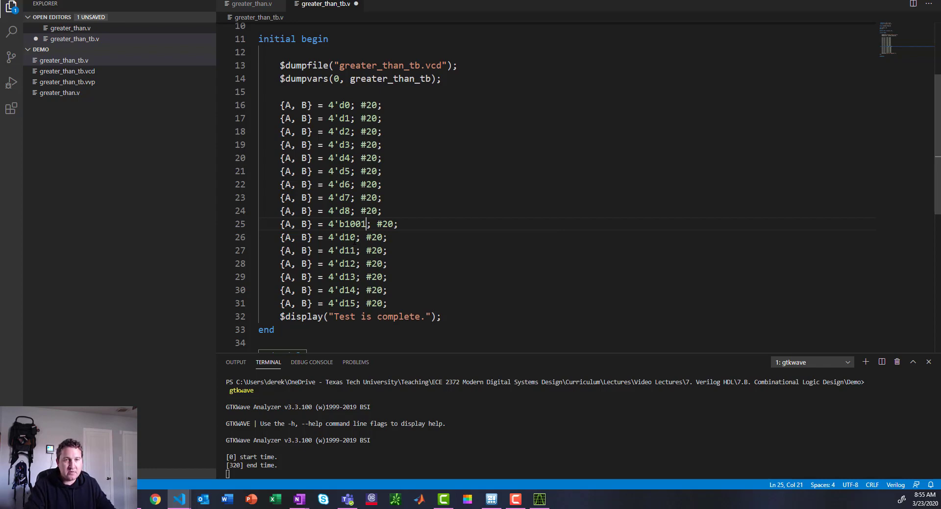
key("ctrl+s")
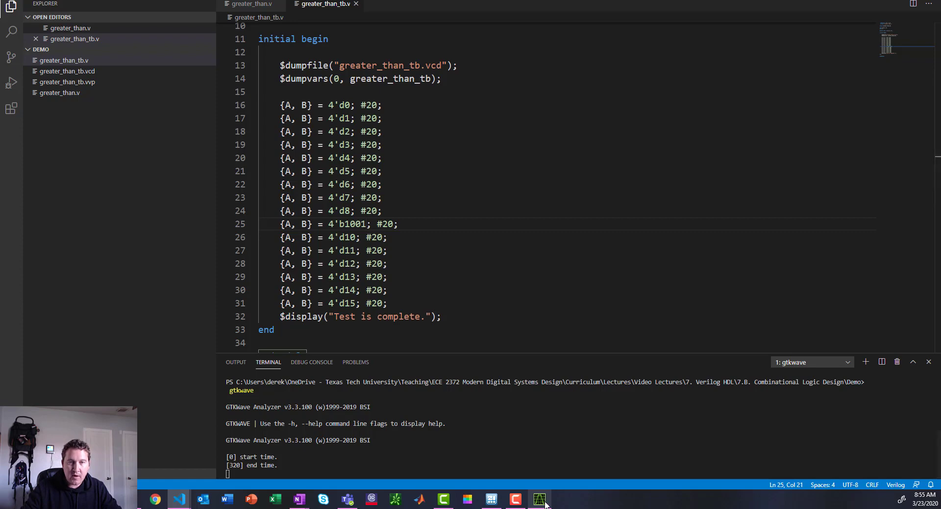
- Return to the GTKWave waveform window
left_click(538, 499)
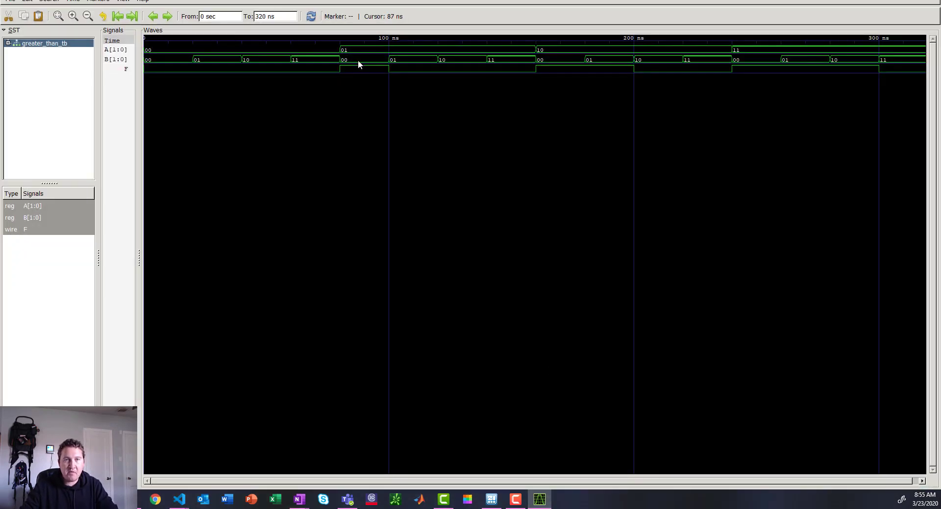
mouse_move(620, 50)
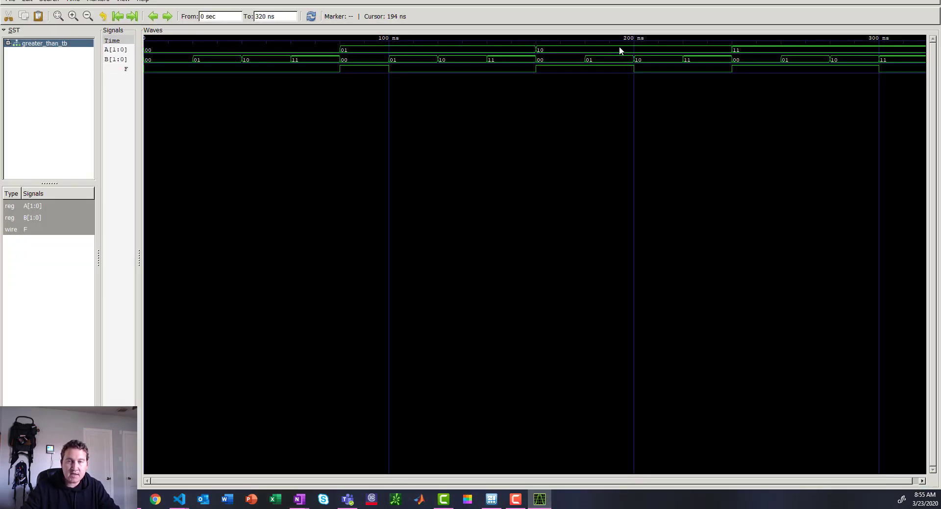